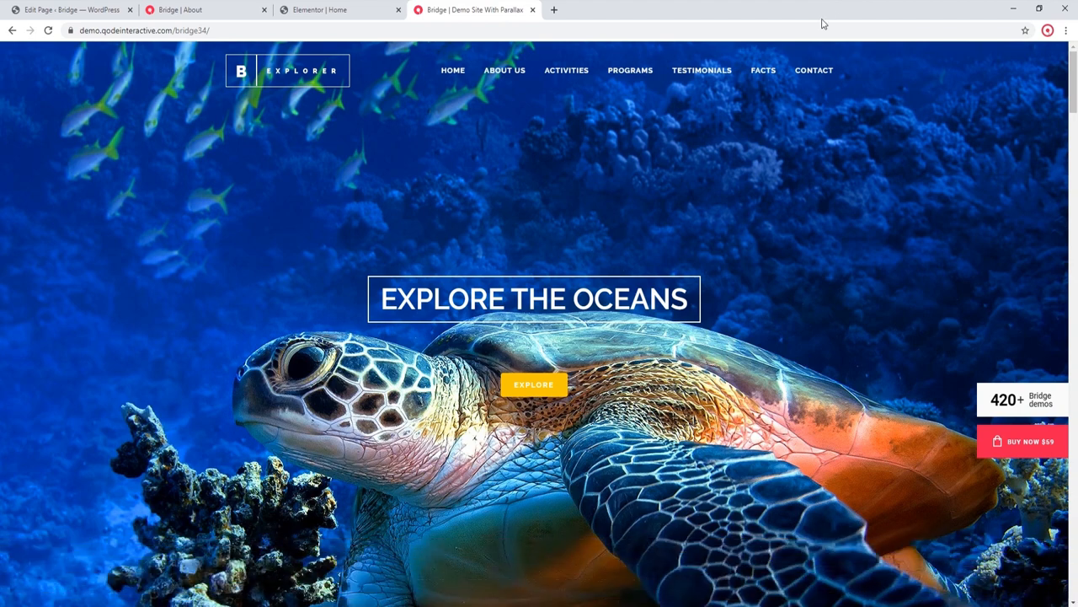
mouse_move(816, 240)
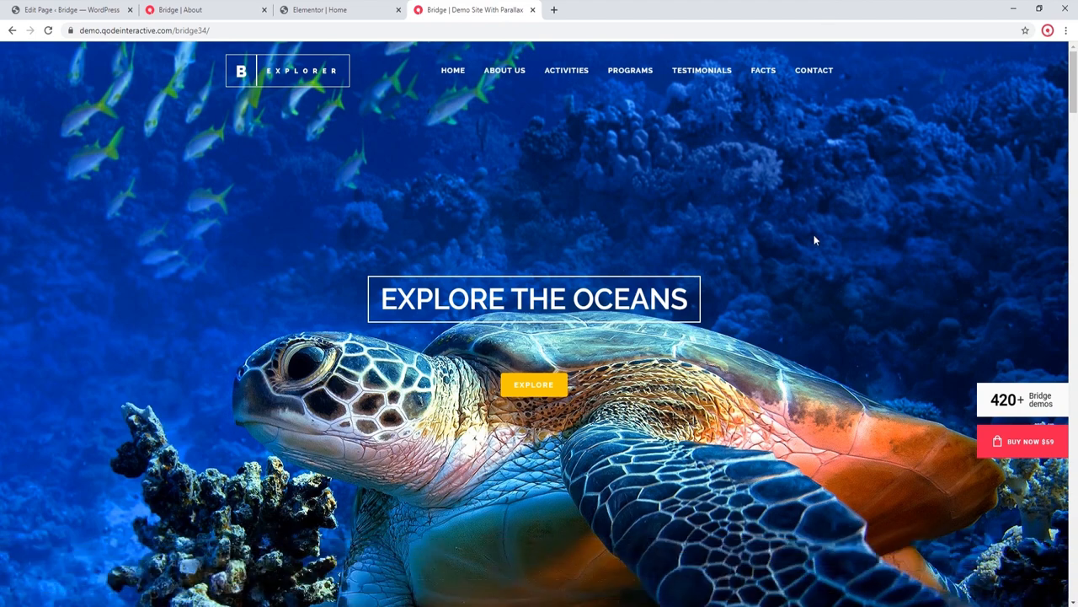
Step: Scroll down through the Bridge parallax demo page to see its parallax sections
scroll(down, 3)
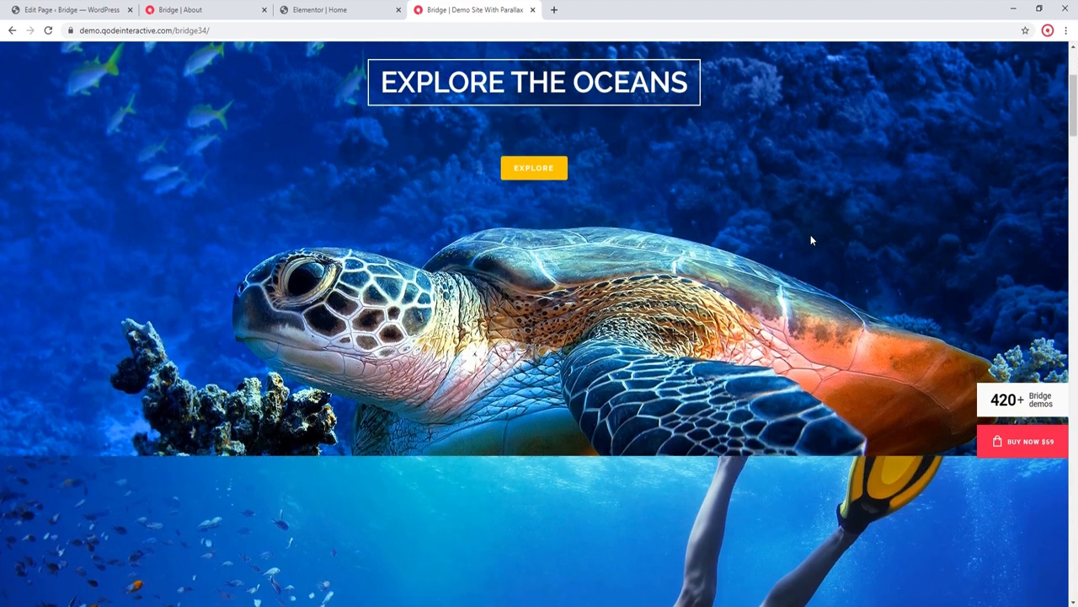
scroll(down, 3)
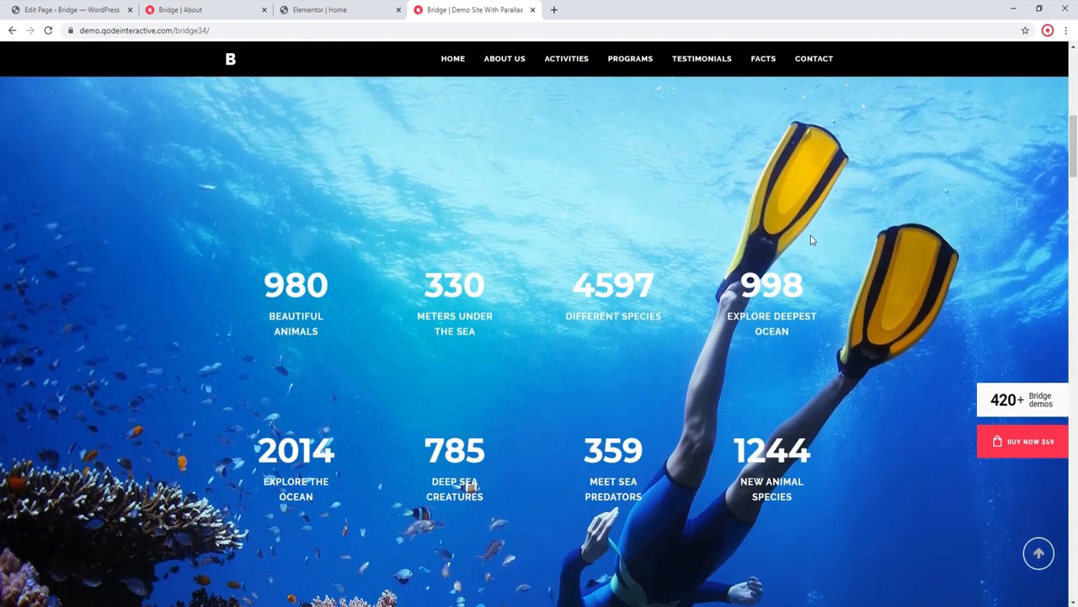
scroll(down, 3)
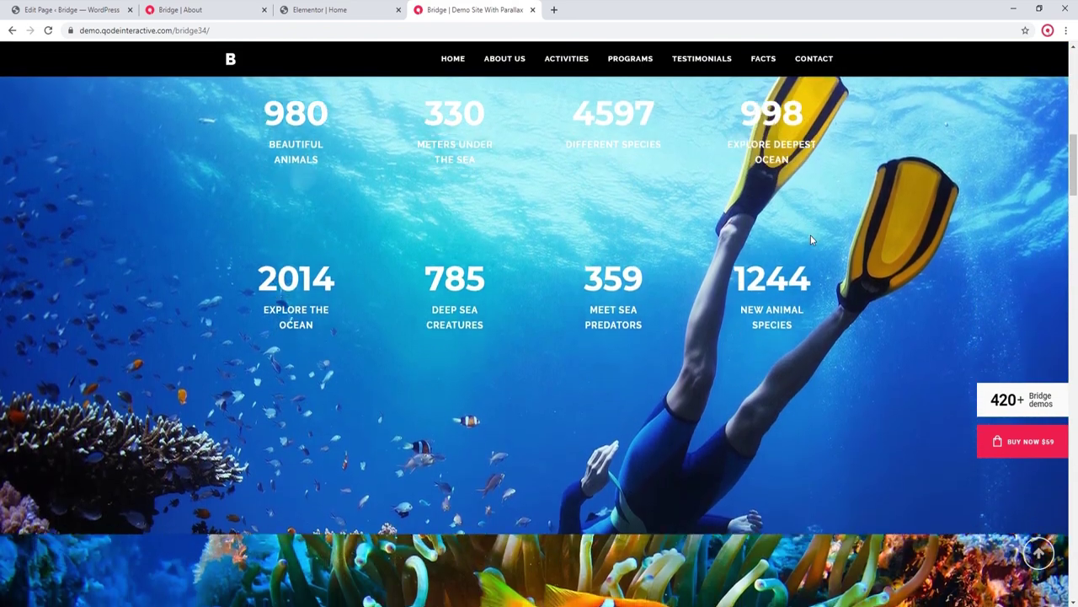
scroll(down, 3)
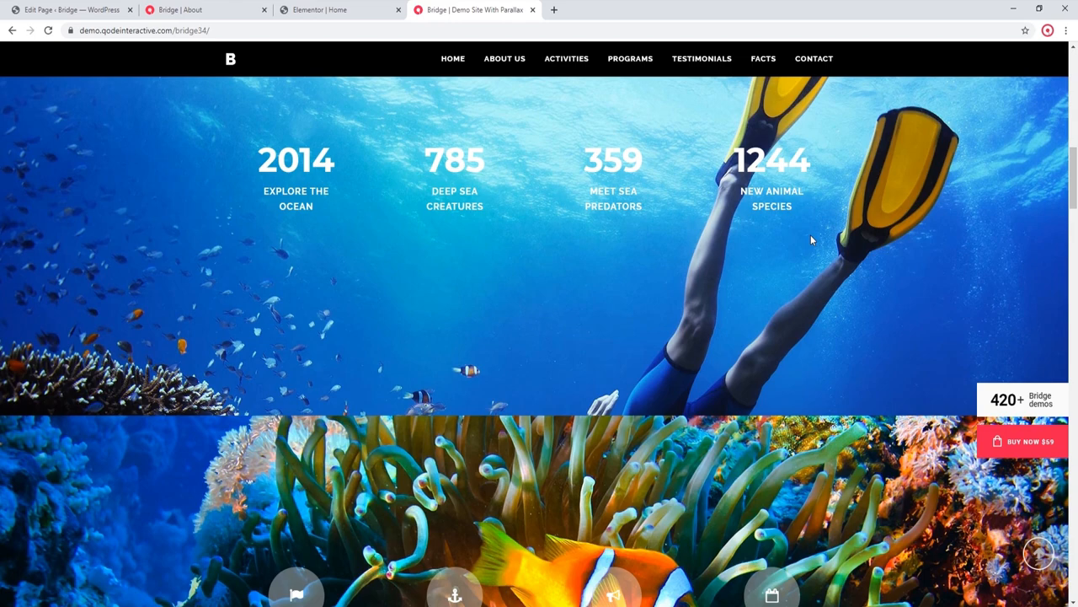
scroll(down, 3)
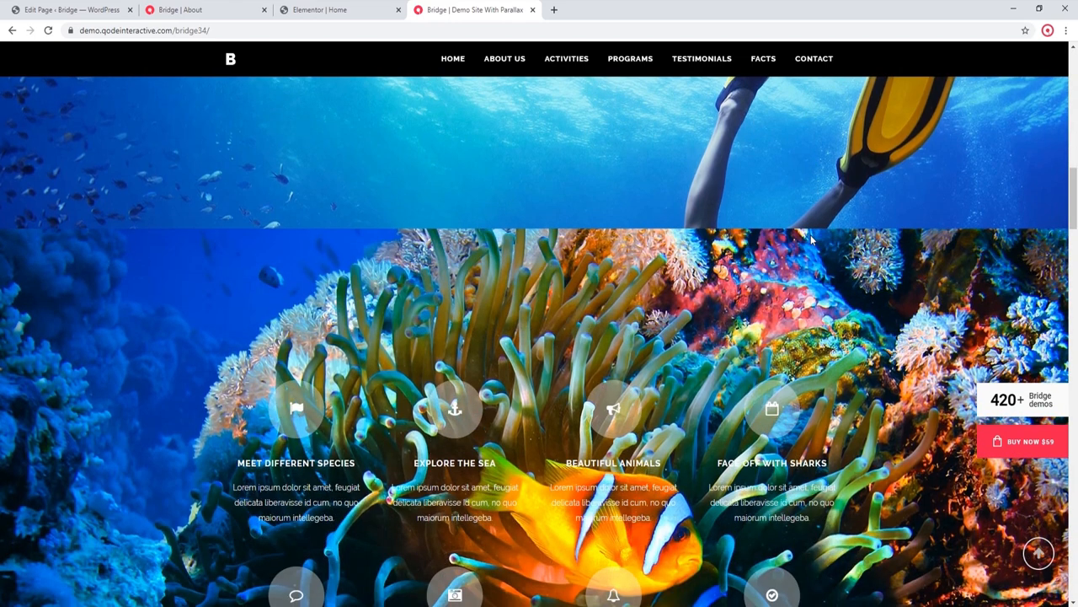
scroll(down, 3)
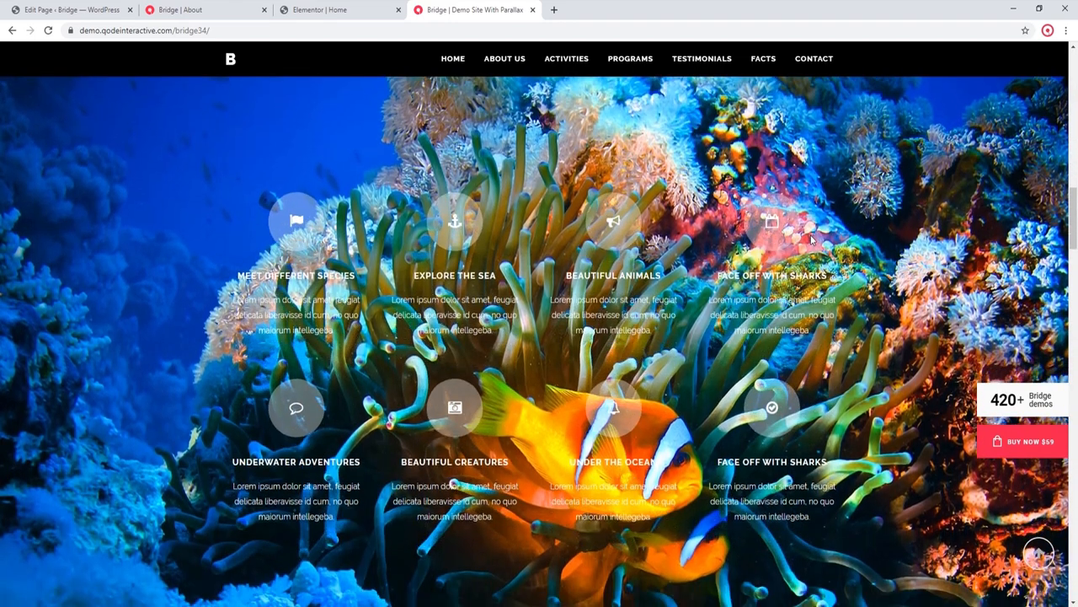
scroll(down, 3)
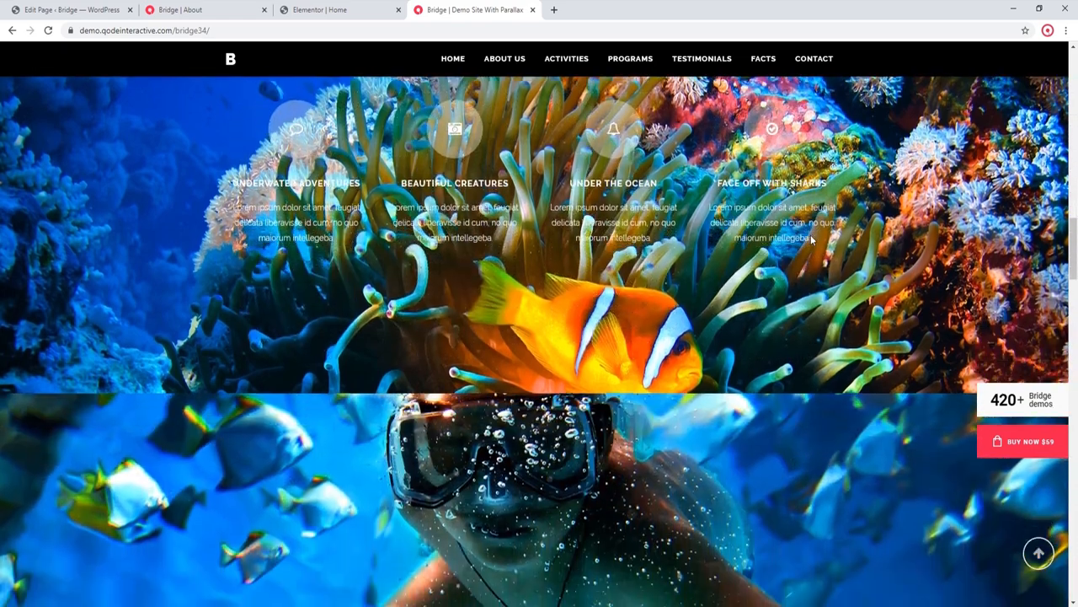
scroll(down, 3)
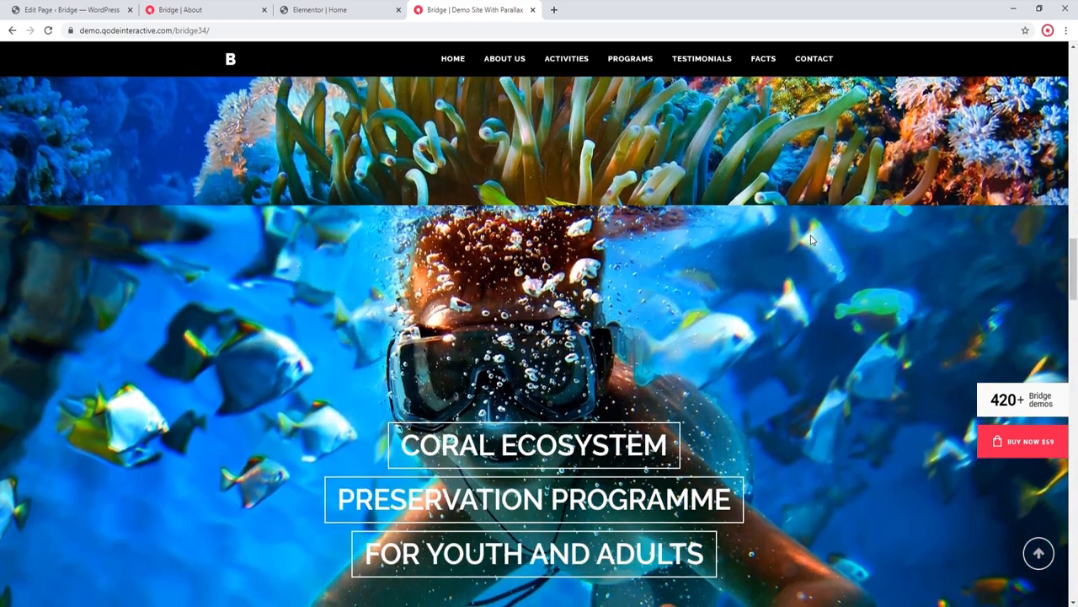
scroll(down, 3)
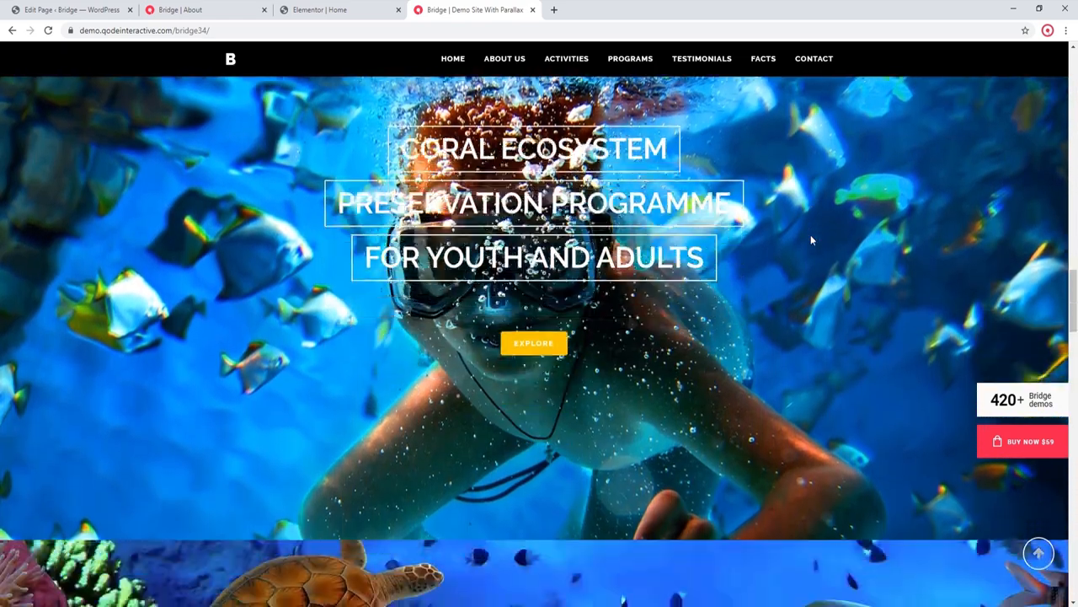
scroll(down, 3)
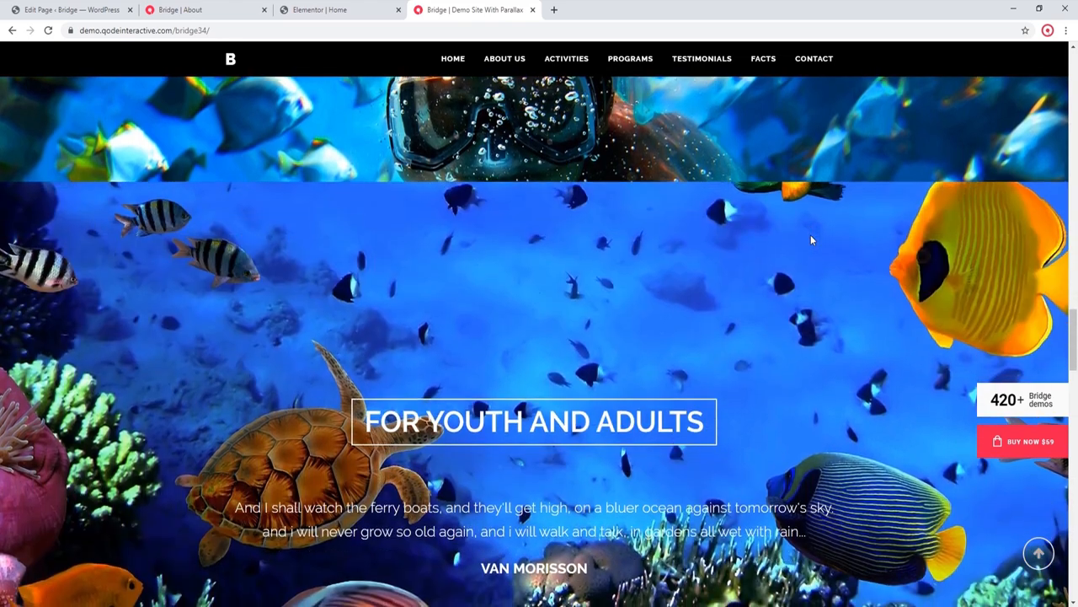
scroll(down, 3)
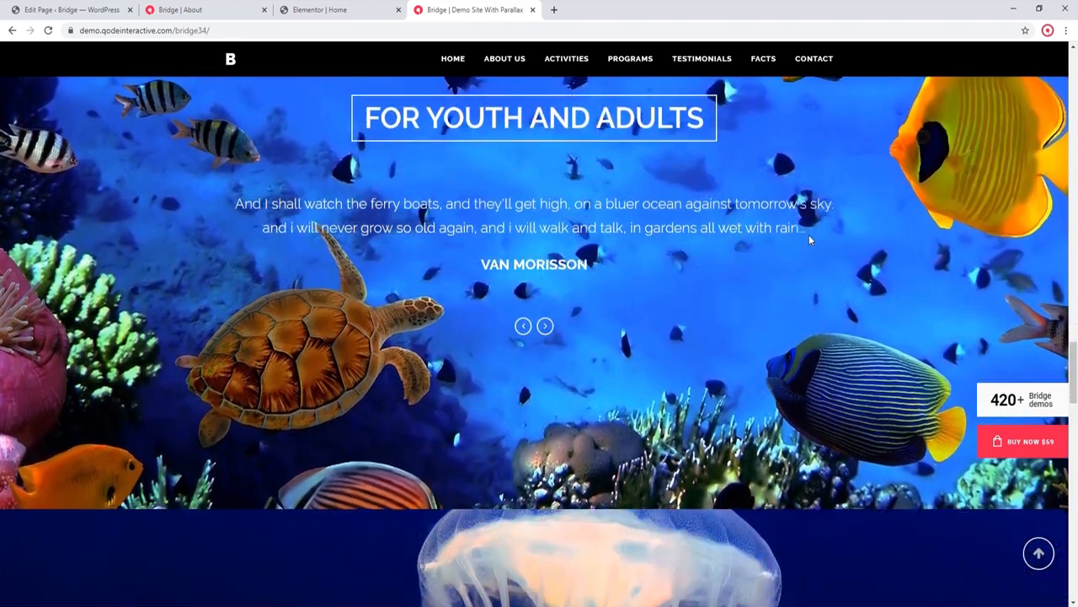
scroll(down, 3)
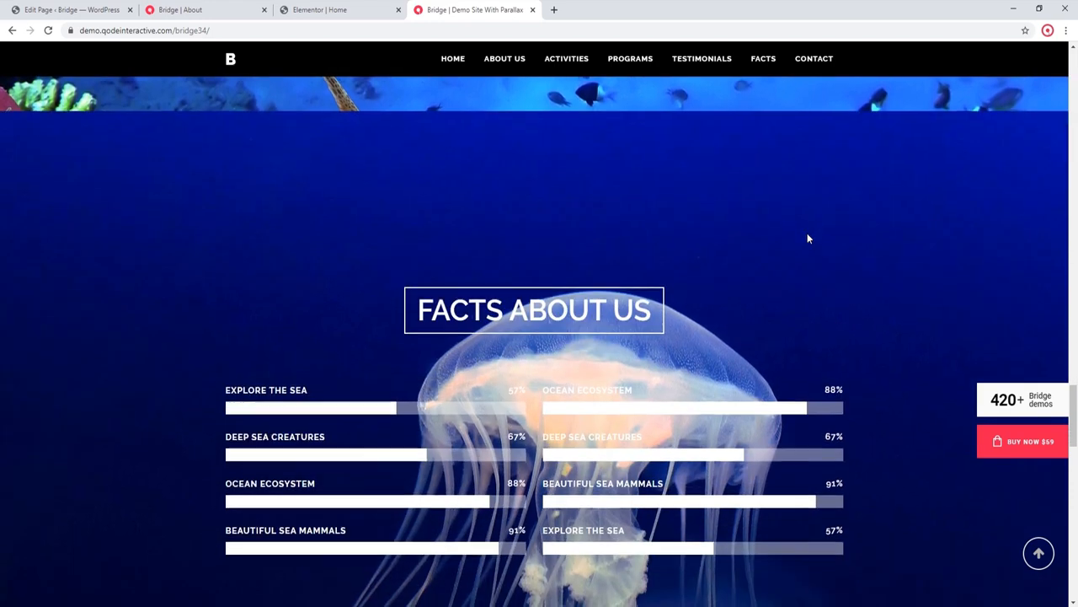
scroll(down, 3)
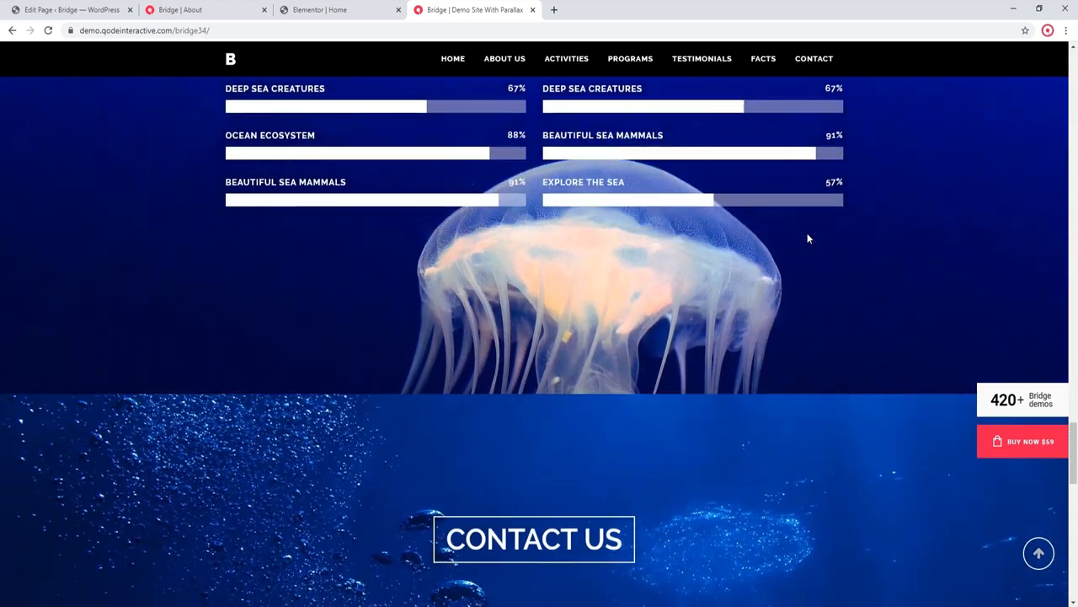
scroll(down, 3)
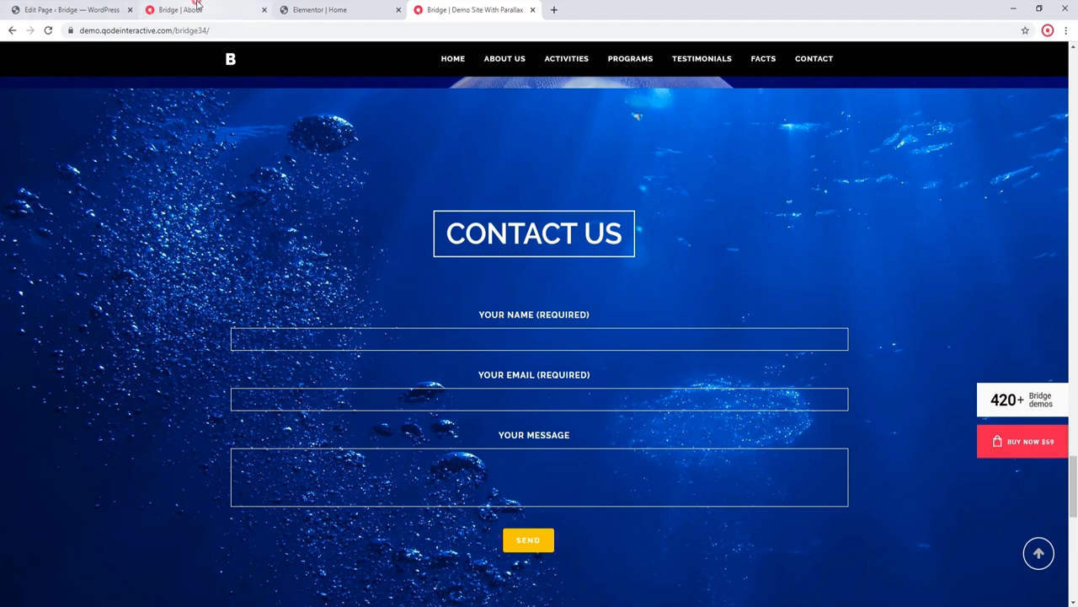
Step: Switch to the Cupcake 'Bridge | About' page and scroll to its testimonials section
click(205, 10)
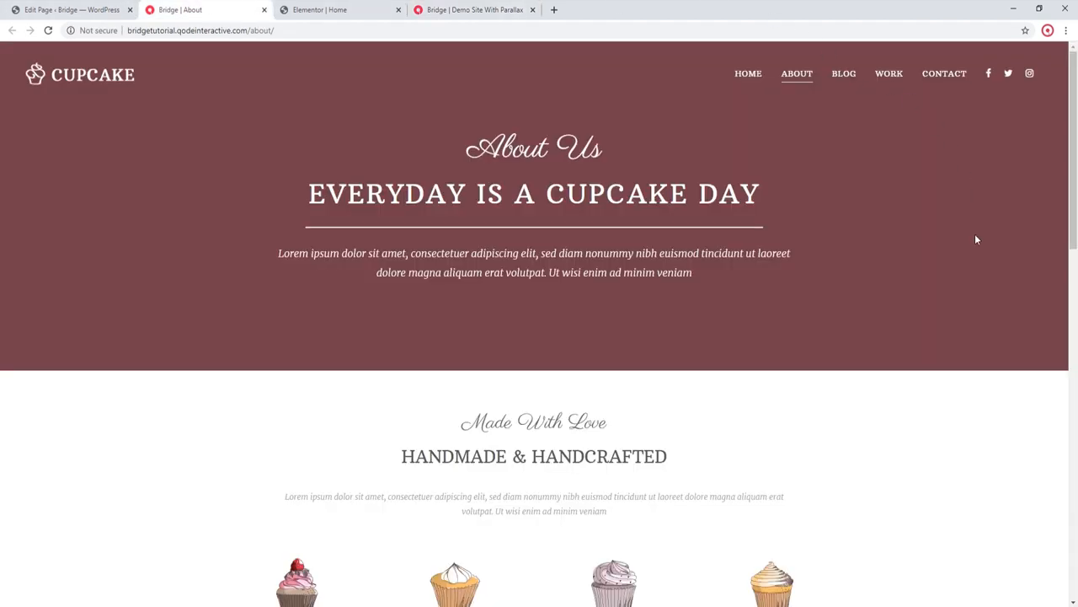
scroll(down, 3)
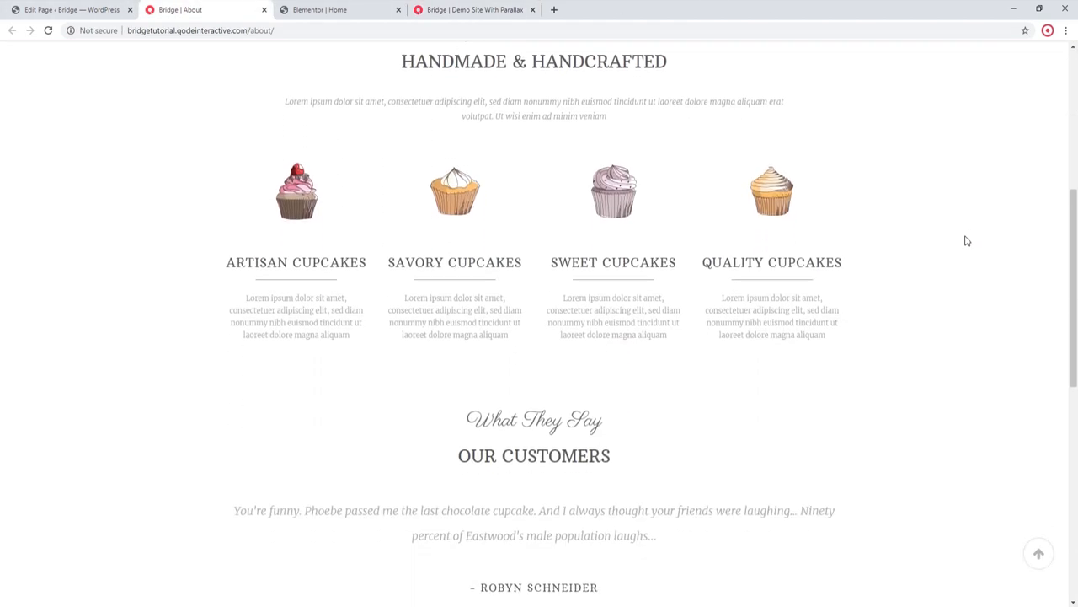
scroll(down, 3)
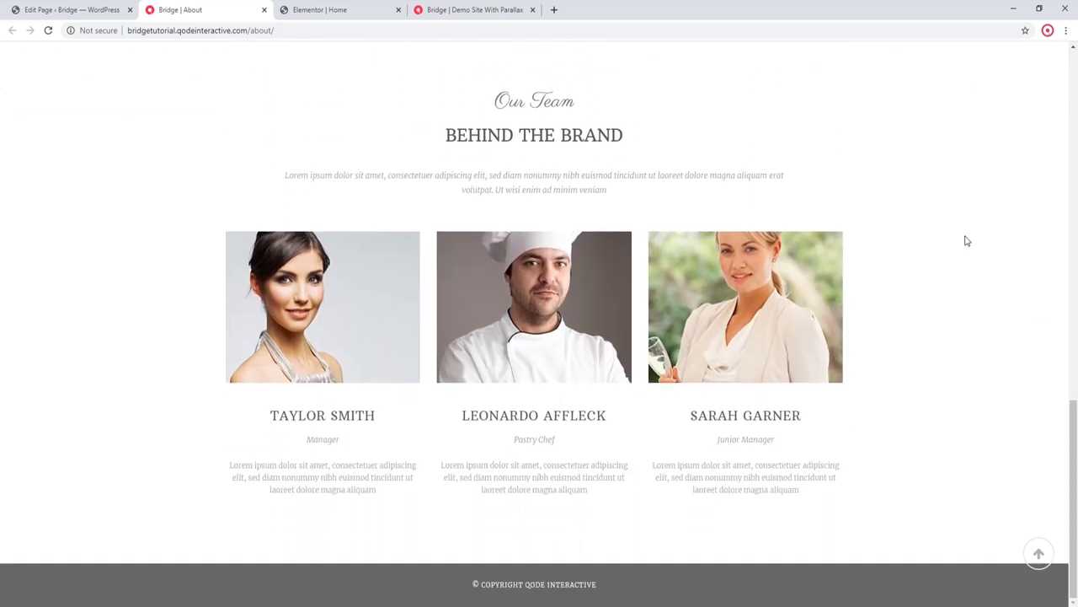
scroll(up, 3)
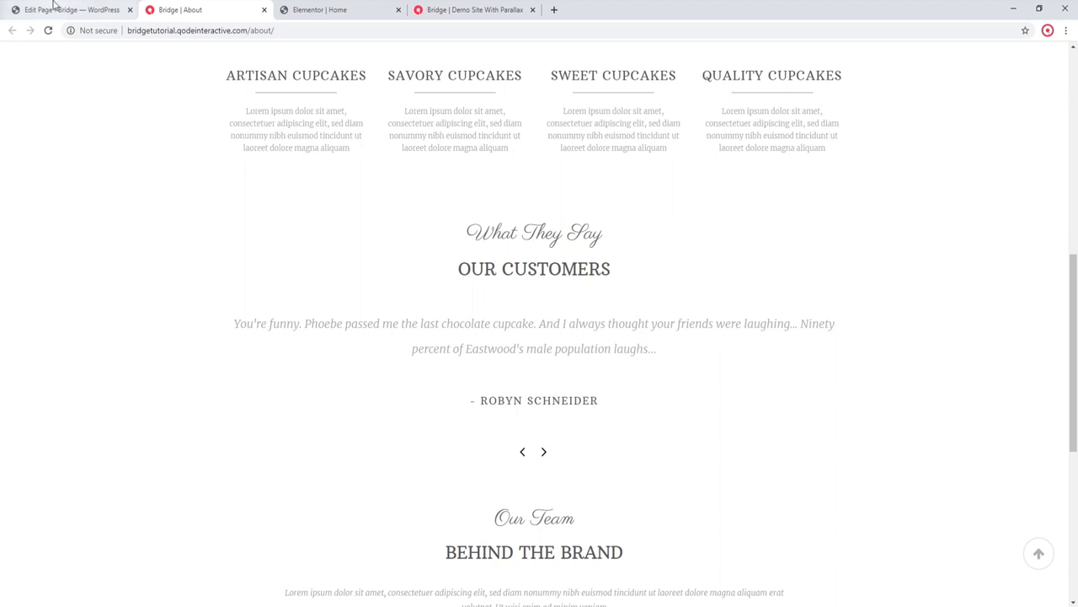
Step: Bring up the About page in the WPBakery editor and scroll to the testimonials row
click(67, 11)
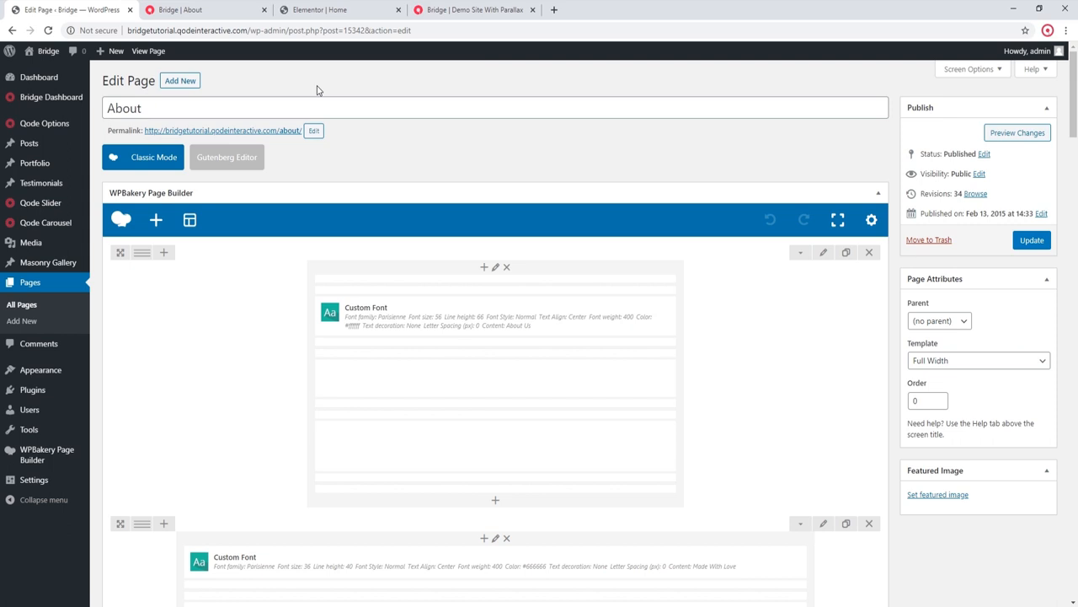
scroll(down, 3)
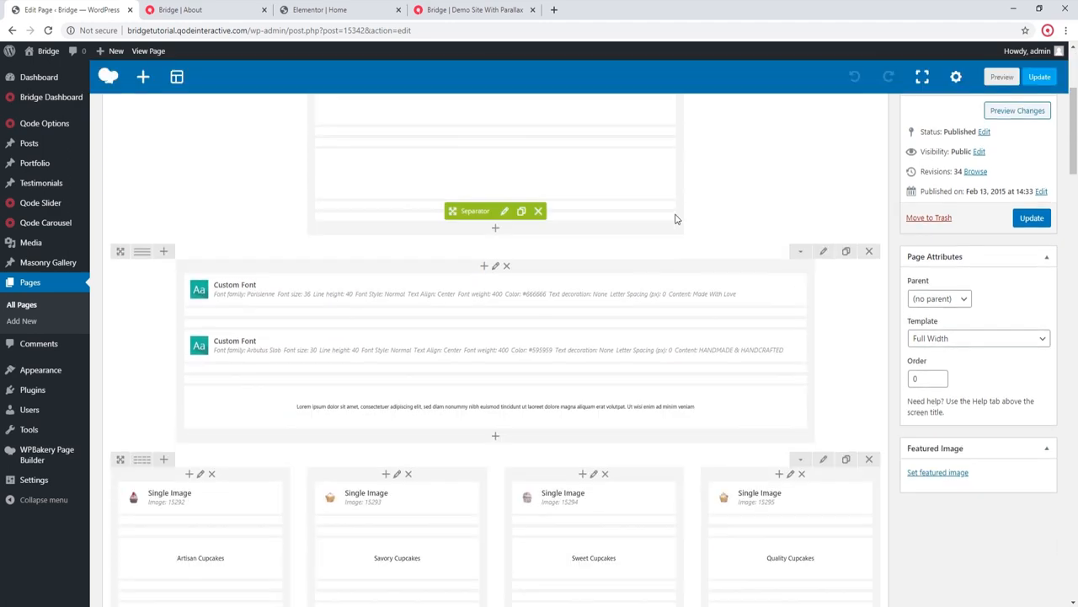
scroll(down, 3)
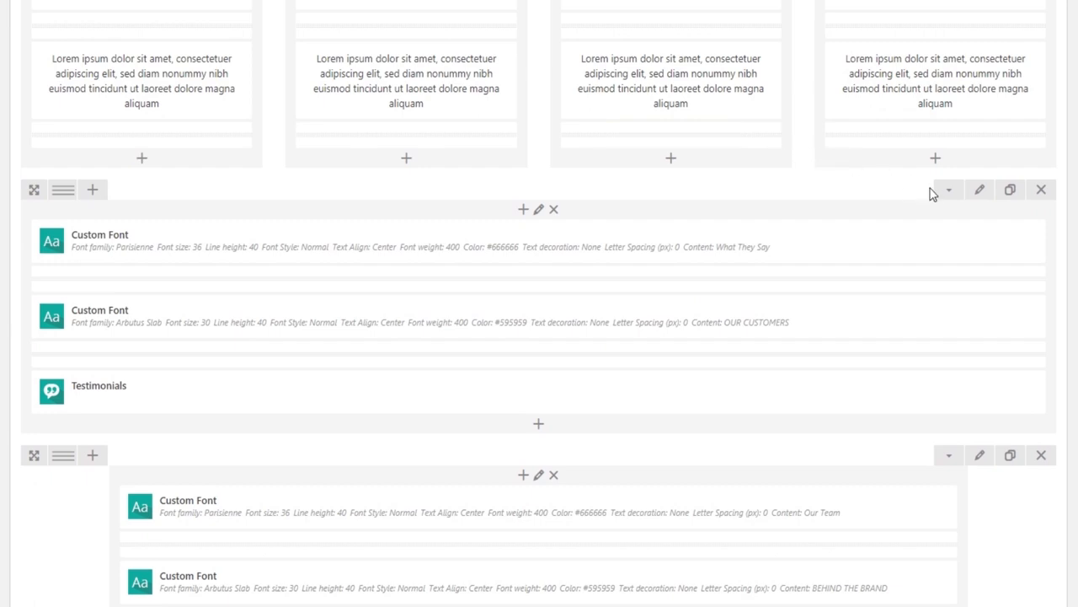
Step: Set the testimonials row's type to Parallax in its Row Settings
click(979, 188)
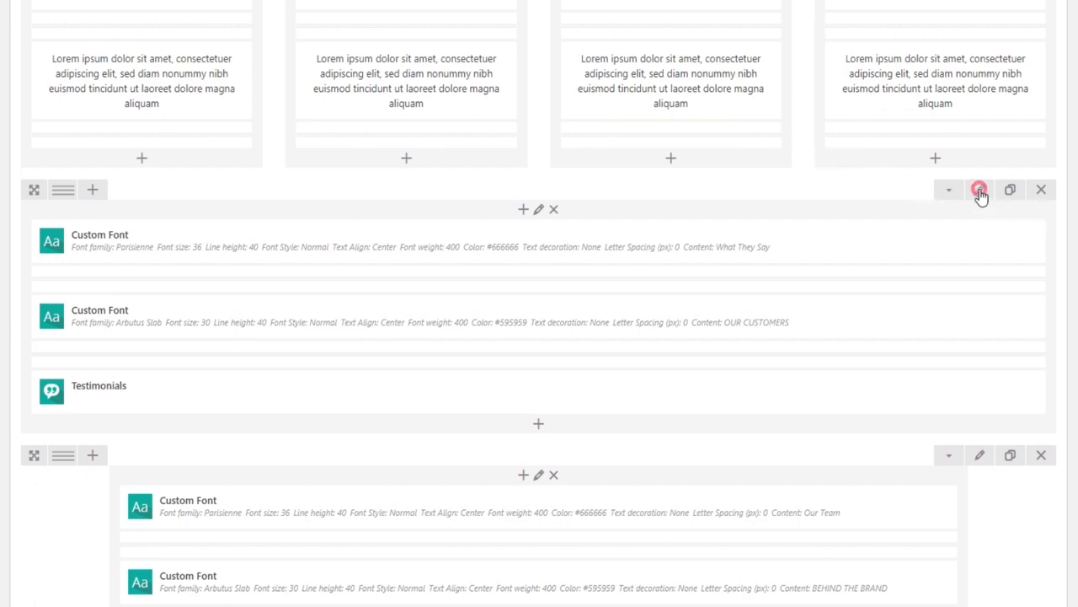
click(979, 188)
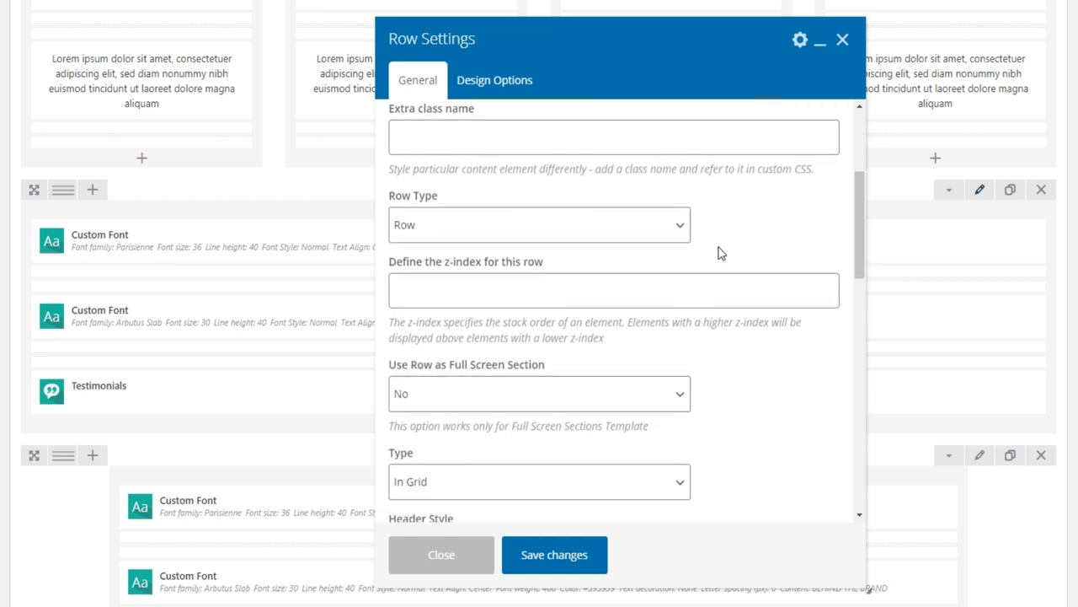
mouse_move(449, 226)
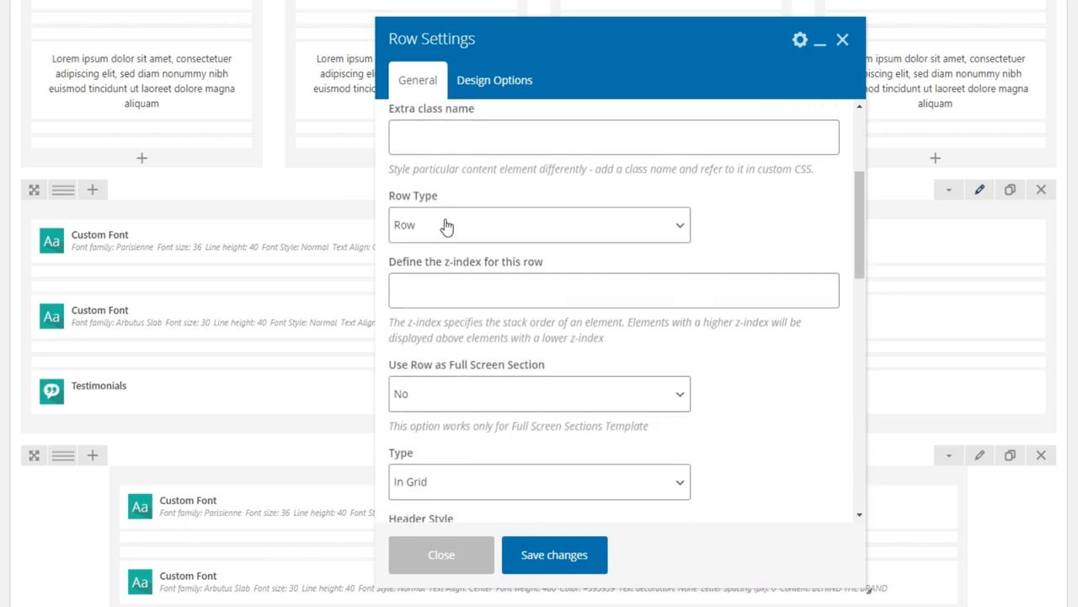
click(539, 224)
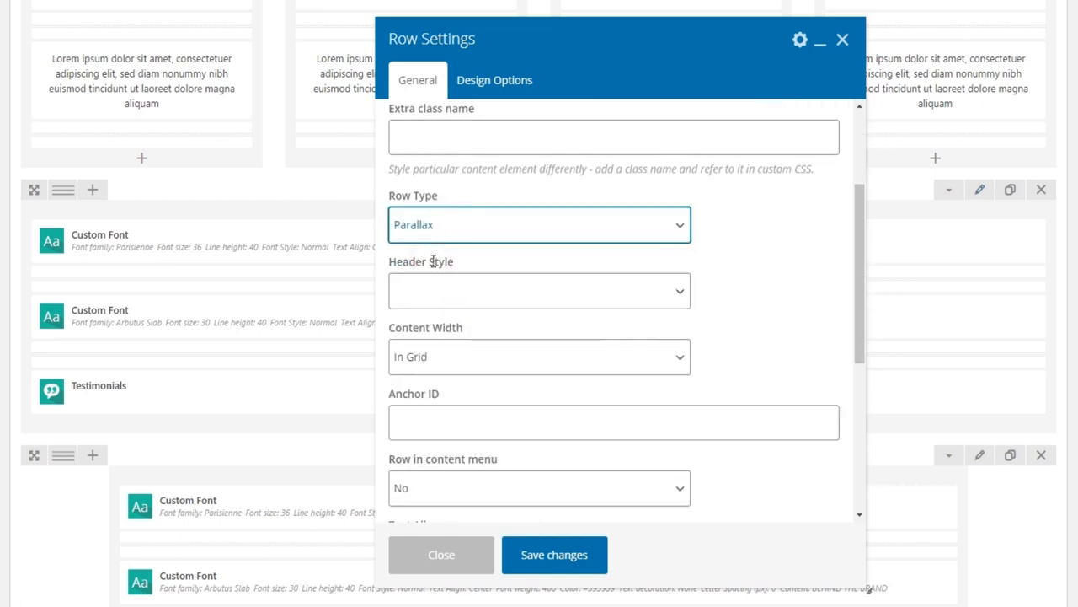
scroll(down, 3)
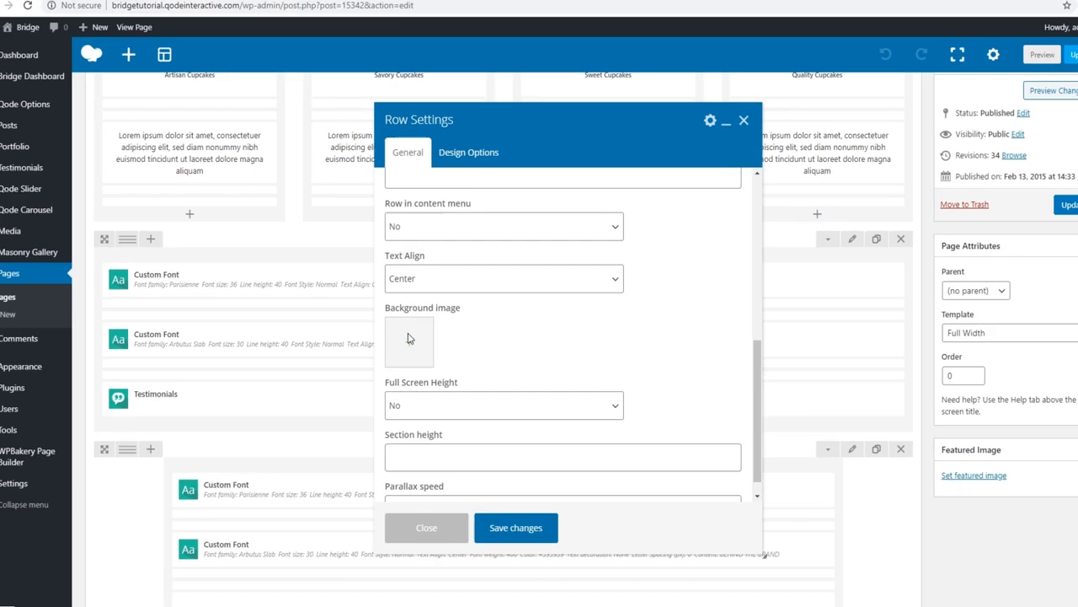
Step: Give the row the cupcake photo as background image, save, update the page and view it live
click(408, 337)
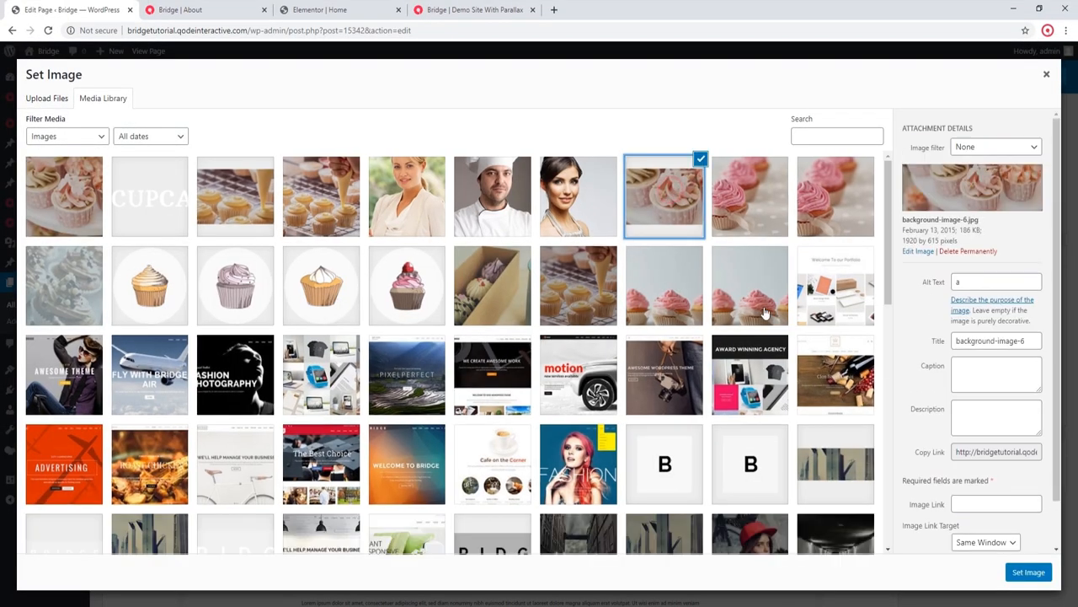
click(1027, 573)
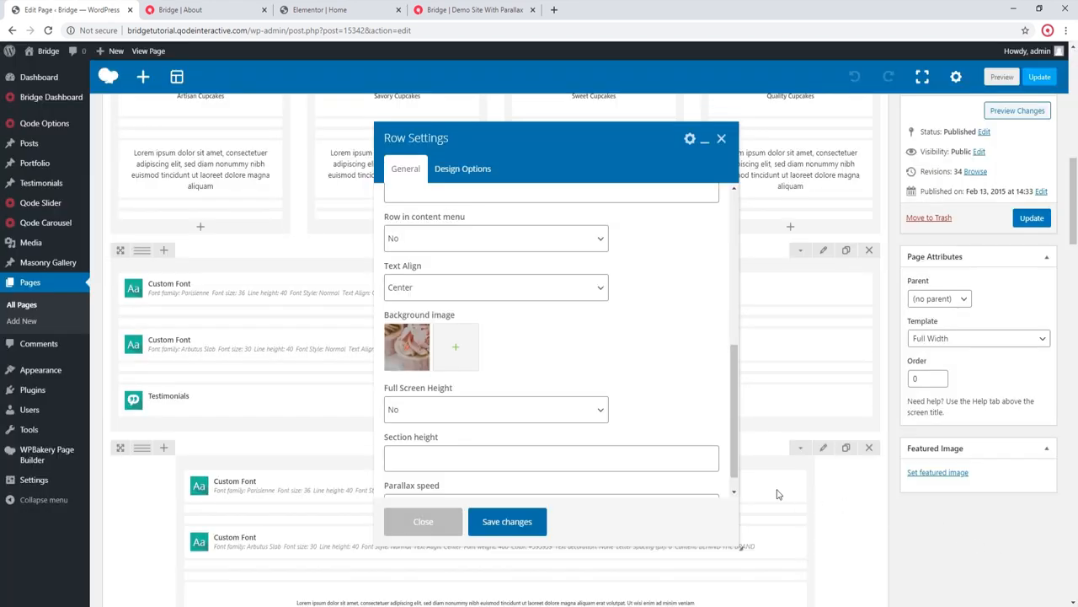
mouse_move(507, 520)
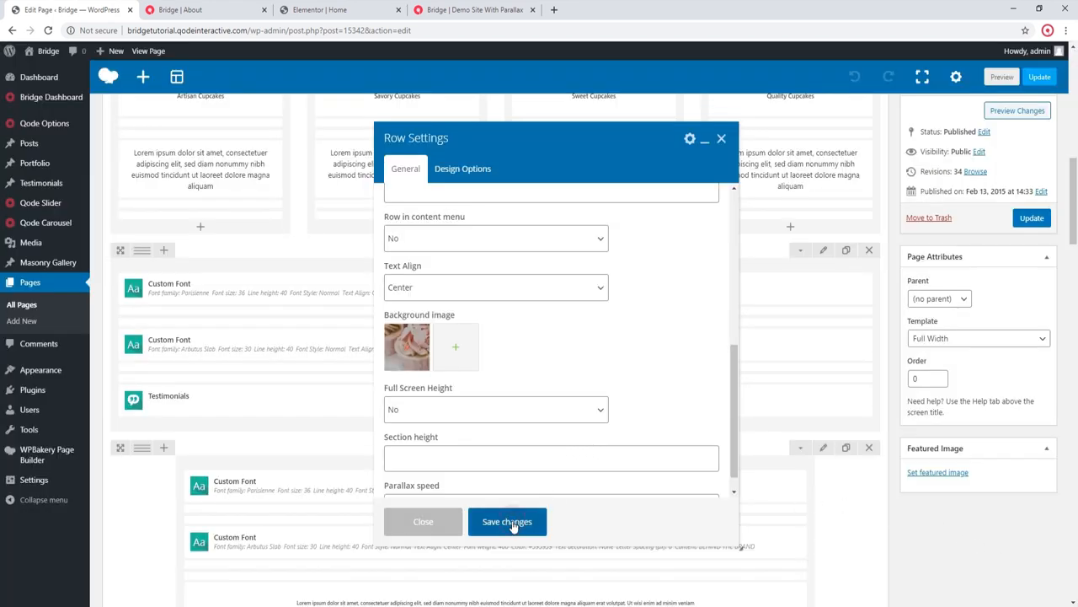
click(505, 521)
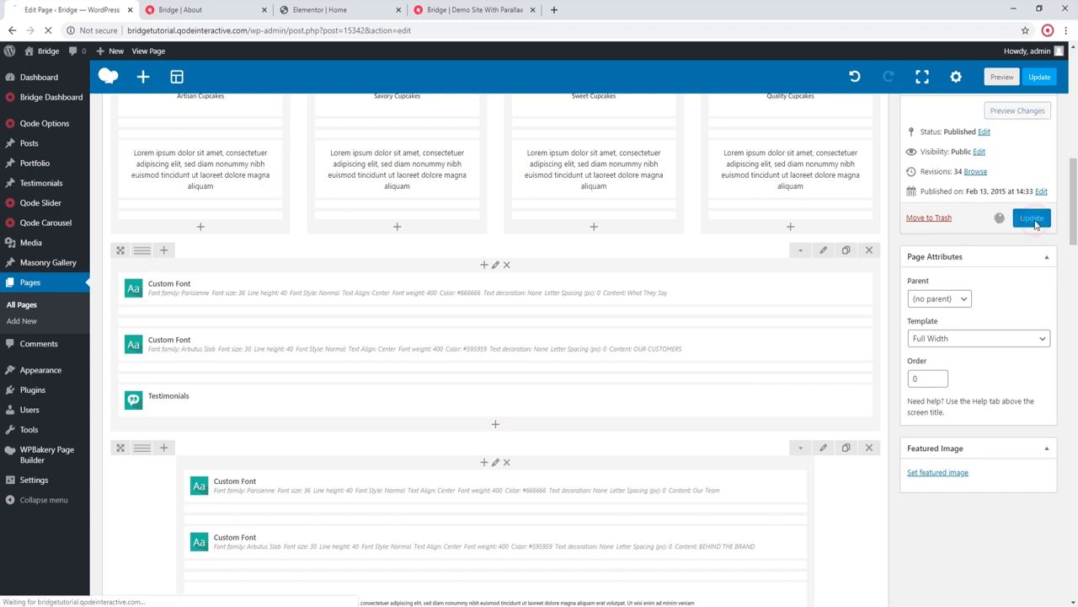
click(1031, 219)
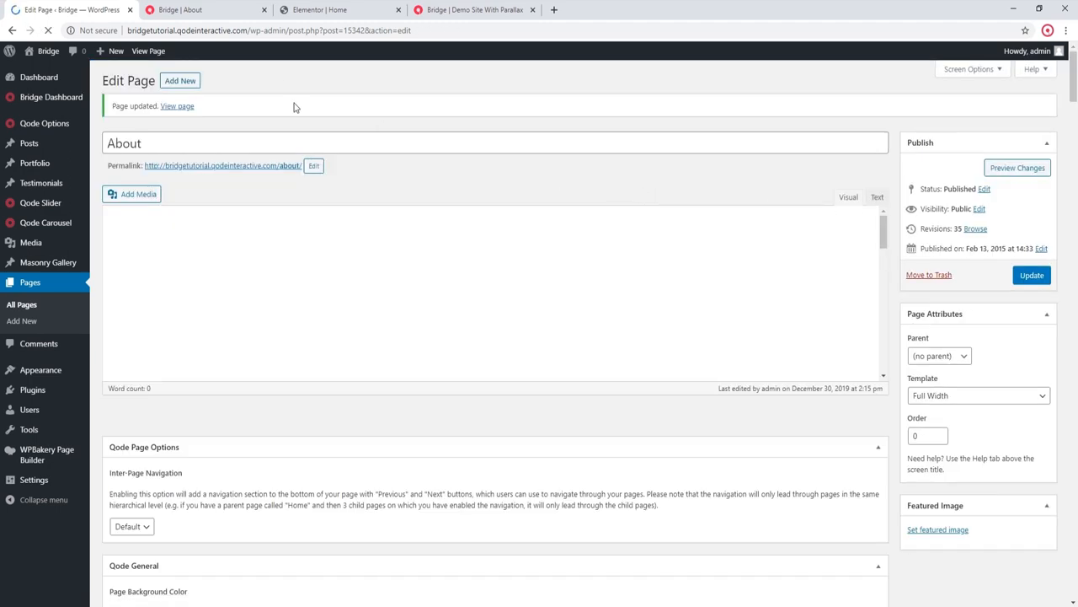
click(177, 105)
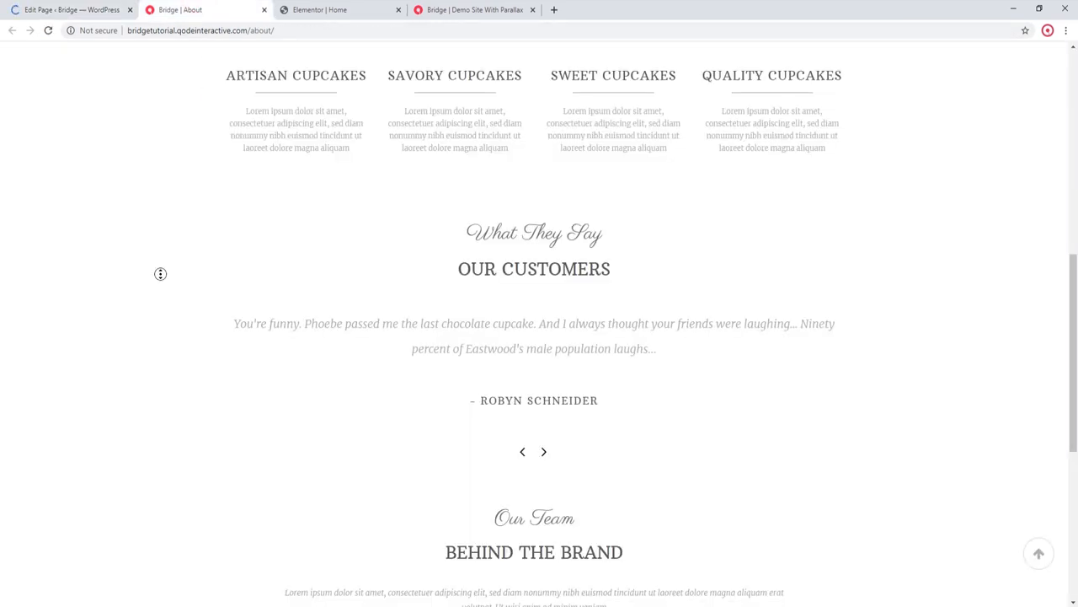
Step: Reload the About page and scroll past the testimonials to check the cupcake background's parallax motion
click(47, 31)
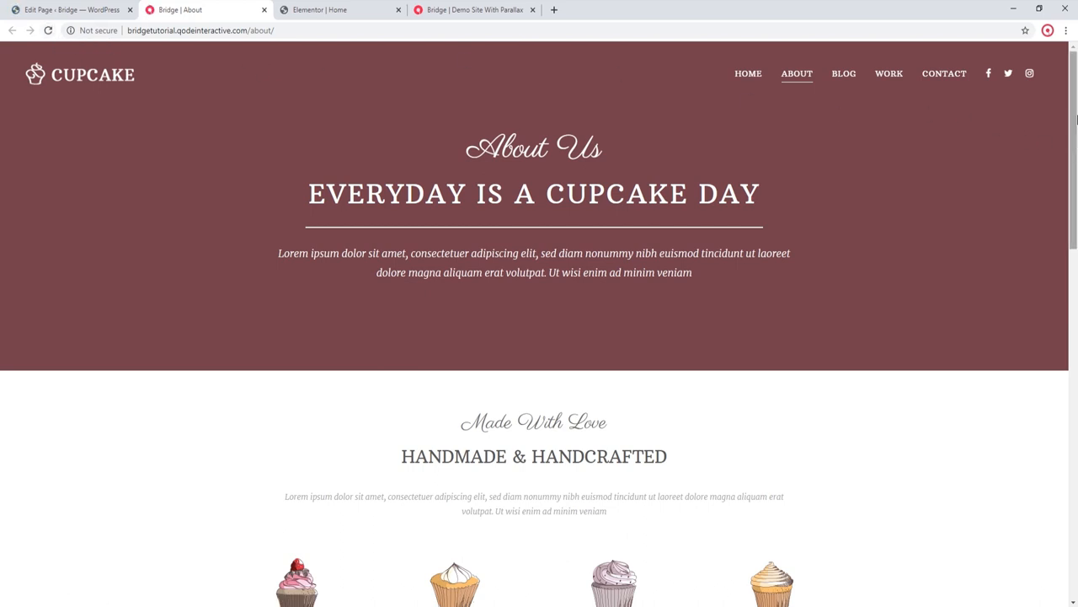
scroll(down, 3)
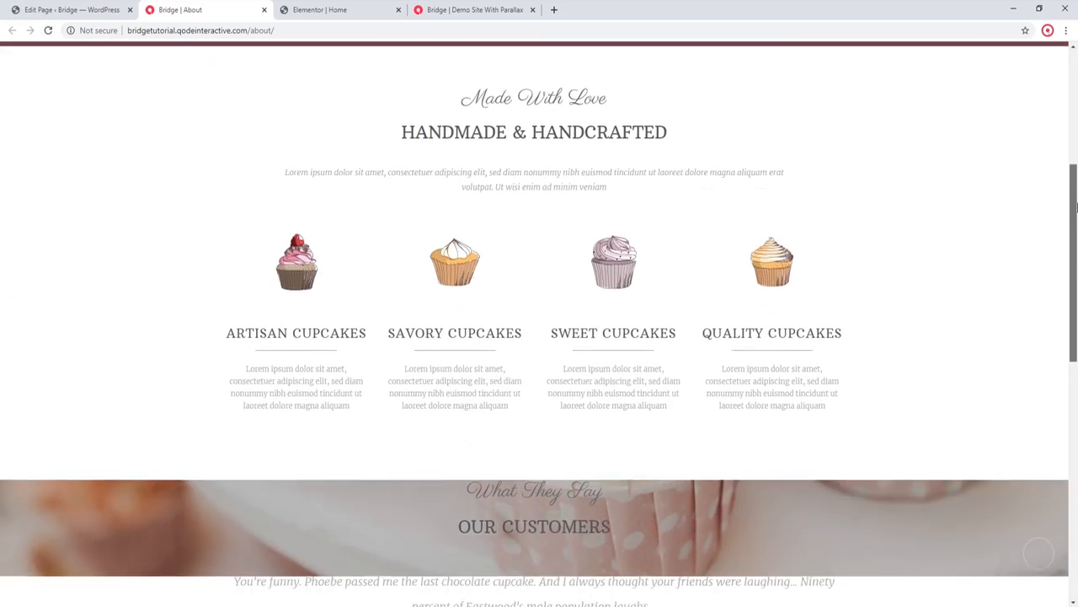
scroll(down, 3)
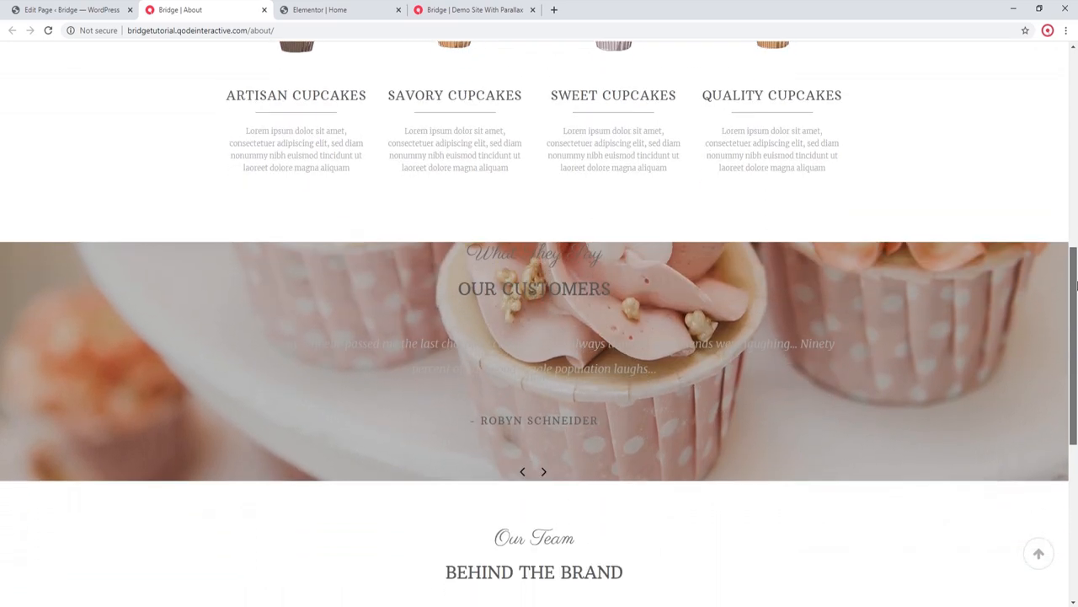
scroll(down, 3)
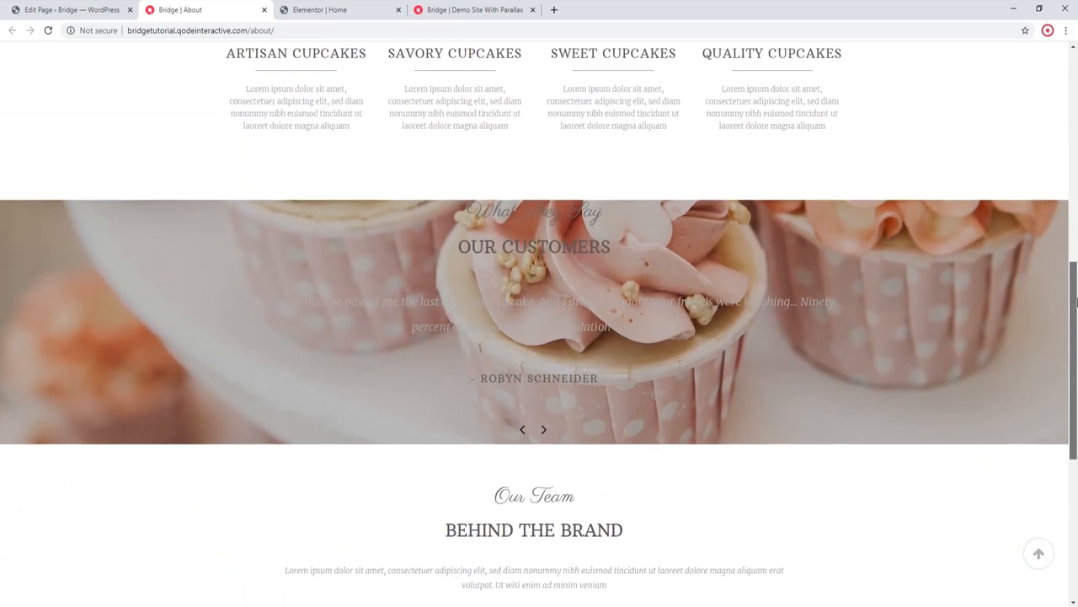
scroll(up, 3)
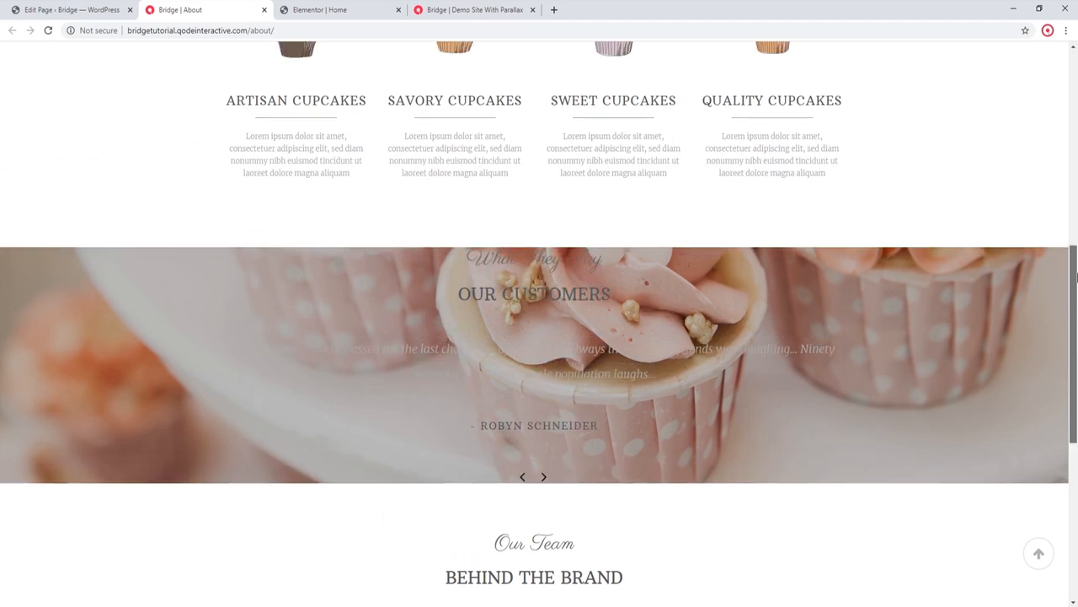
scroll(up, 3)
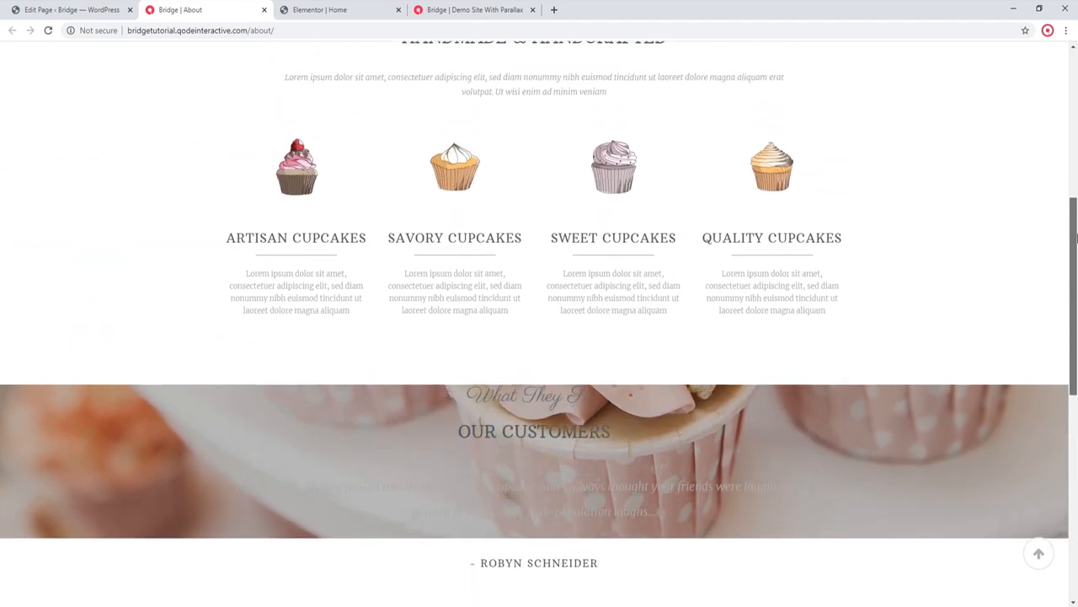
scroll(down, 3)
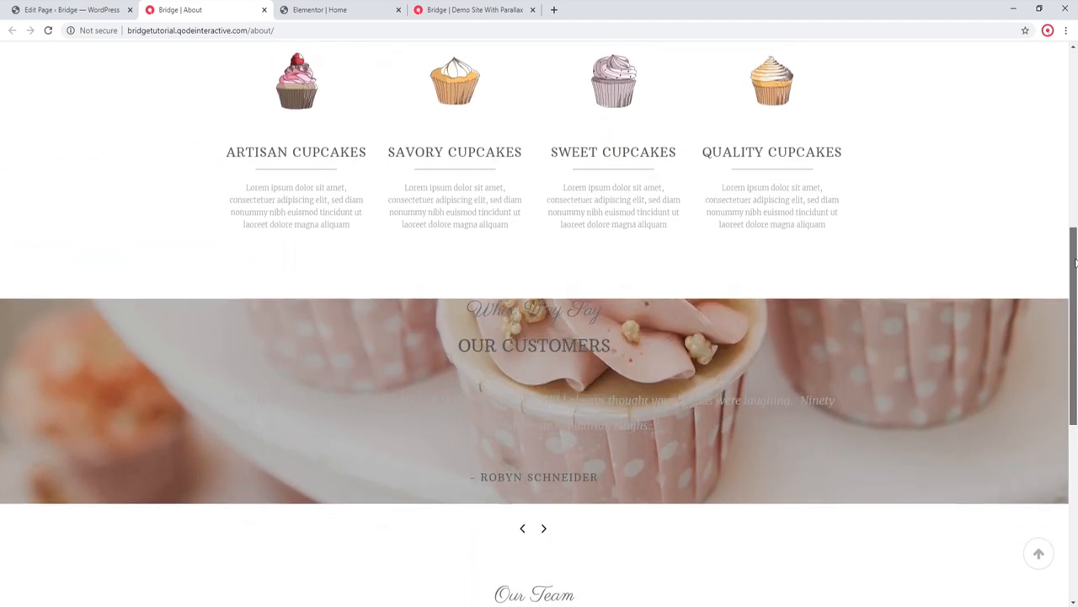
scroll(up, 3)
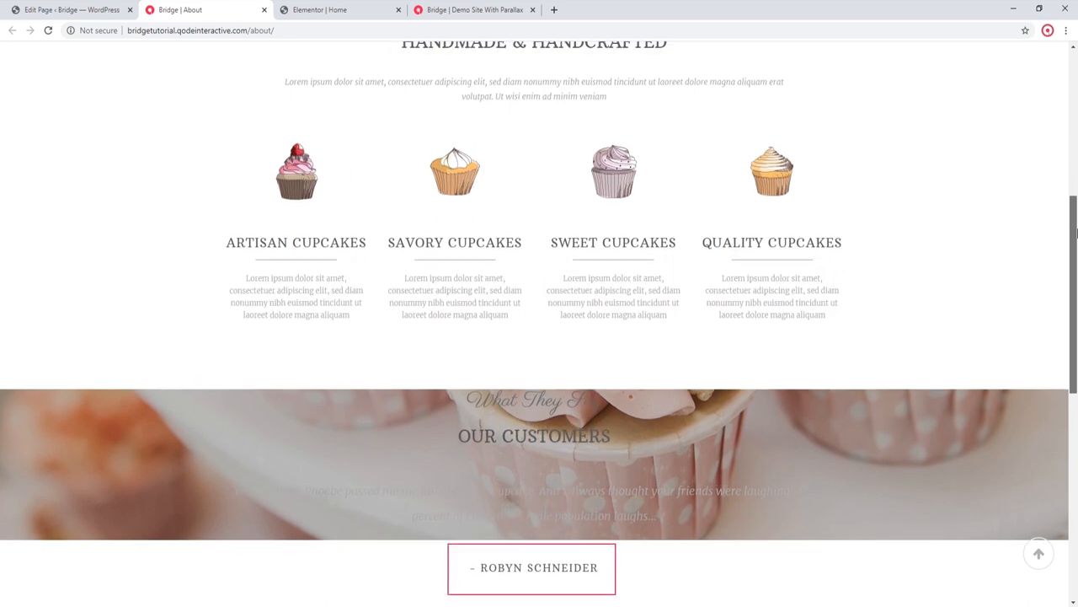
scroll(down, 3)
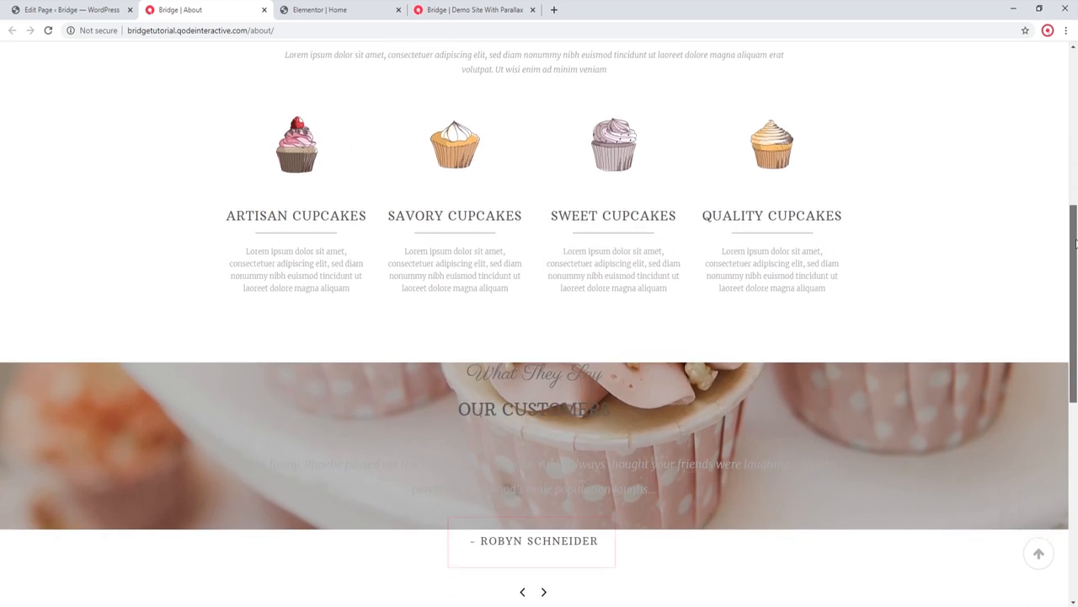
scroll(down, 3)
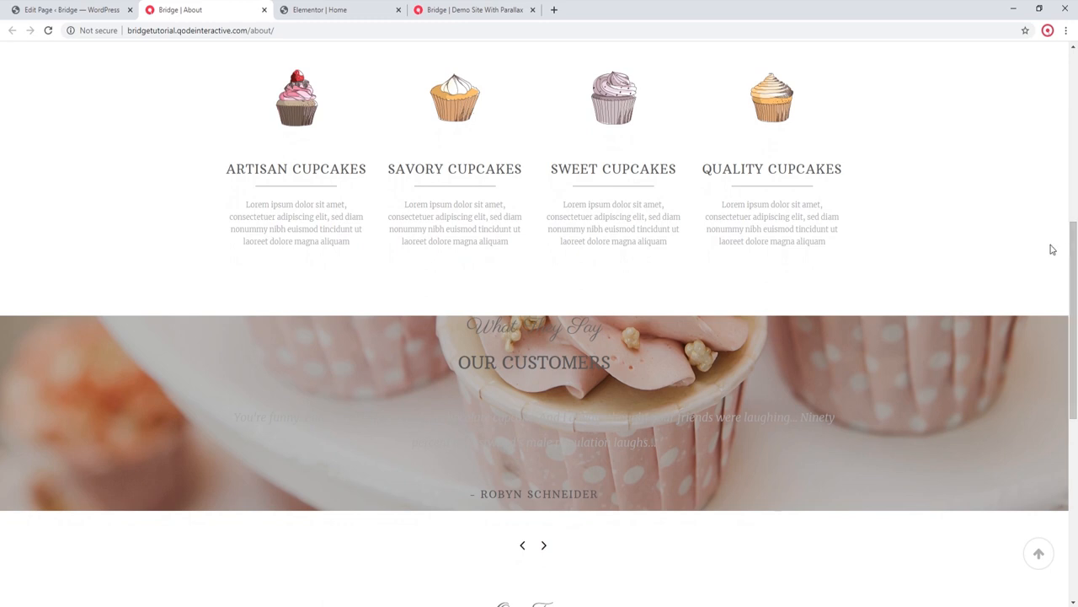
scroll(down, 3)
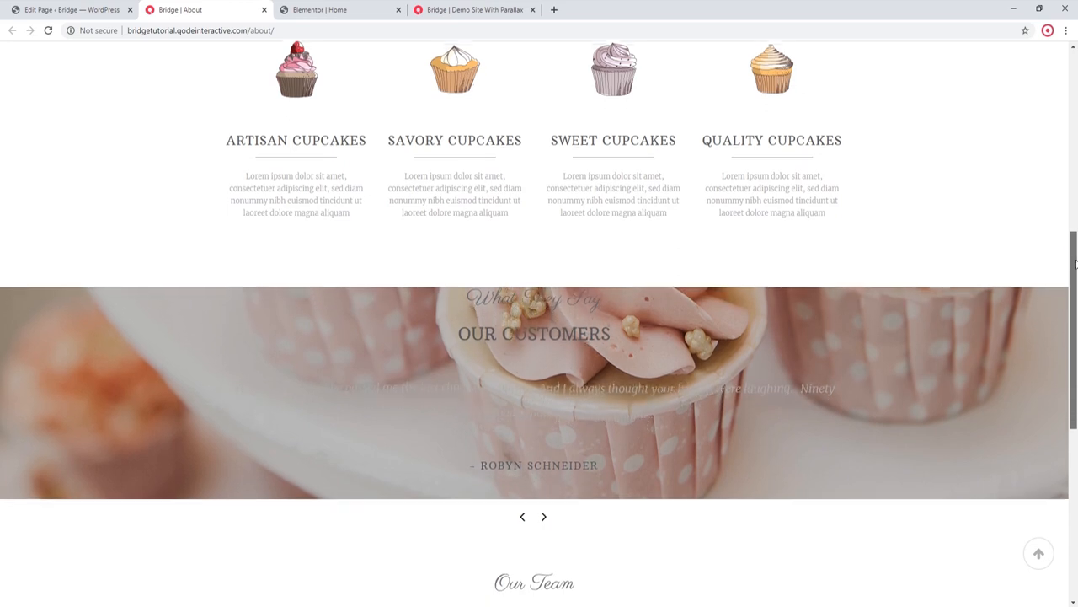
scroll(up, 3)
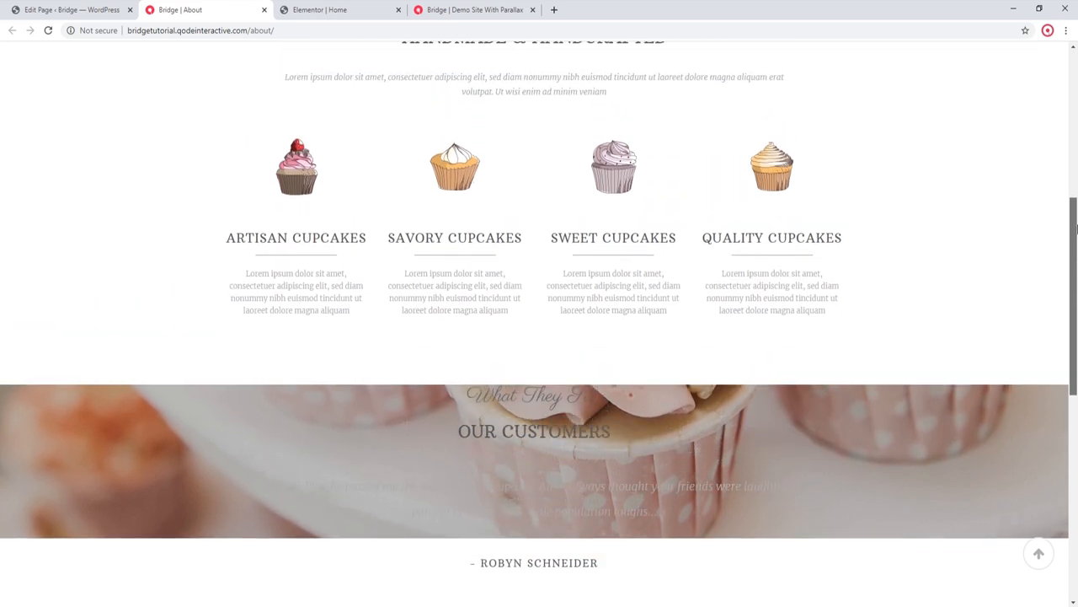
scroll(down, 3)
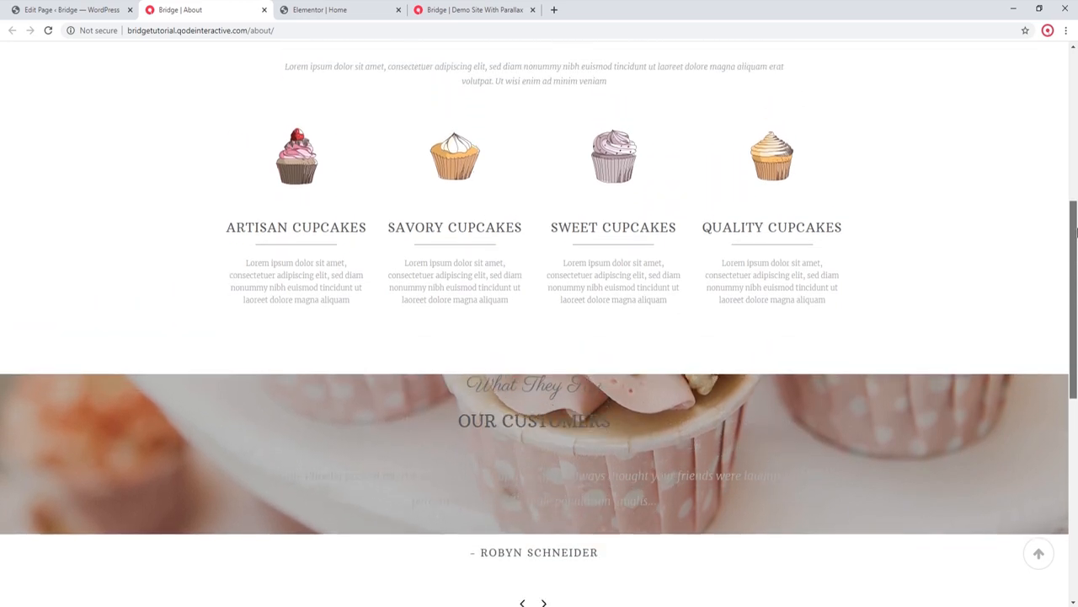
scroll(down, 3)
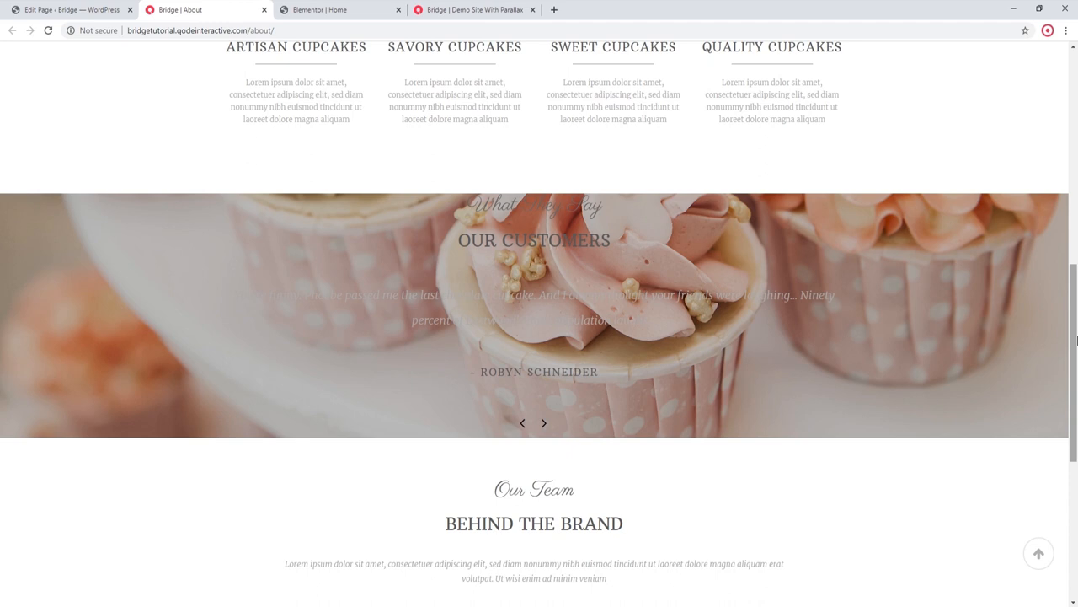
mouse_move(927, 334)
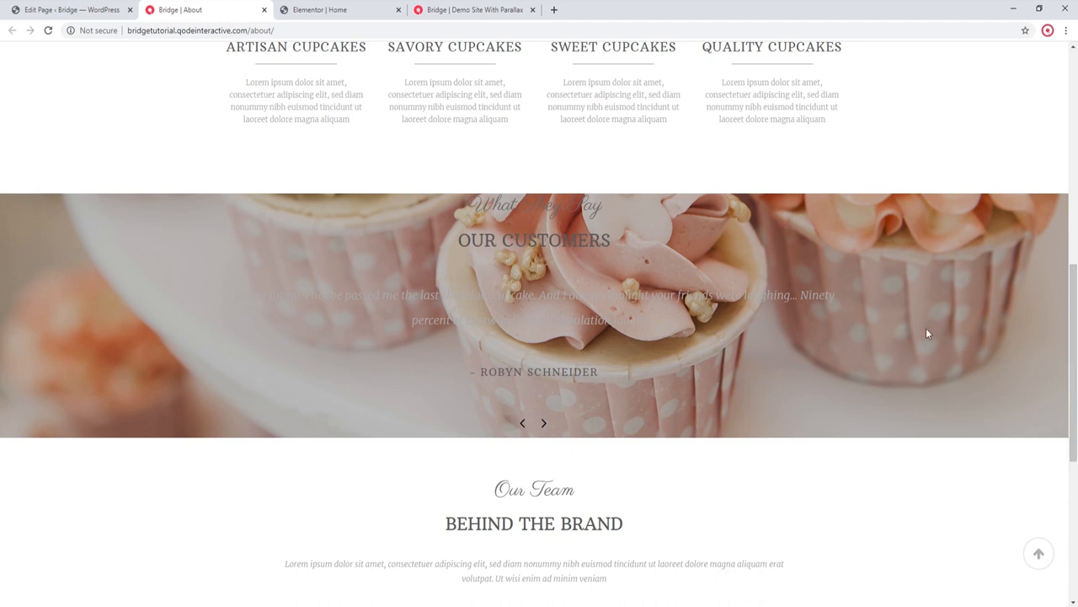
Step: Switch to the Bridge parallax demo and scroll between Contact Us and Facts About Us
click(475, 11)
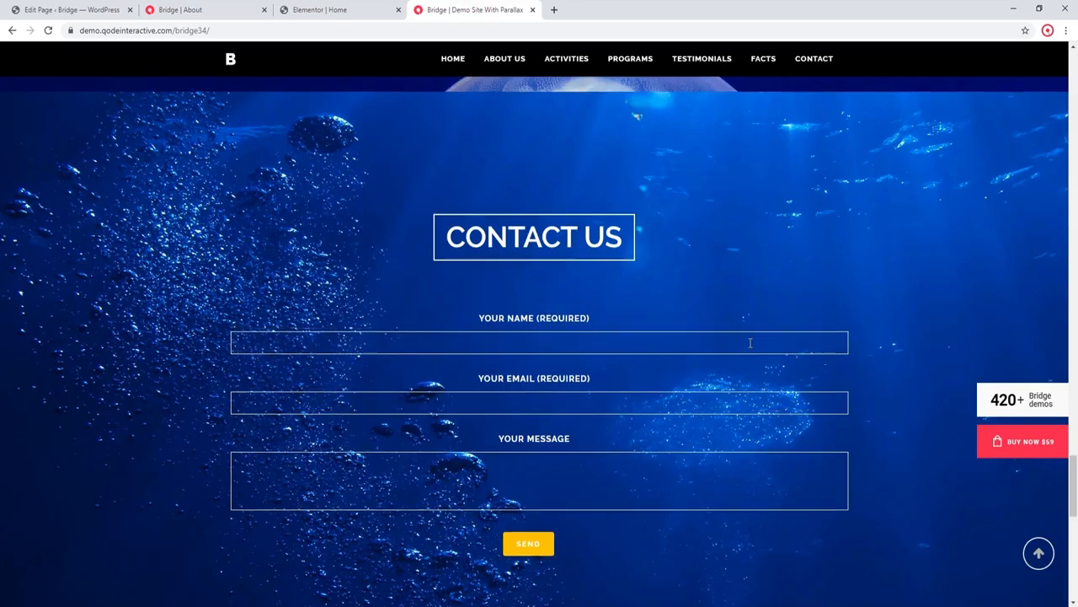
scroll(up, 3)
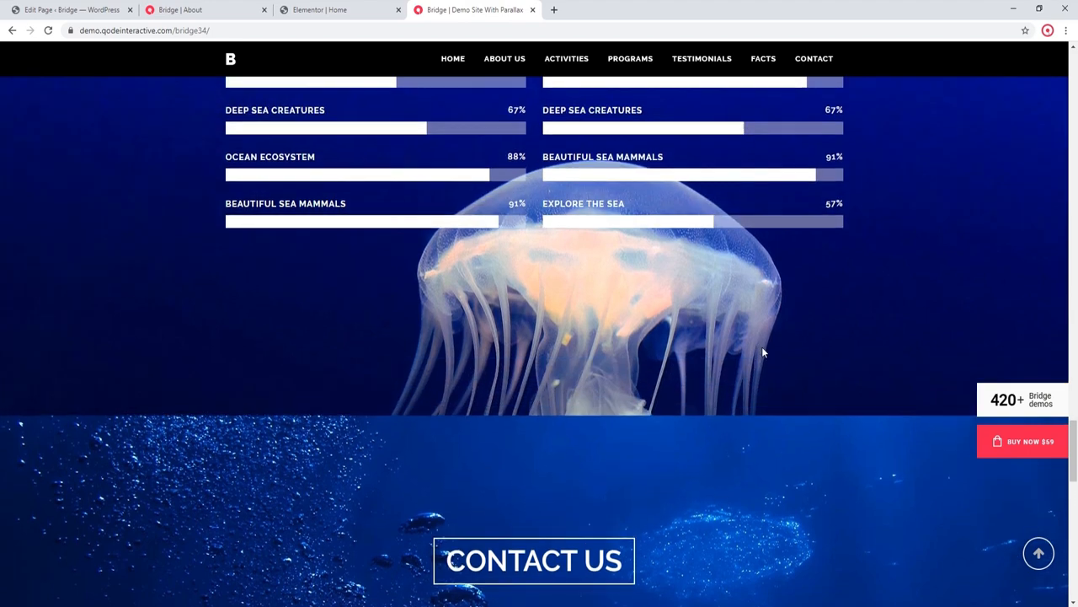
scroll(up, 3)
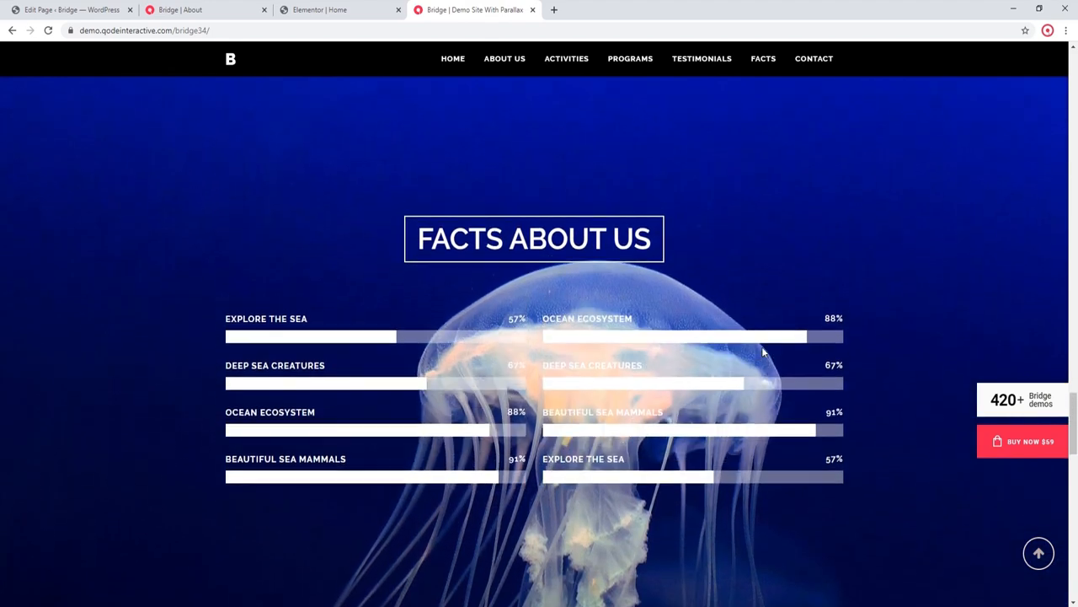
scroll(down, 3)
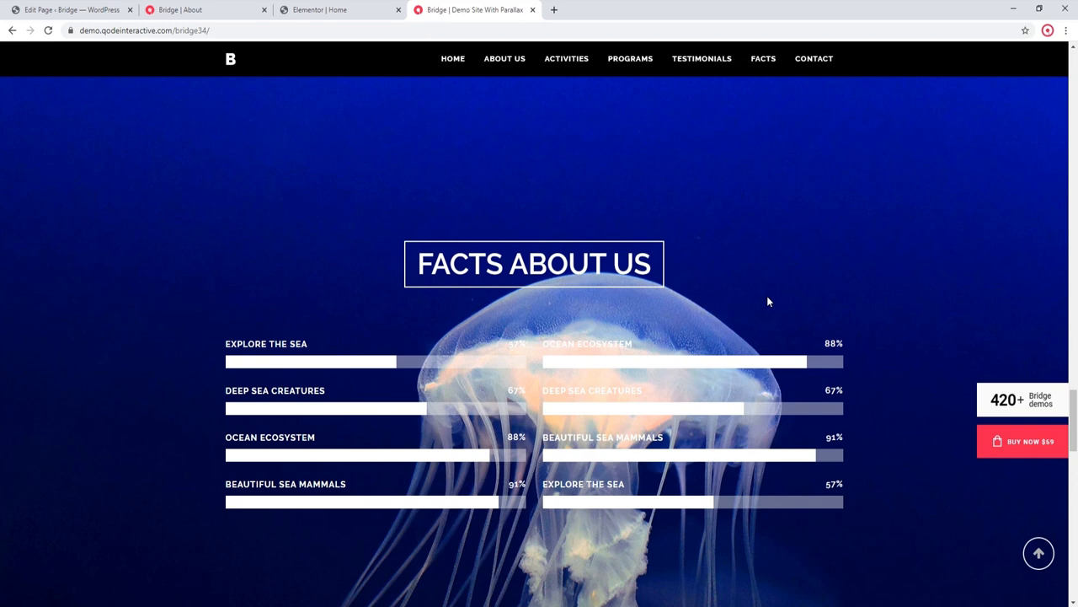
mouse_move(572, 212)
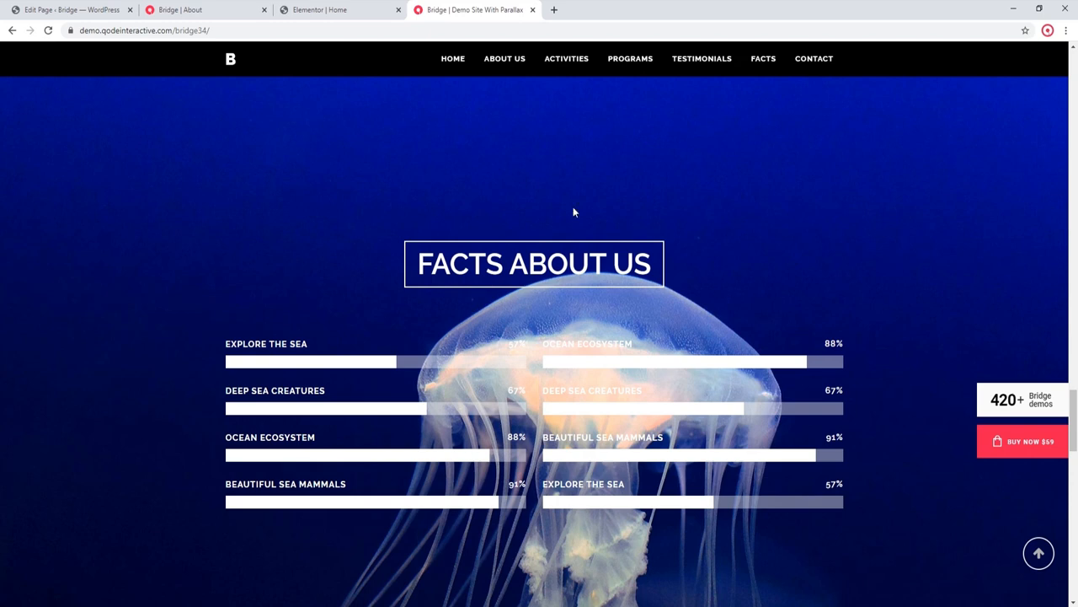
Step: Return to the live About page, reload it and scroll to the Our Customers testimonials row
click(179, 10)
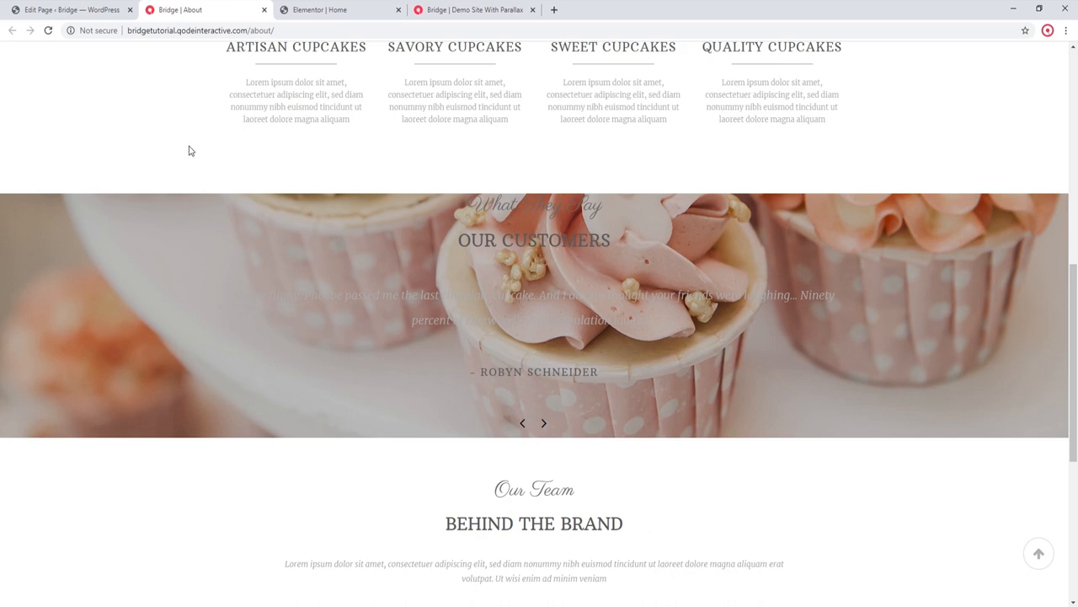
scroll(up, 3)
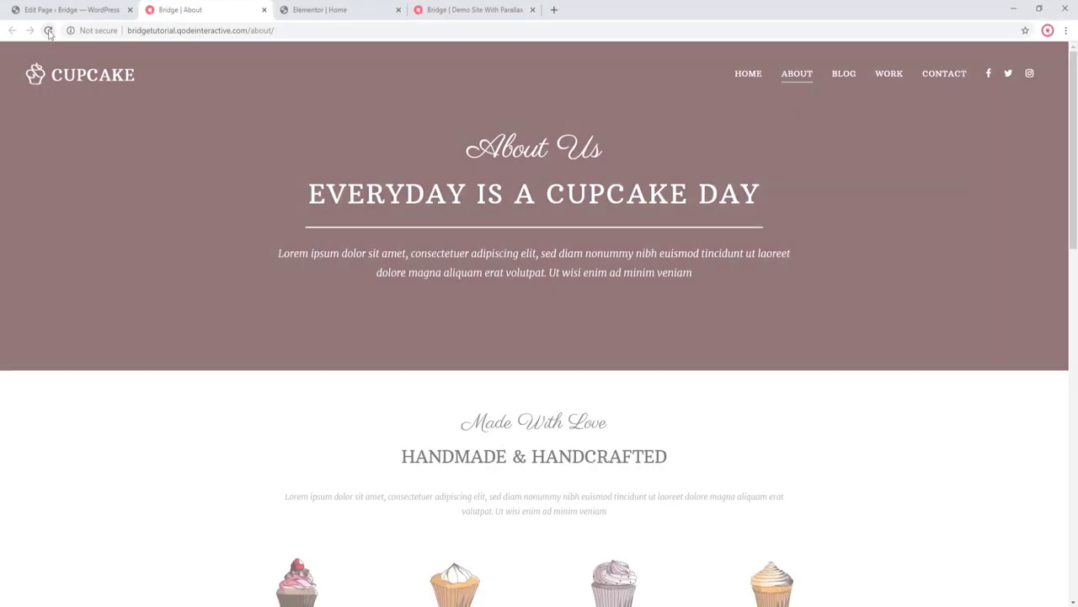
click(49, 31)
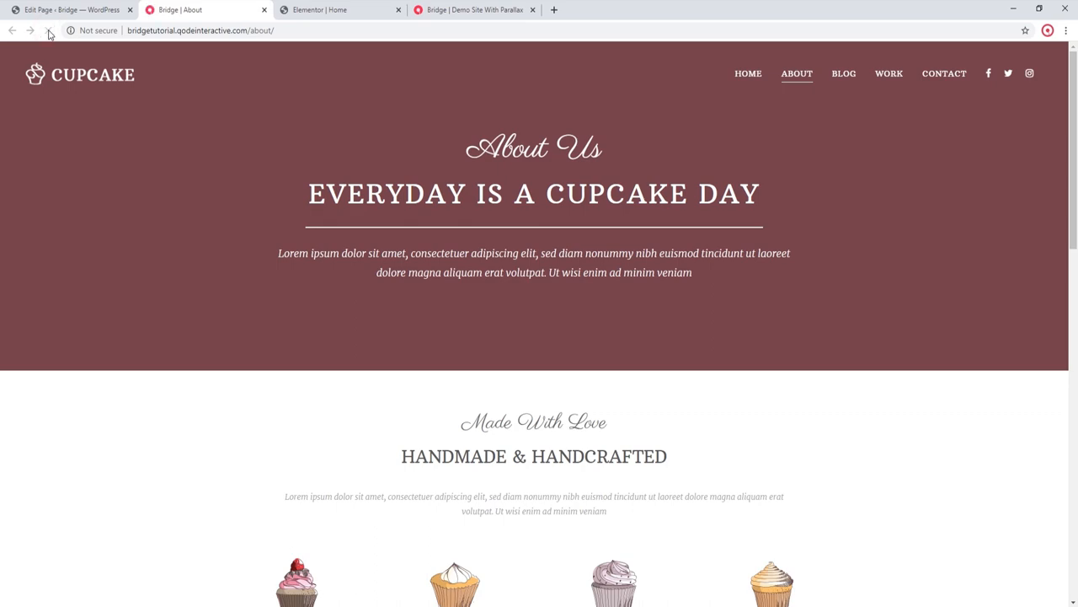
scroll(down, 3)
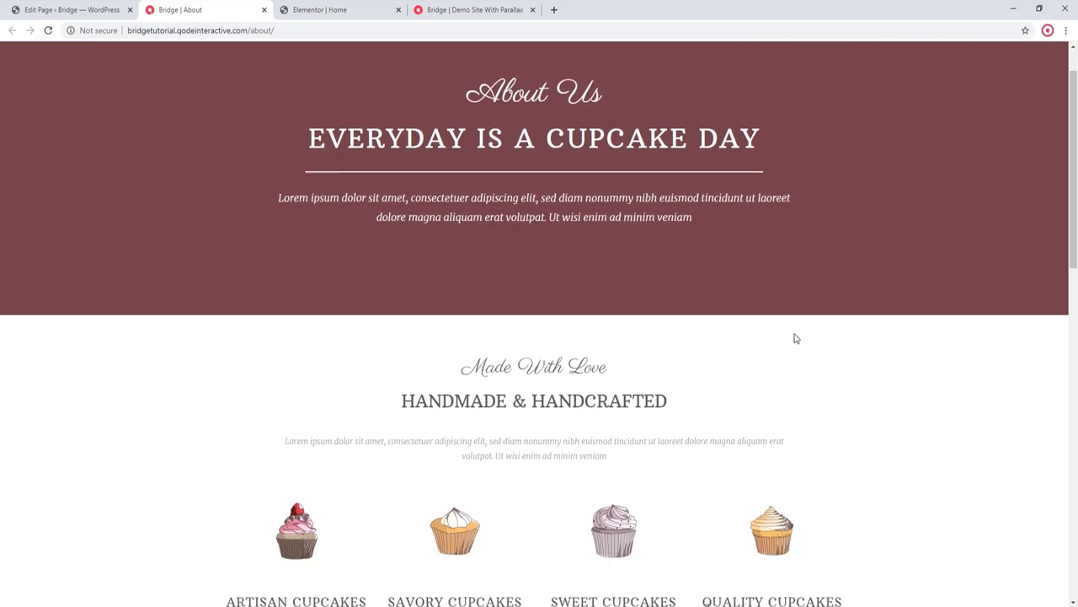
scroll(down, 3)
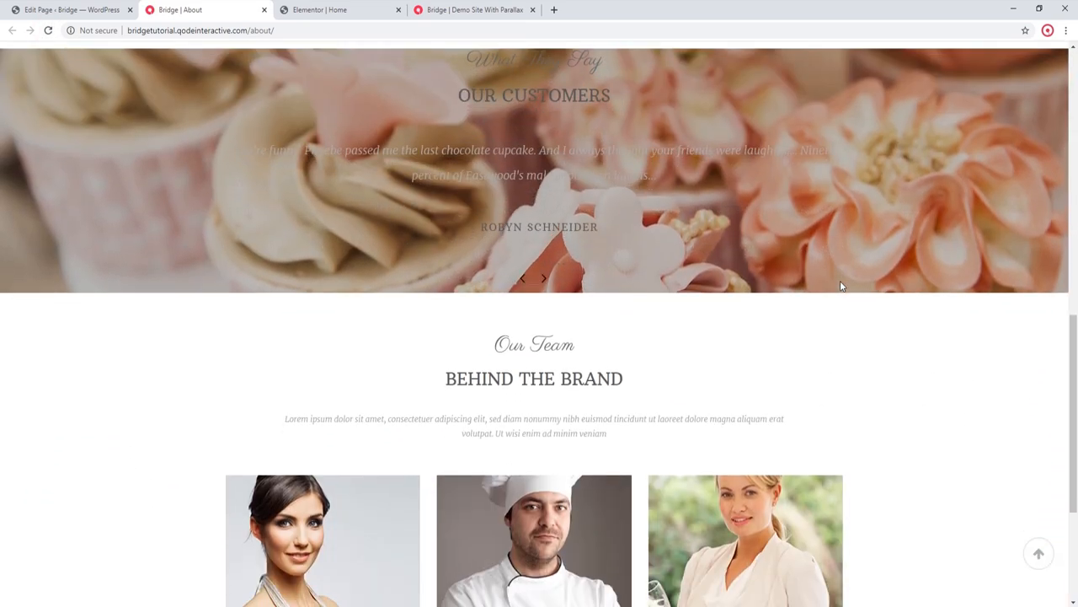
scroll(up, 3)
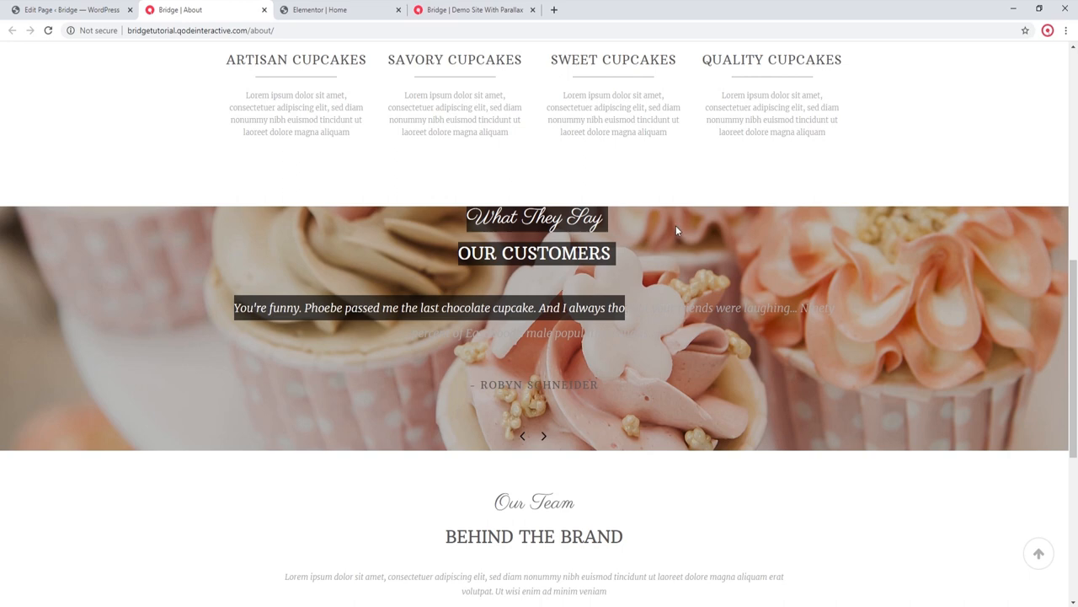
Step: Go to the About page editor and bring up the Testimonials element's settings in the testimonials row
click(67, 10)
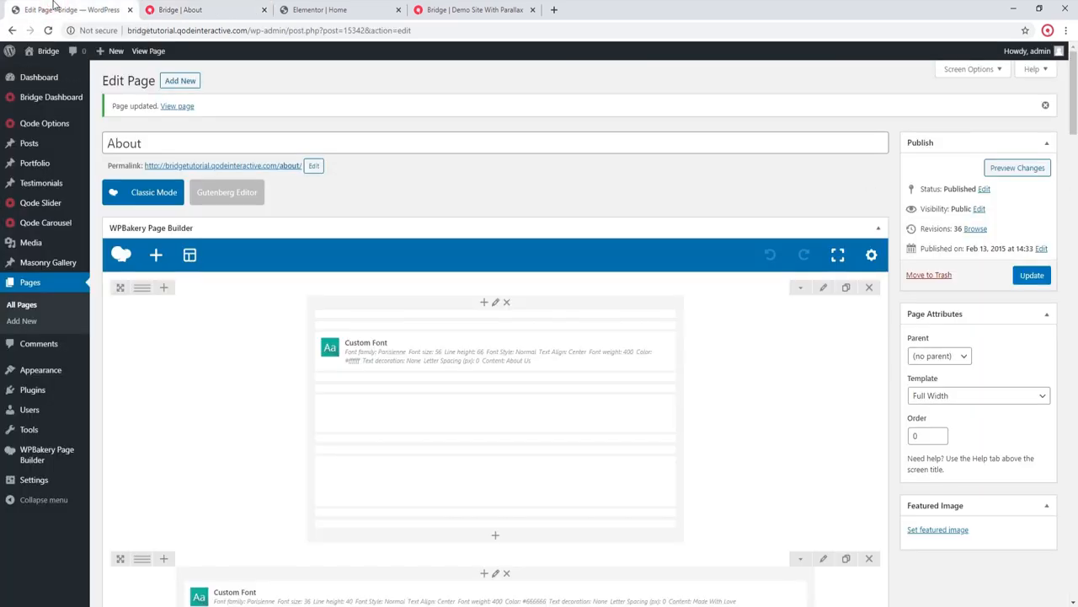
scroll(down, 3)
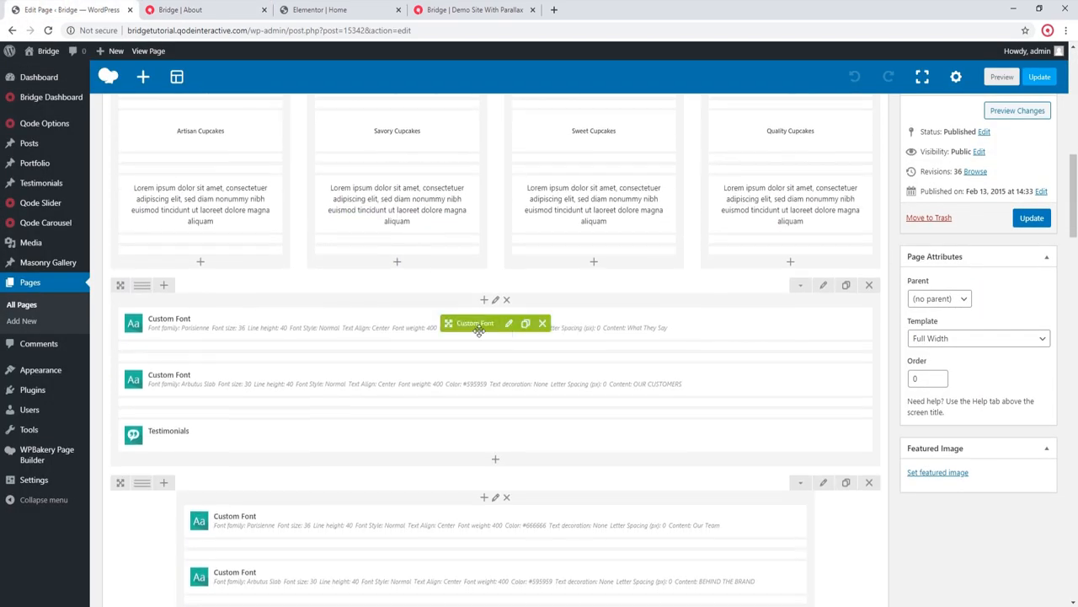
click(509, 323)
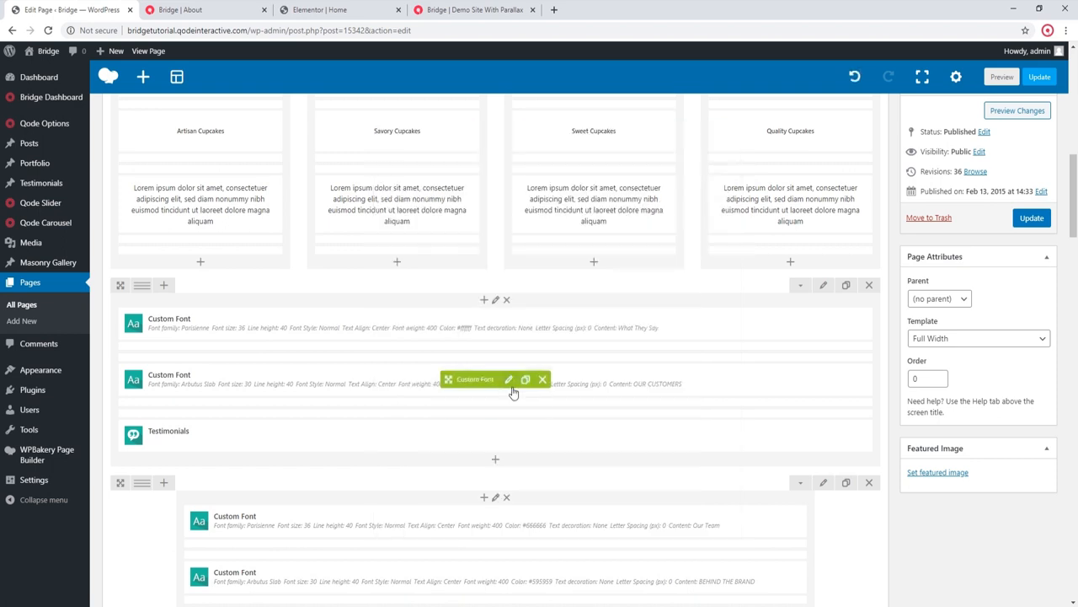
click(509, 379)
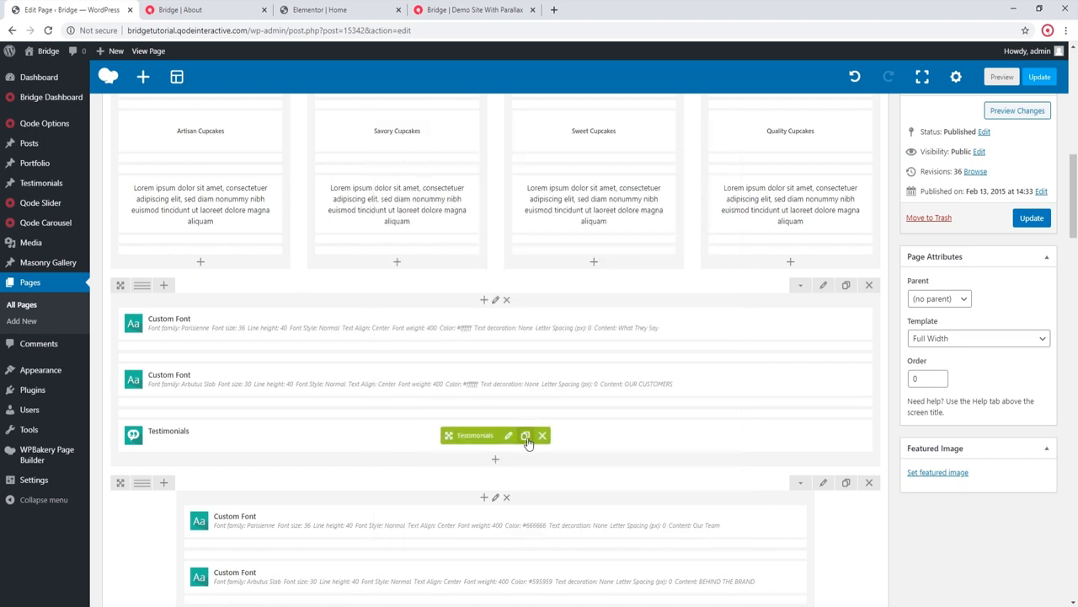
click(509, 435)
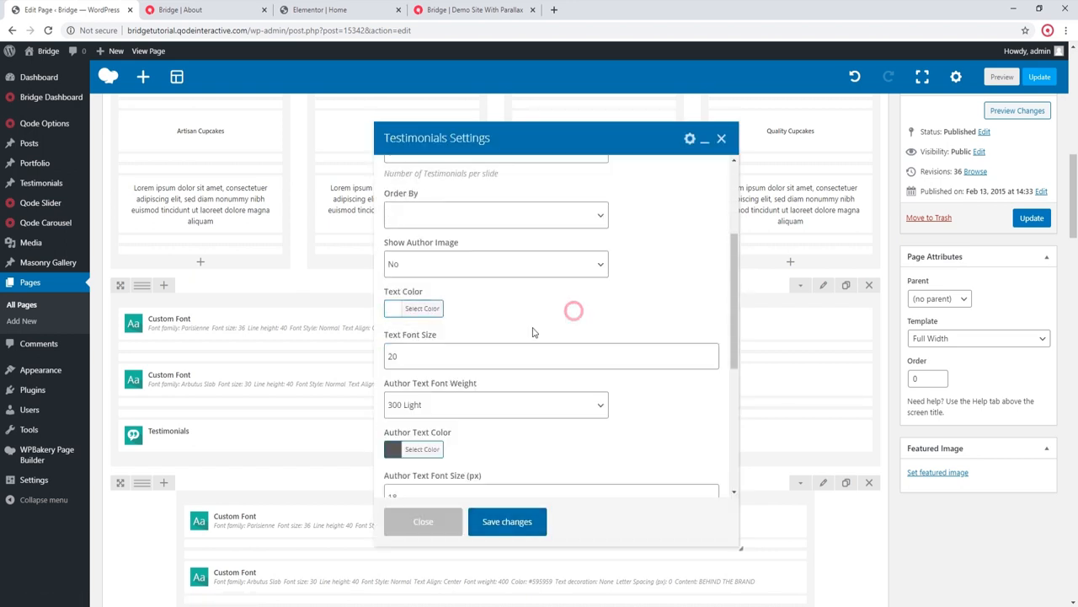
scroll(down, 3)
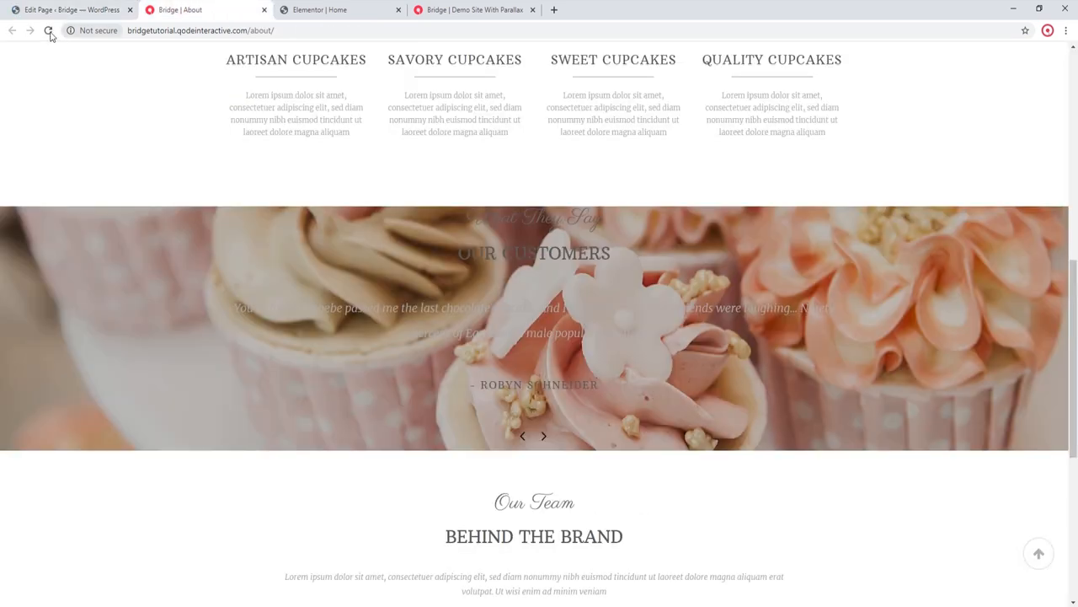
click(49, 31)
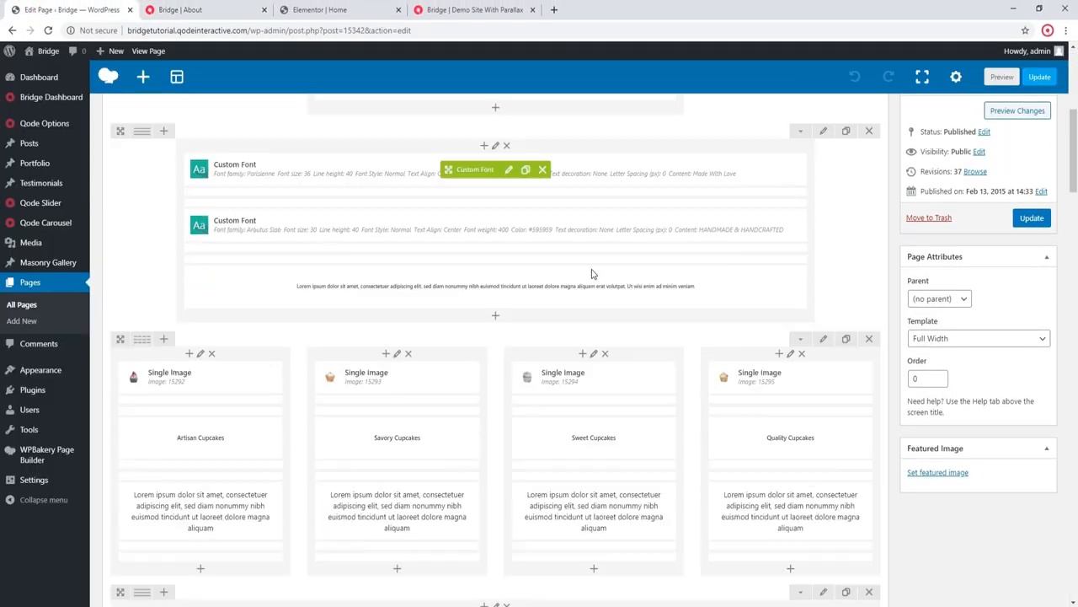
Step: Set the Empty Space heights around the testimonials (110px above, 90px below) and update the page
scroll(down, 3)
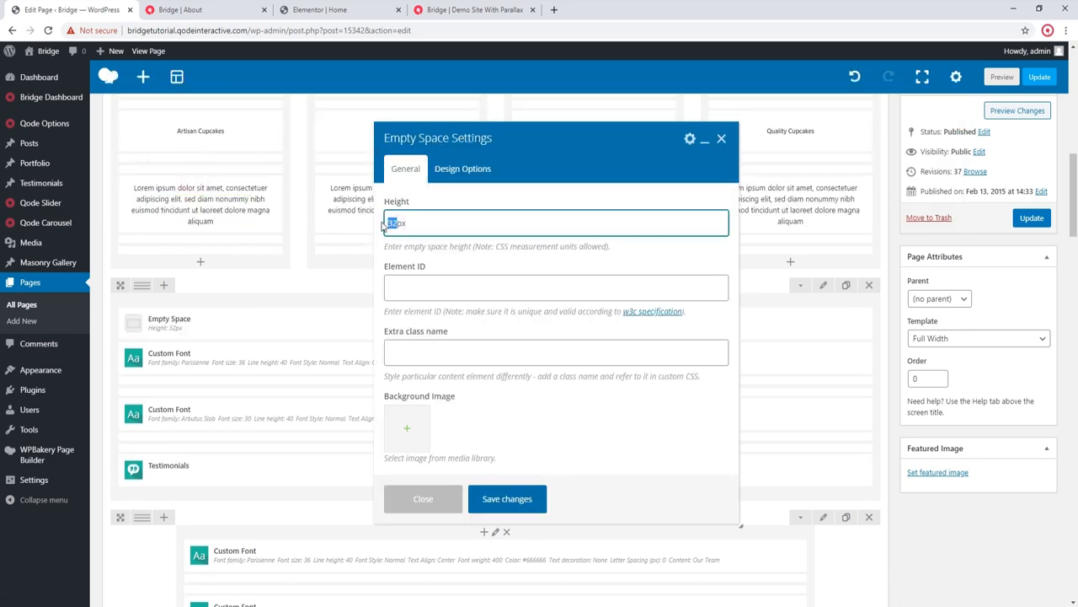
click(506, 498)
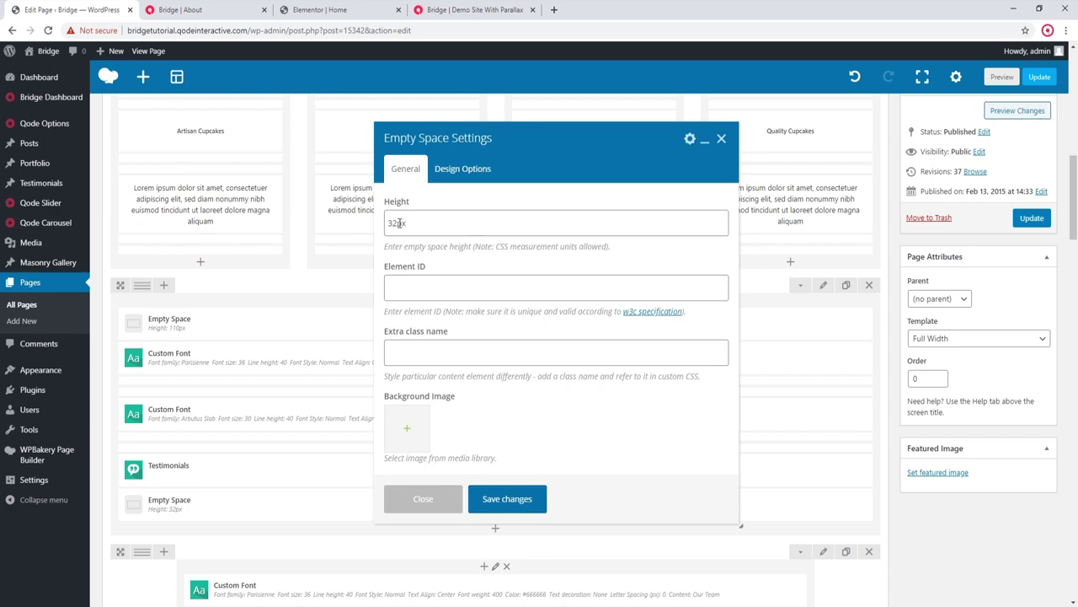
click(505, 499)
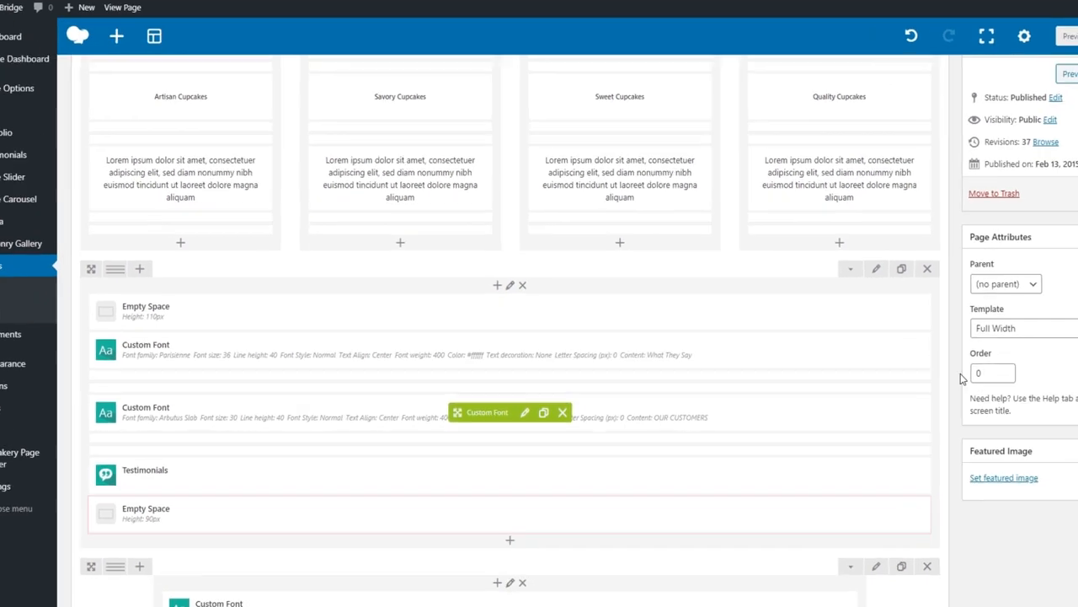
click(1041, 274)
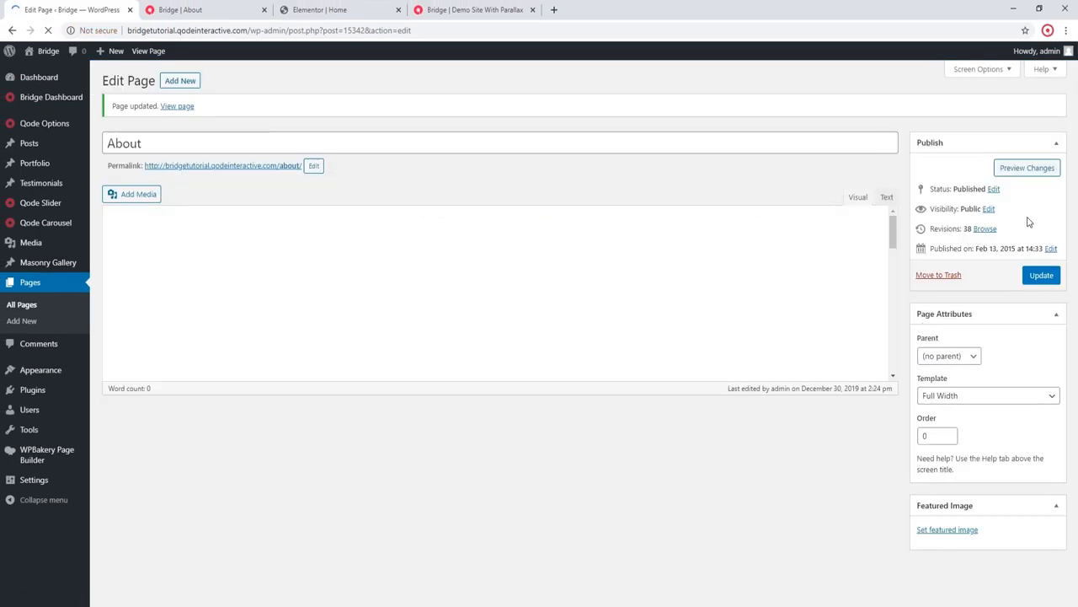
Step: Reload the live About page and scroll to the taller Our Customers row with its added spacing
click(176, 105)
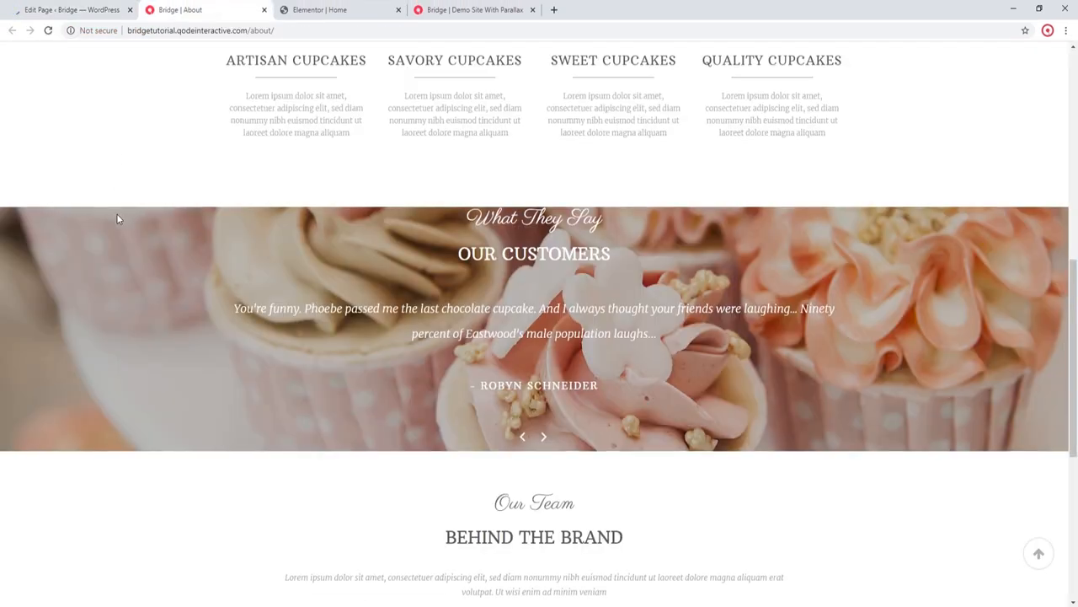
click(47, 30)
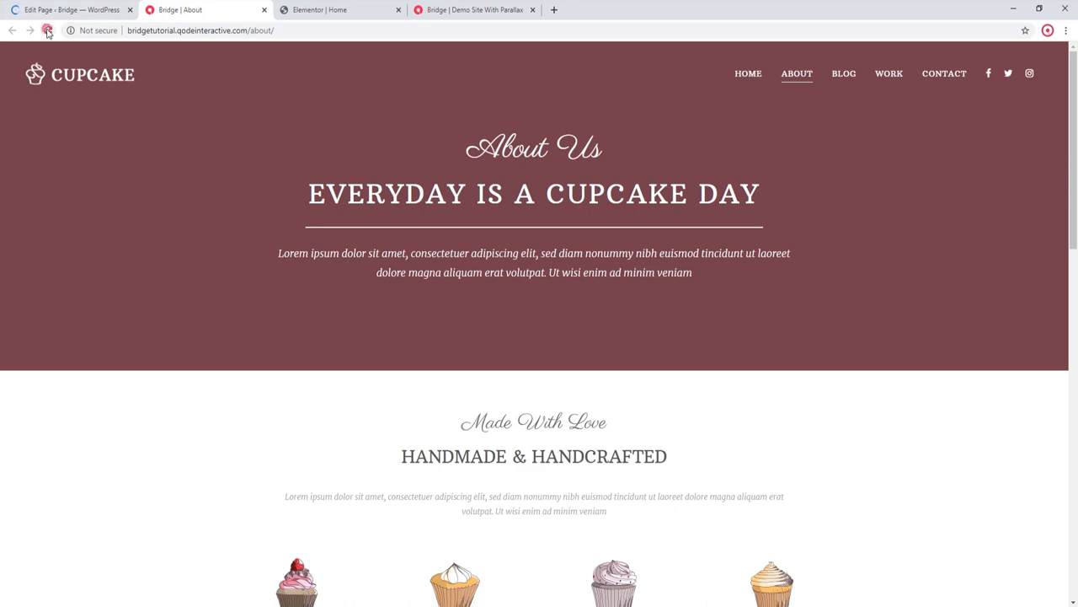
scroll(down, 3)
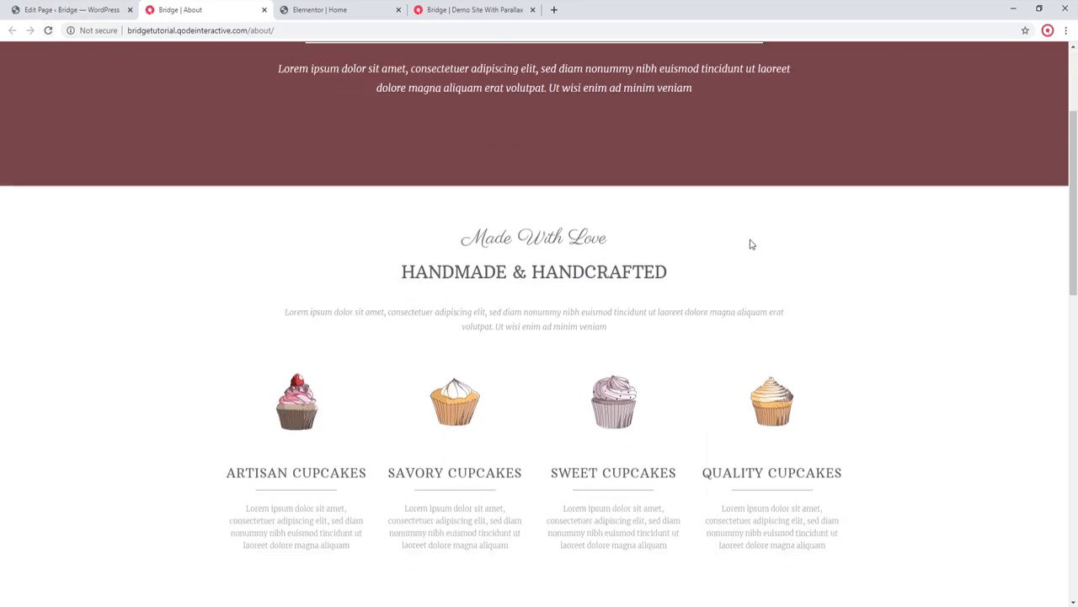
scroll(down, 3)
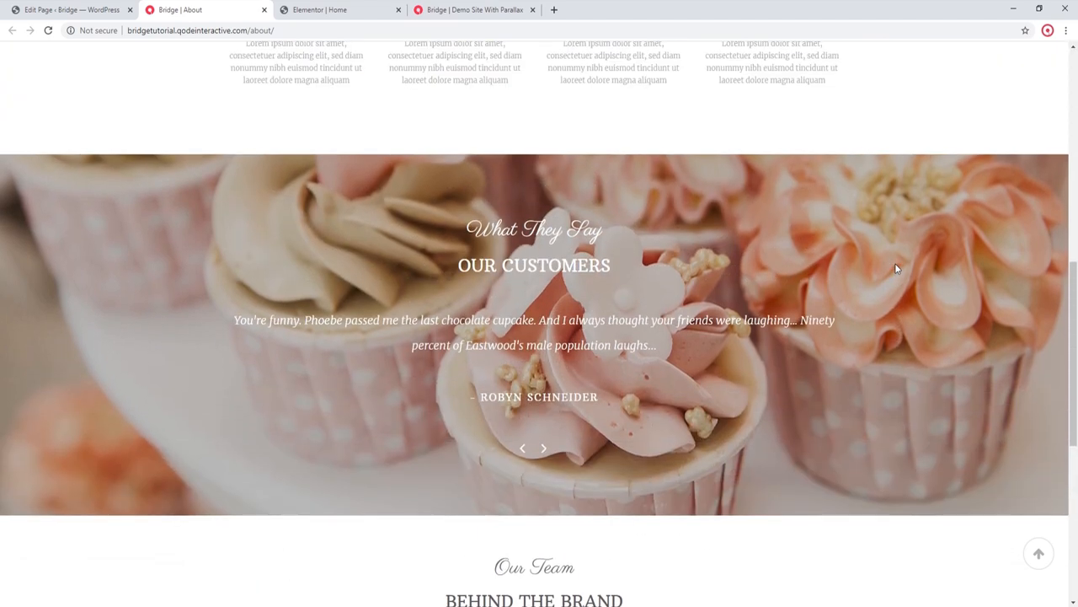
scroll(up, 3)
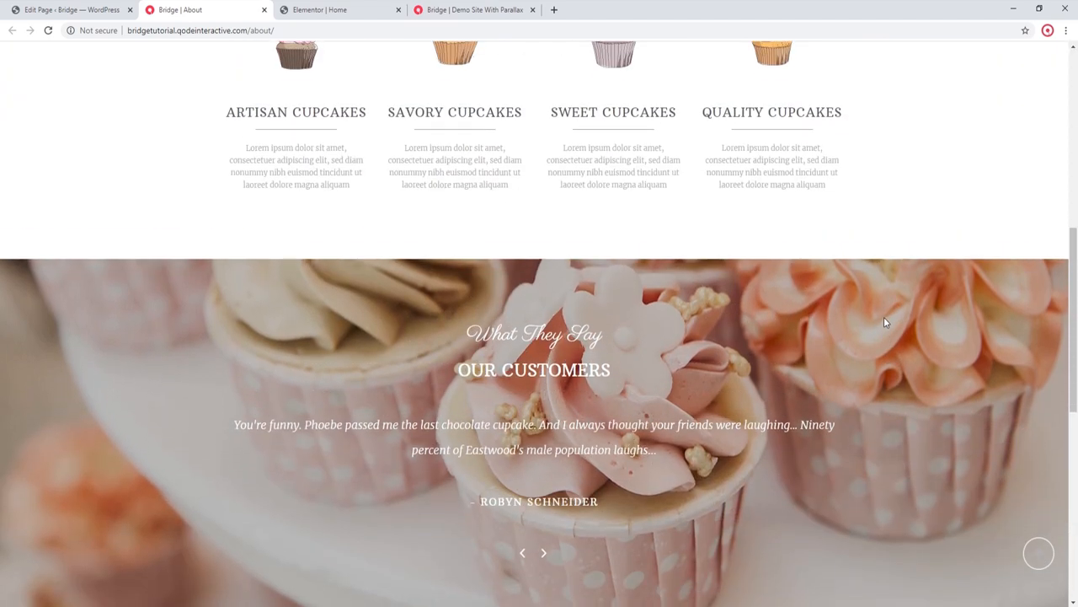
Step: In the testimonials row's settings, set Full Screen Height to Yes
click(70, 10)
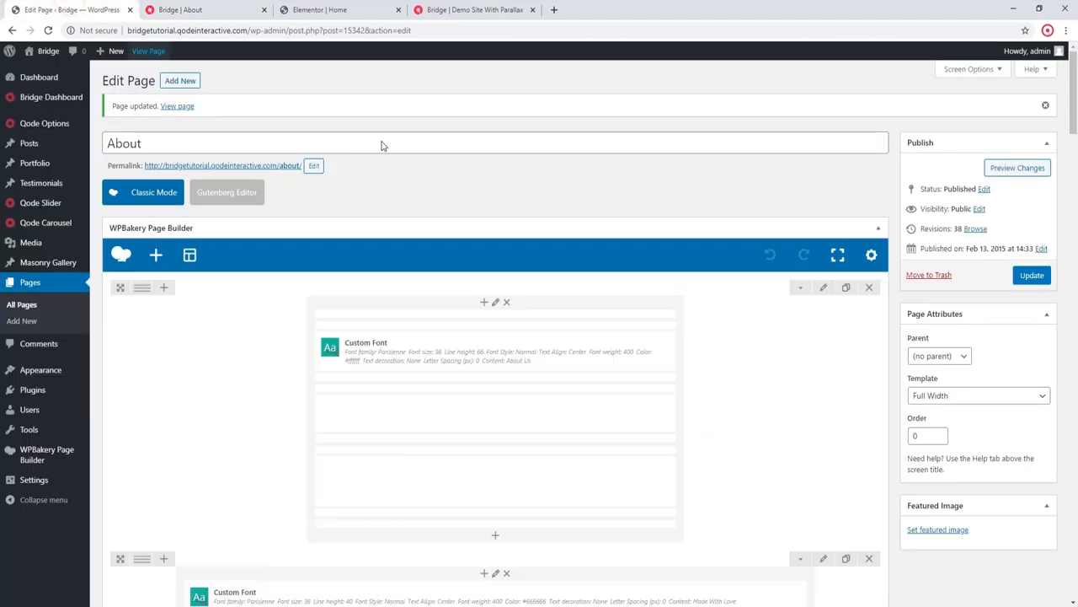
scroll(down, 3)
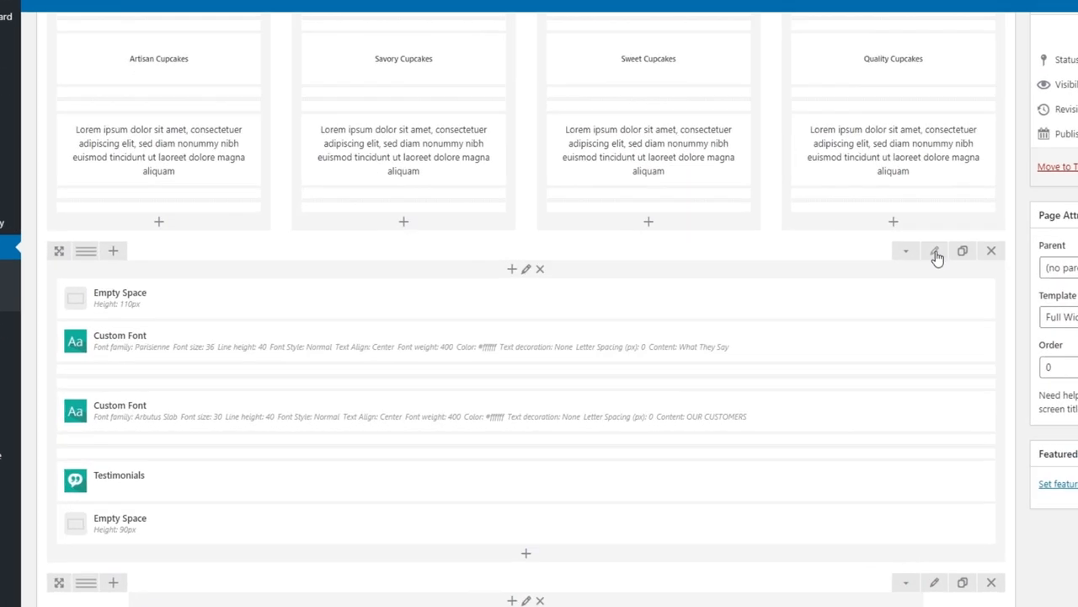
click(934, 250)
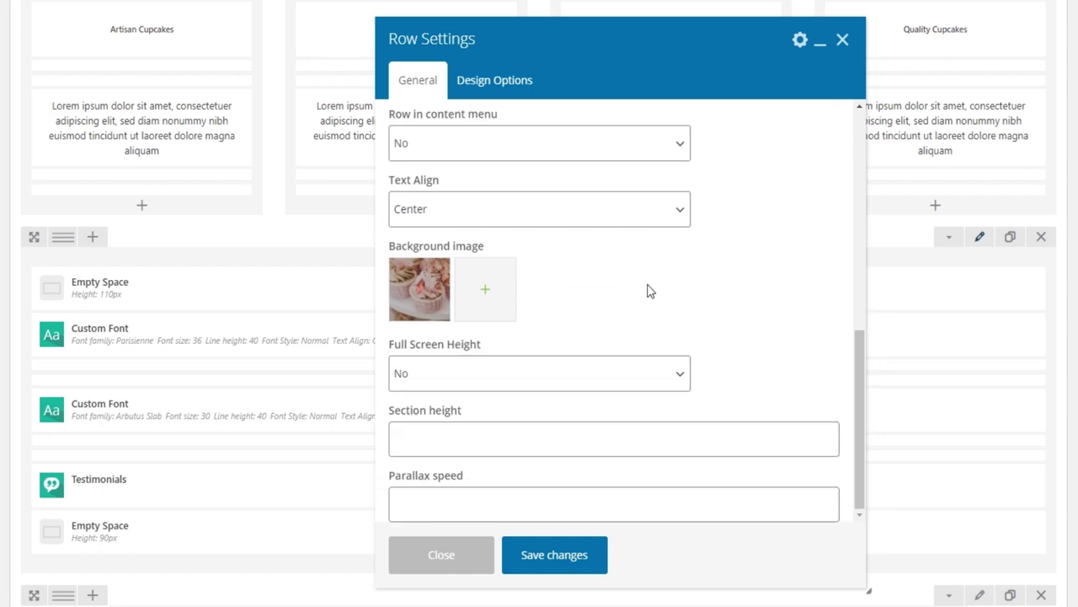
mouse_move(487, 335)
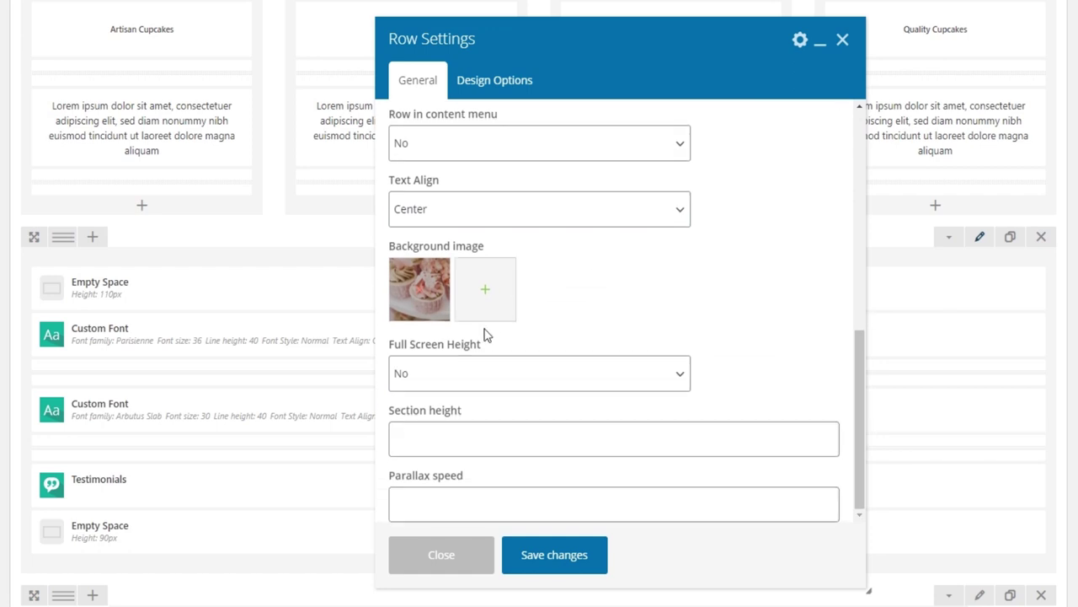
click(539, 374)
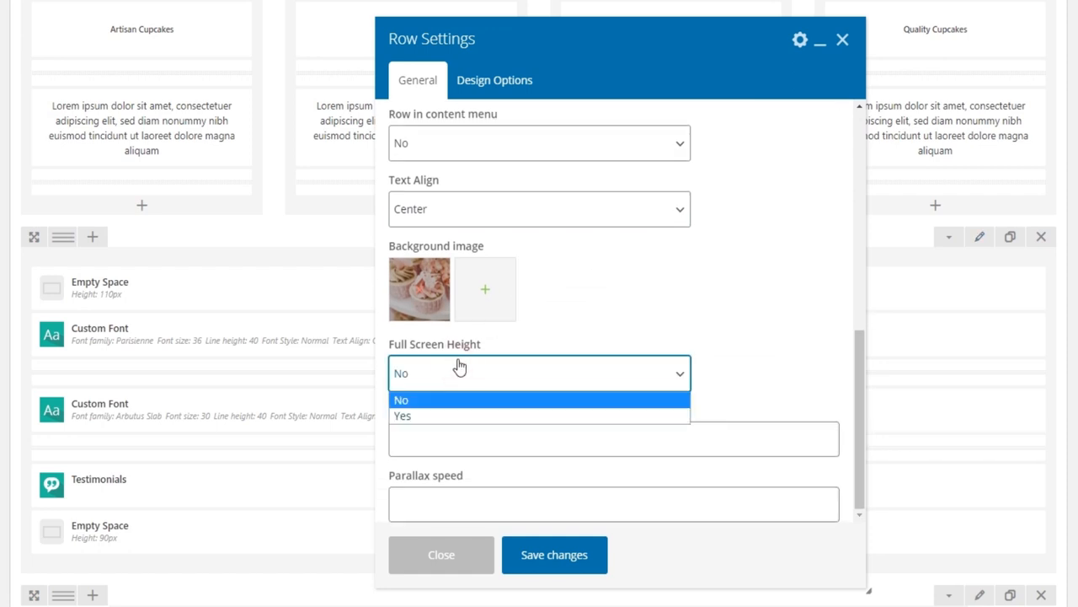
mouse_move(451, 412)
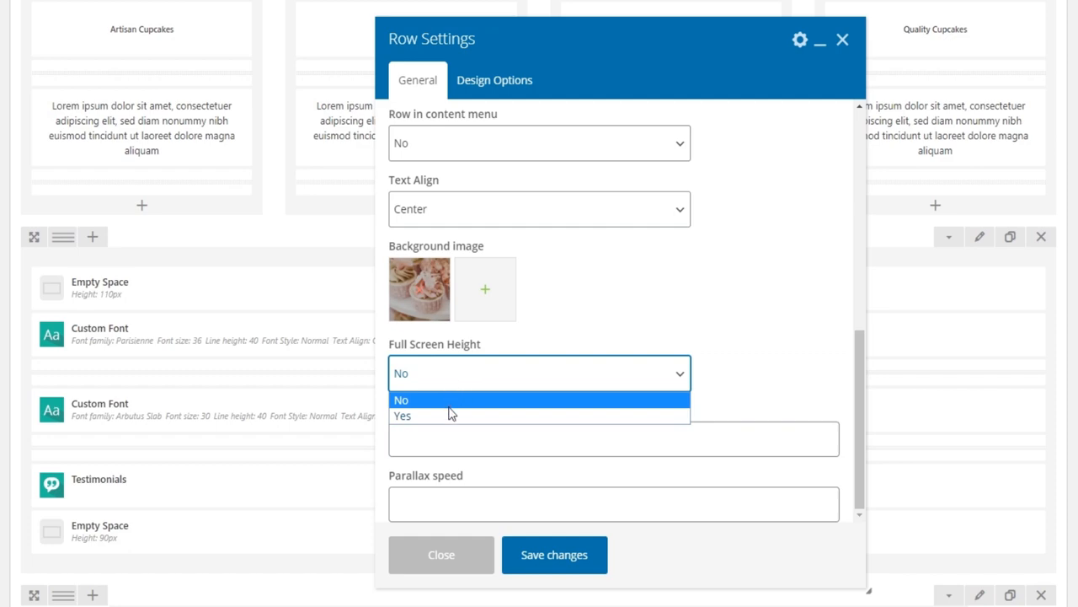
click(403, 414)
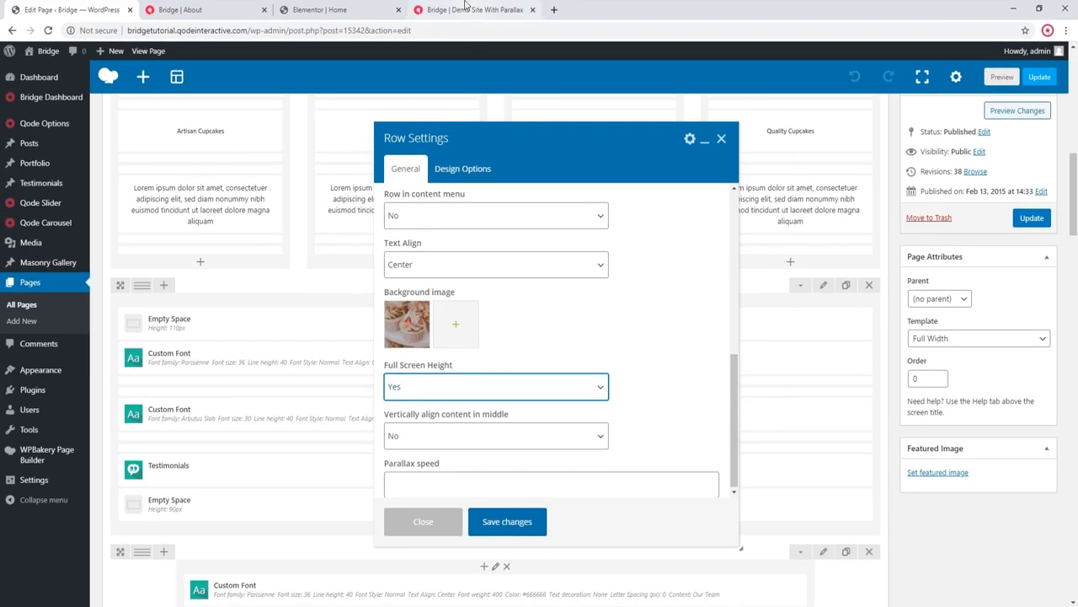
Step: Browse the Bridge demo site's underwater parallax image sections for reference
click(475, 10)
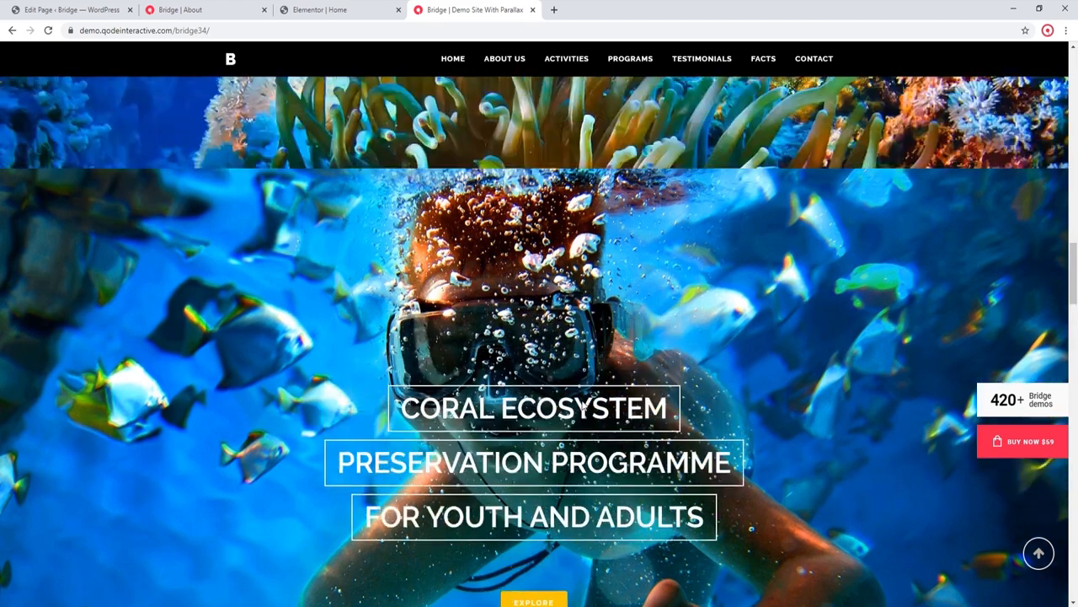
scroll(down, 3)
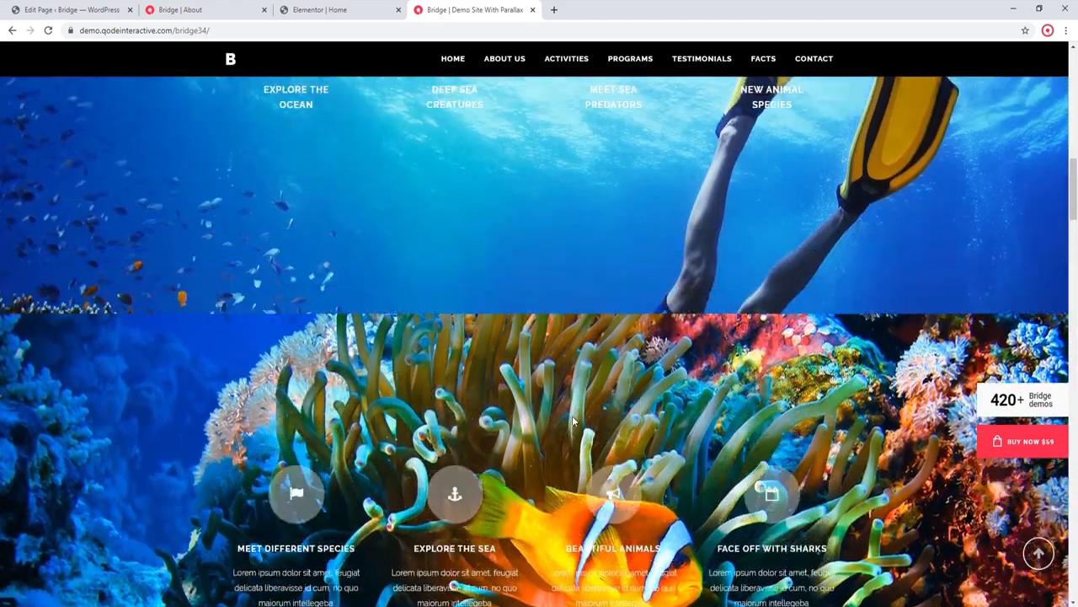
scroll(up, 3)
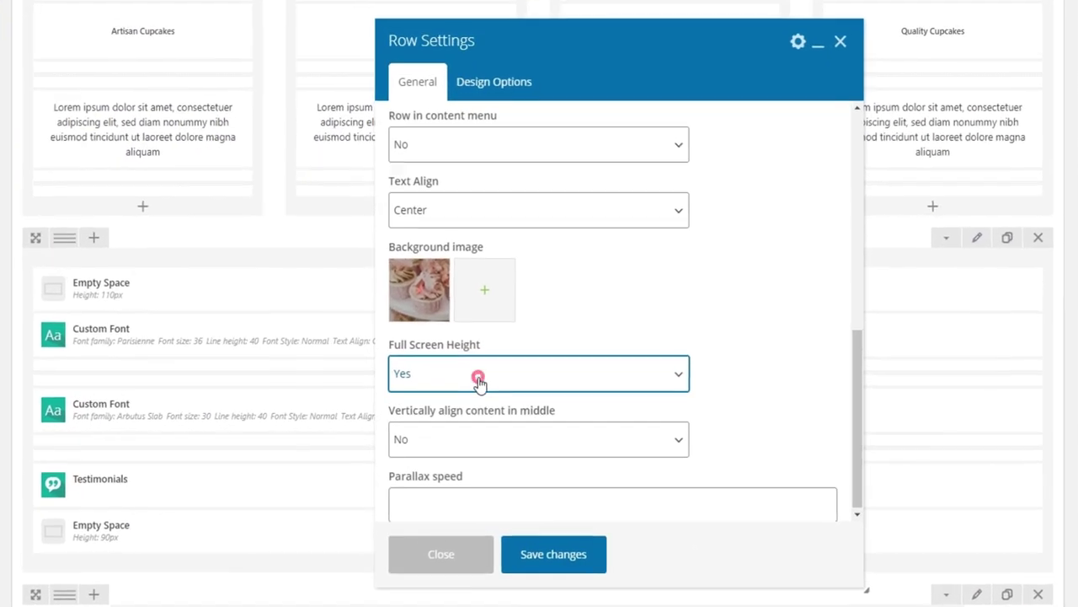
Step: Set the testimonials row to Full Screen Height No with parallax speed 0.5 and save
click(539, 374)
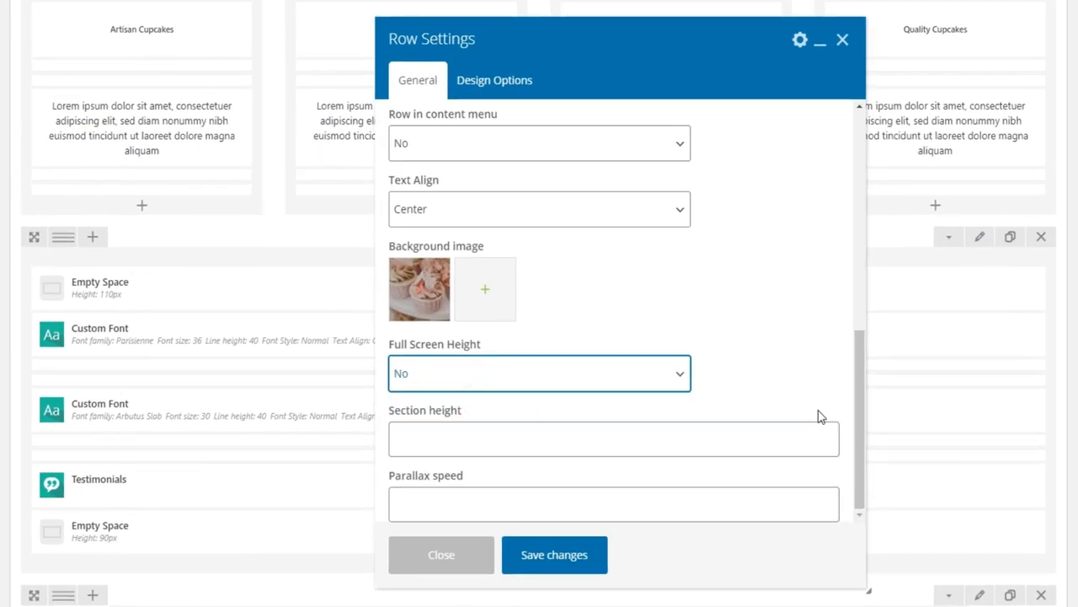
click(613, 502)
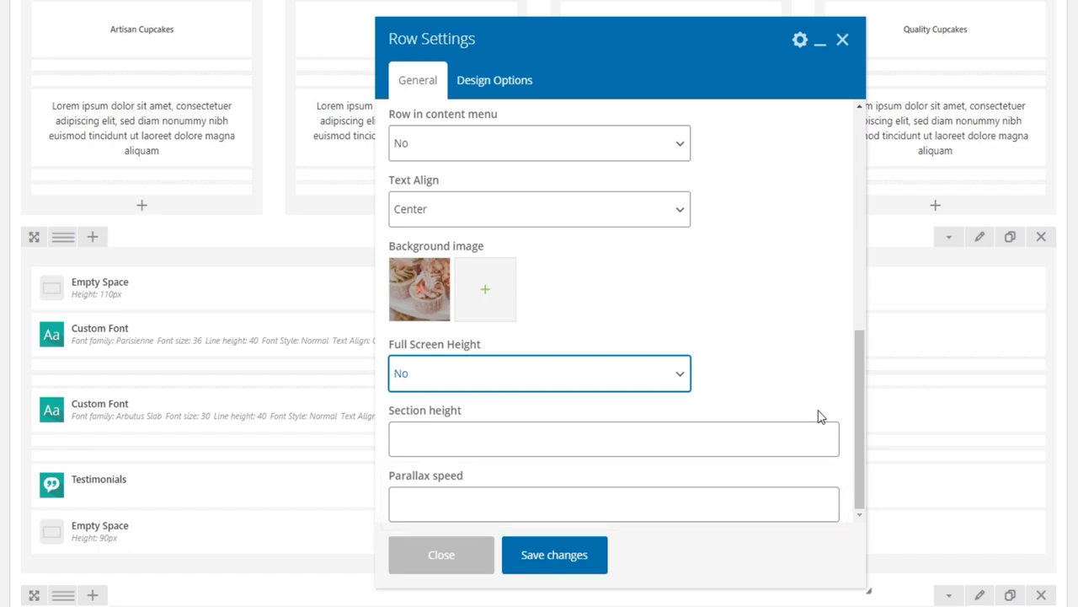
click(613, 504)
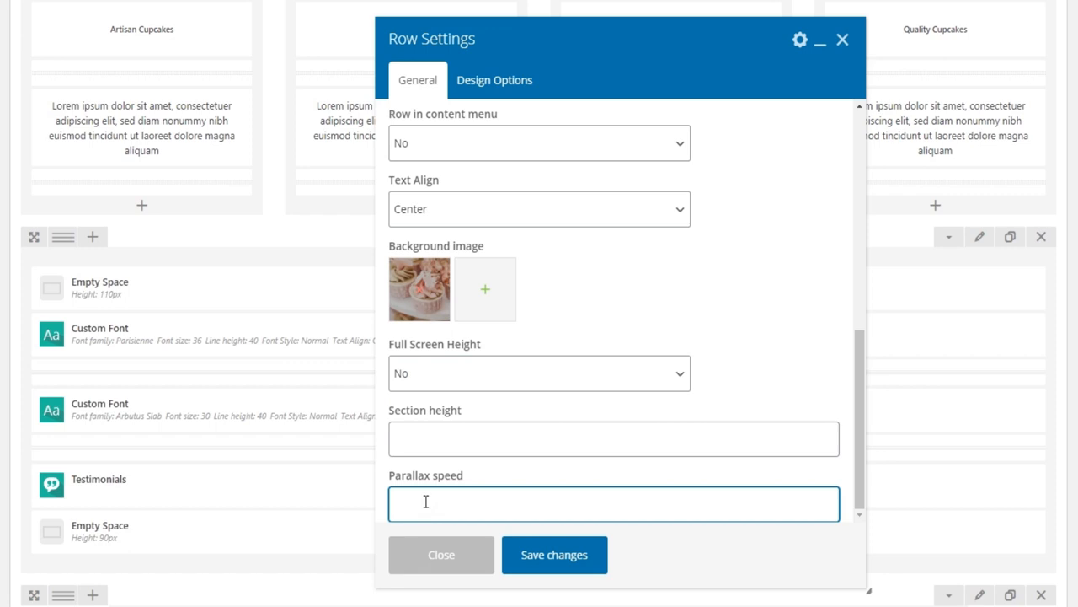
text(0)
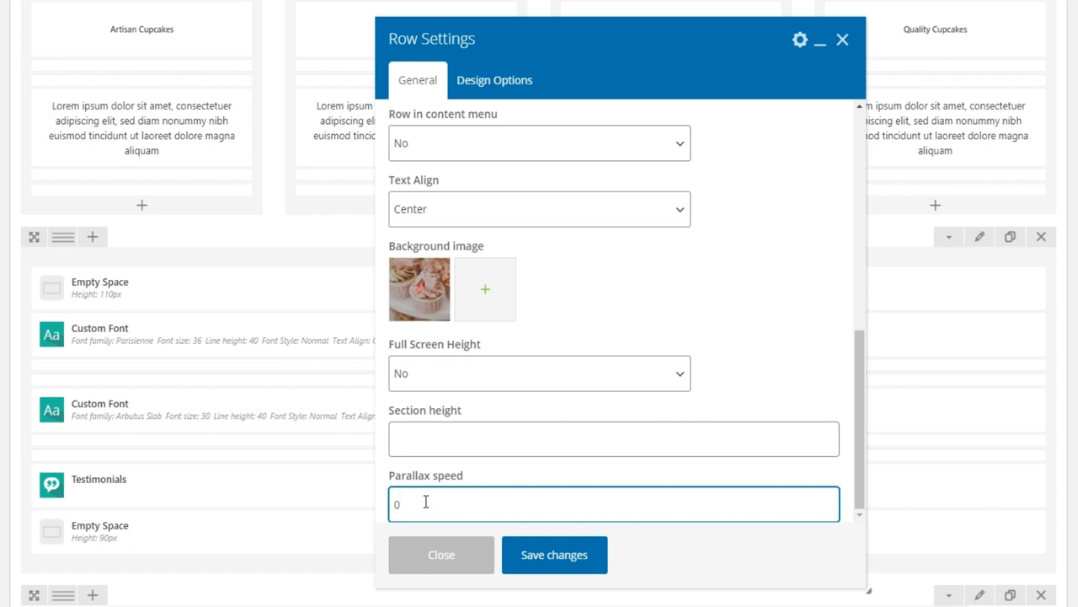
text(1)
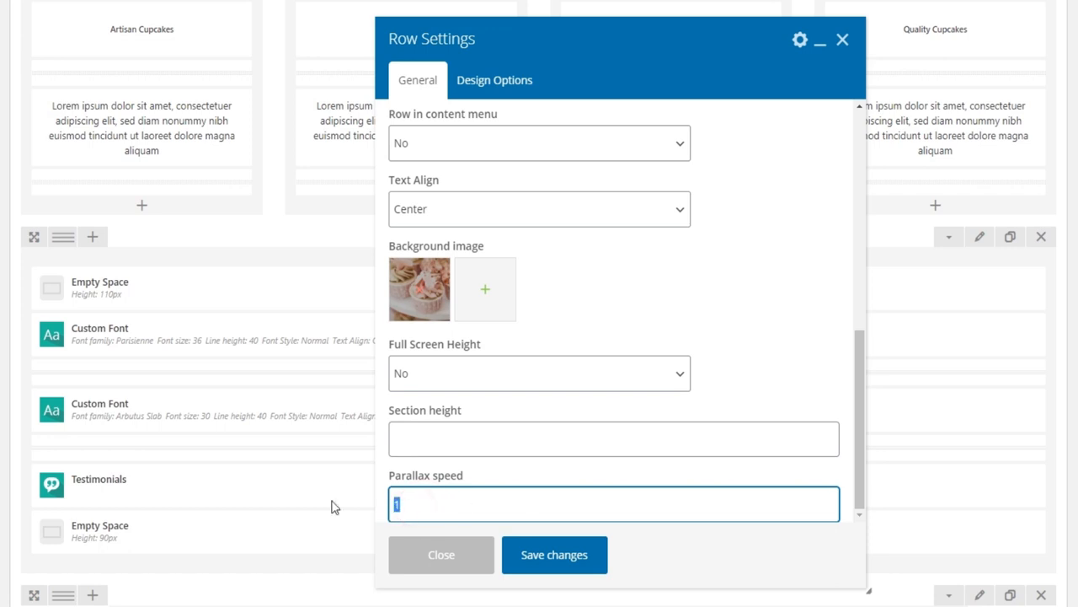
text(0.5)
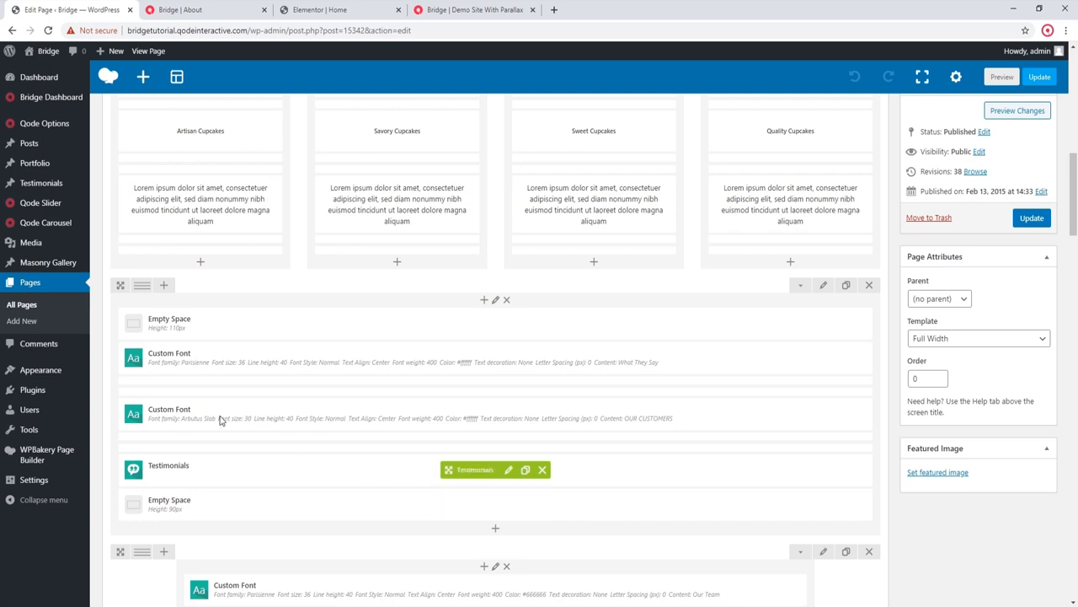
Step: In Qode Options > Parallax, switch Parallax on touch devices to On
click(44, 123)
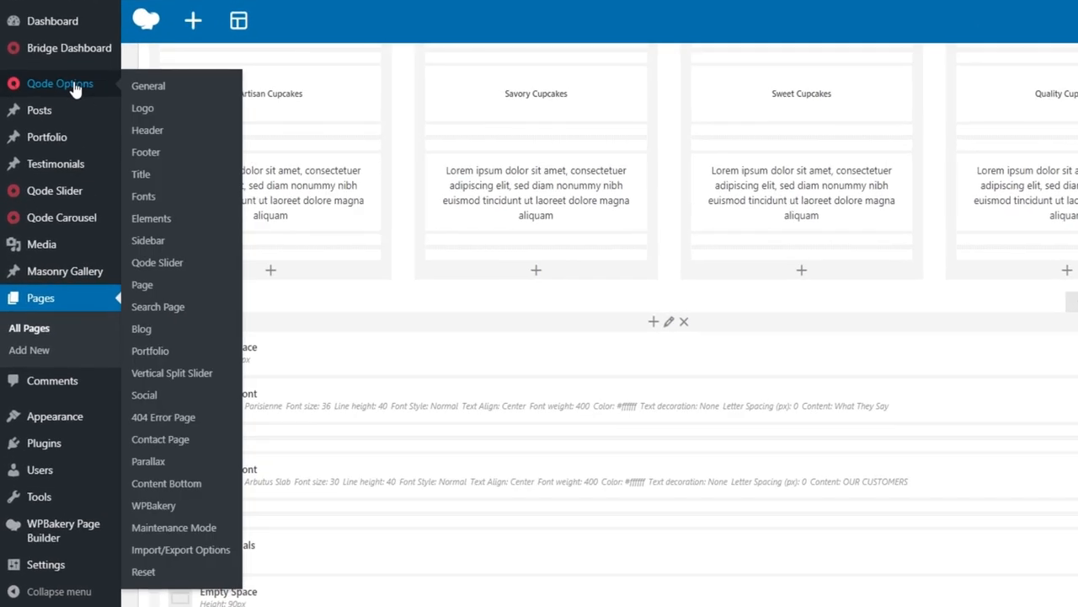
mouse_move(148, 462)
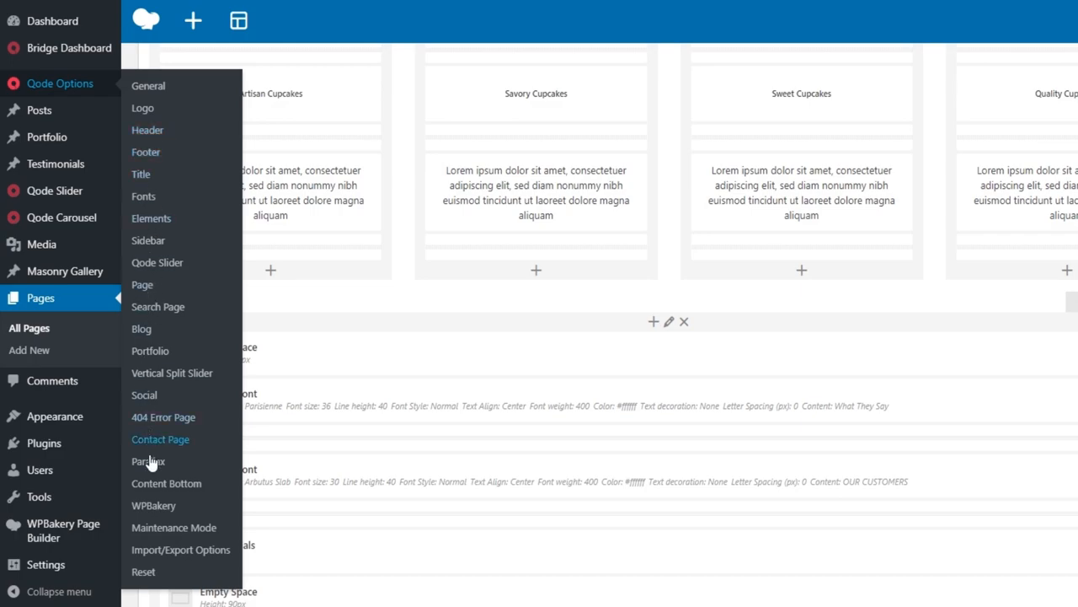
click(148, 461)
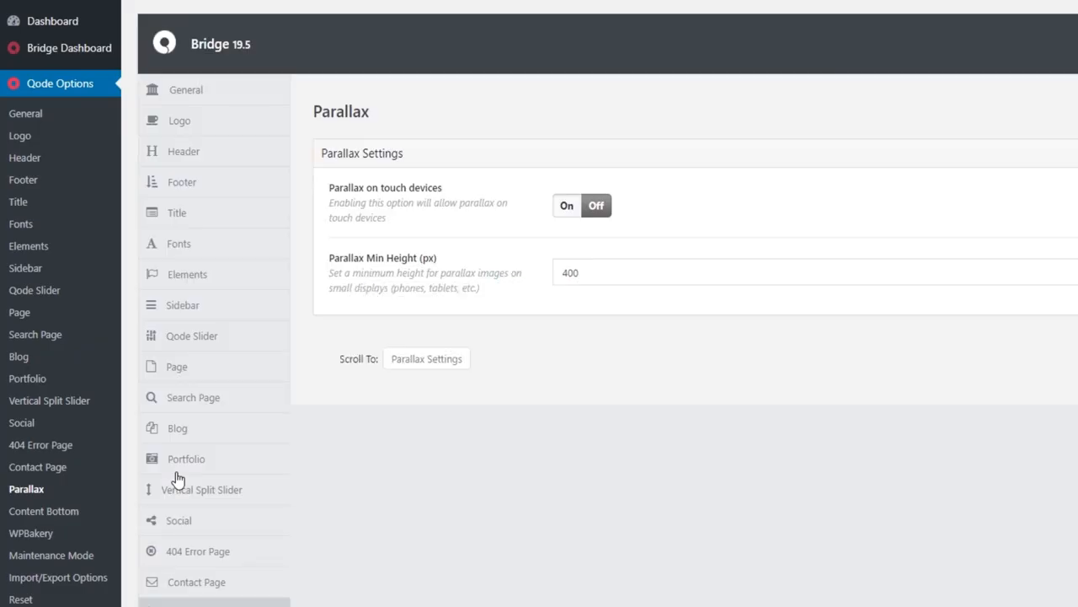
mouse_move(401, 468)
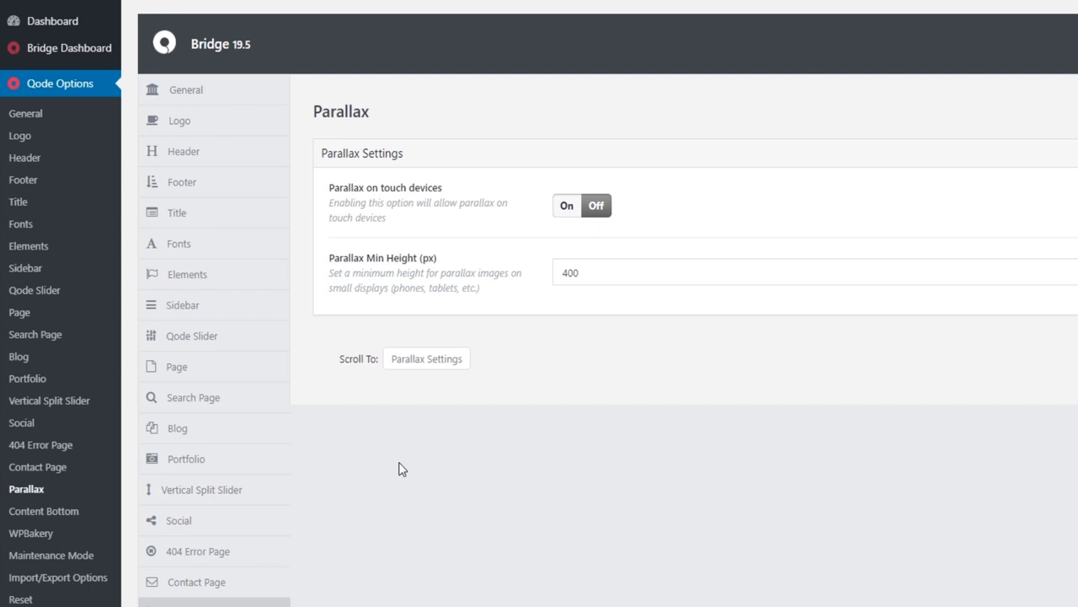
click(566, 206)
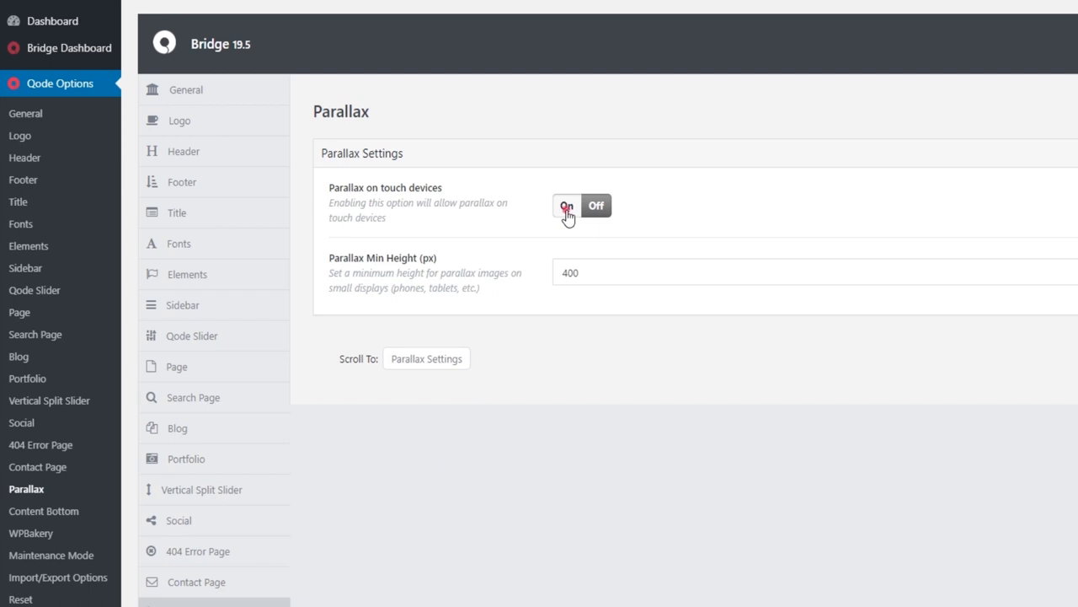
click(566, 206)
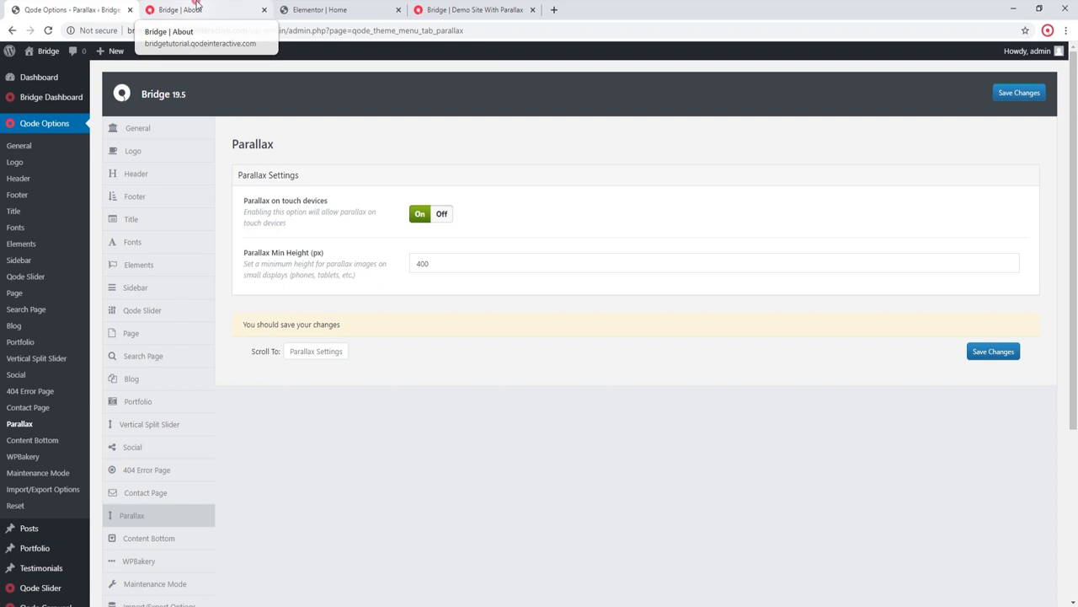
Step: Preview the About page at phone width in DevTools device mode and check the testimonials background
right_click(283, 380)
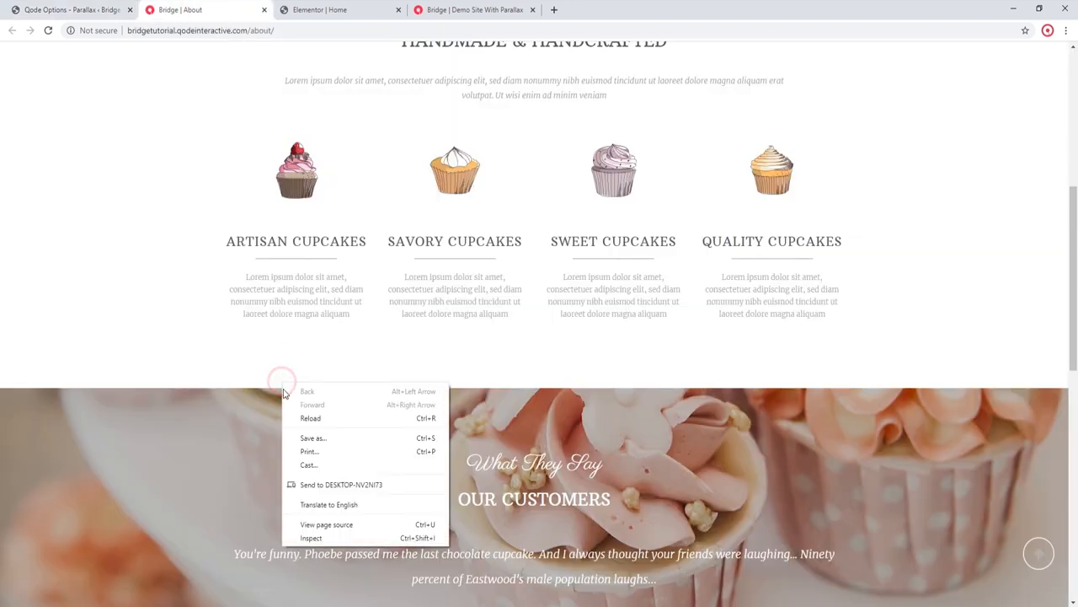
click(310, 538)
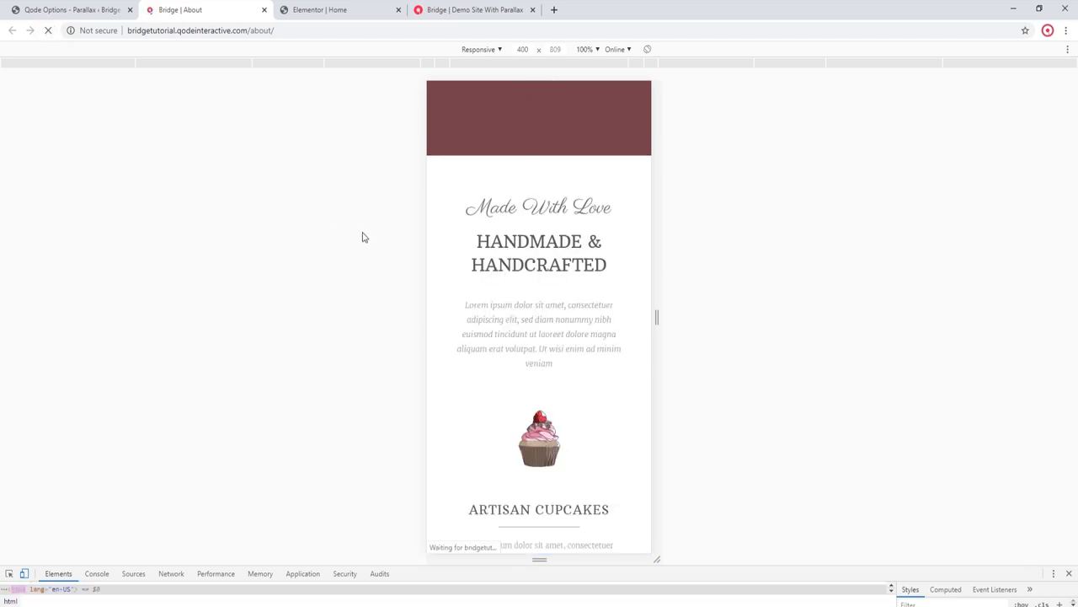
scroll(down, 3)
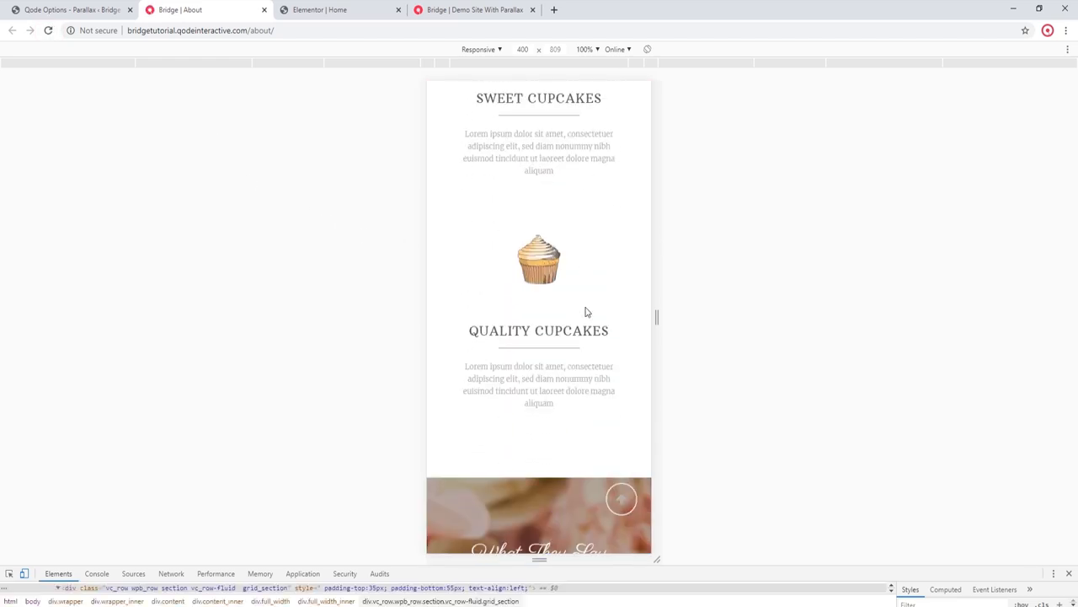
scroll(down, 3)
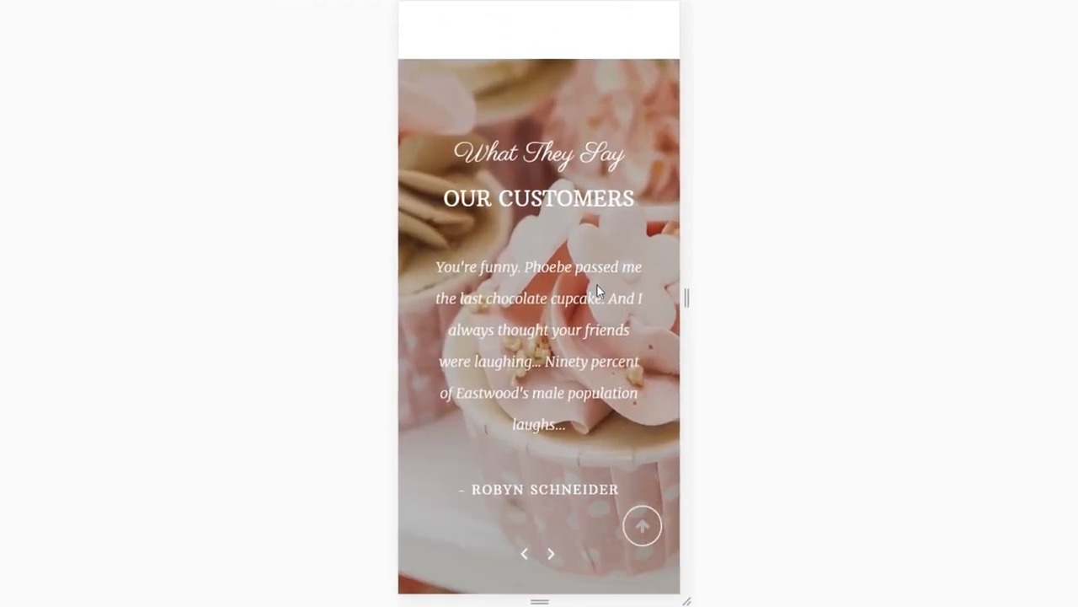
scroll(down, 3)
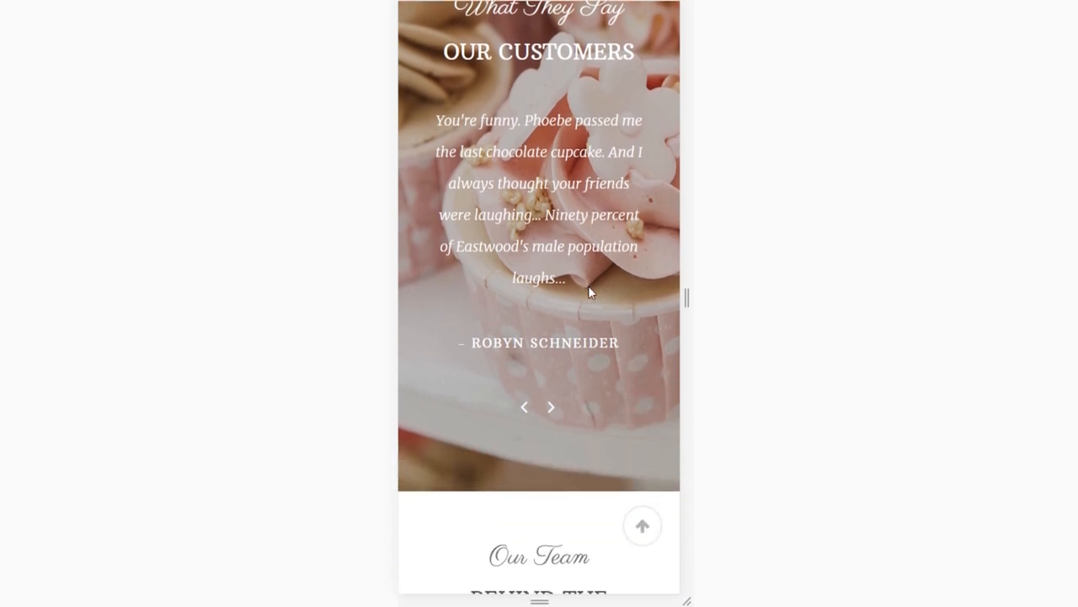
scroll(up, 3)
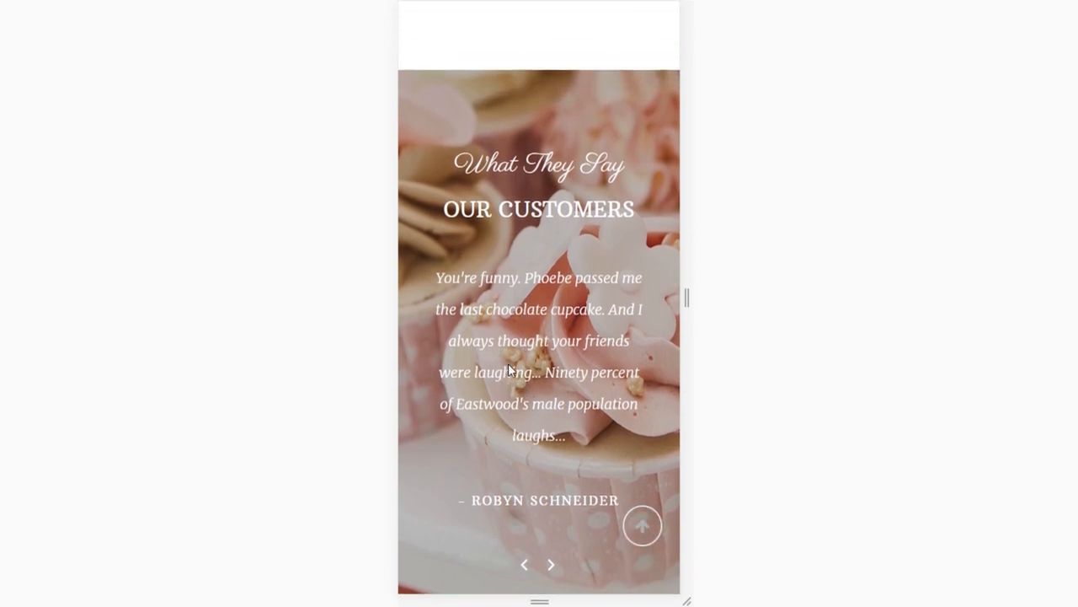
scroll(up, 3)
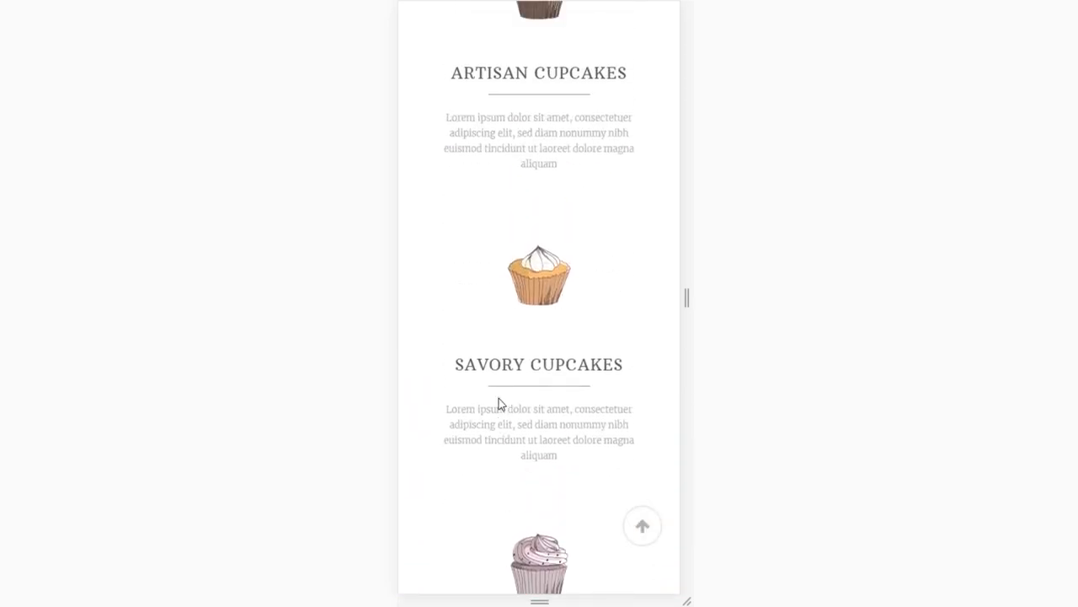
scroll(up, 3)
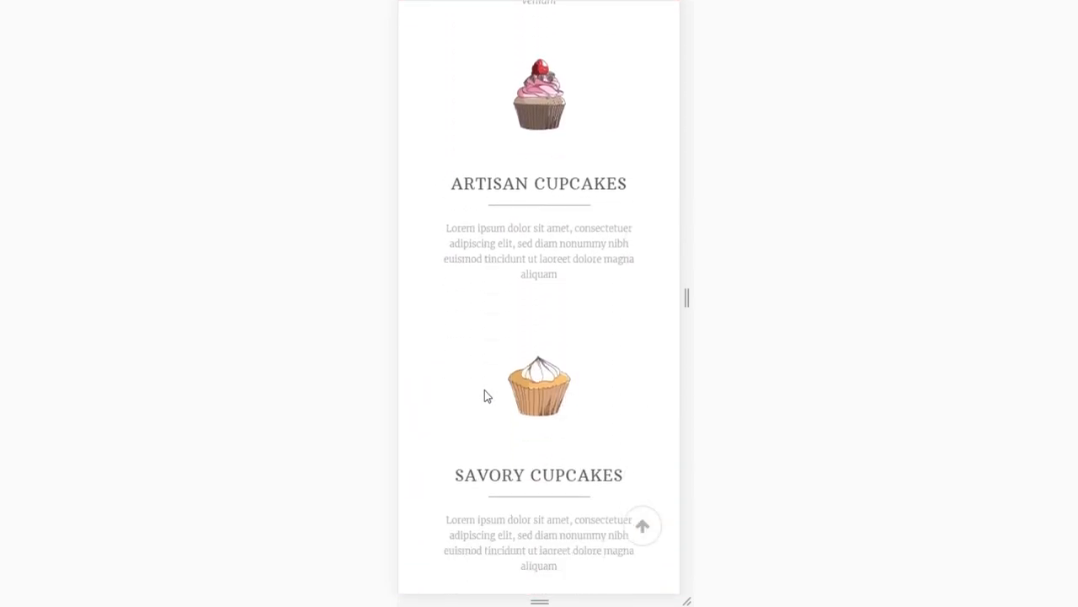
scroll(down, 3)
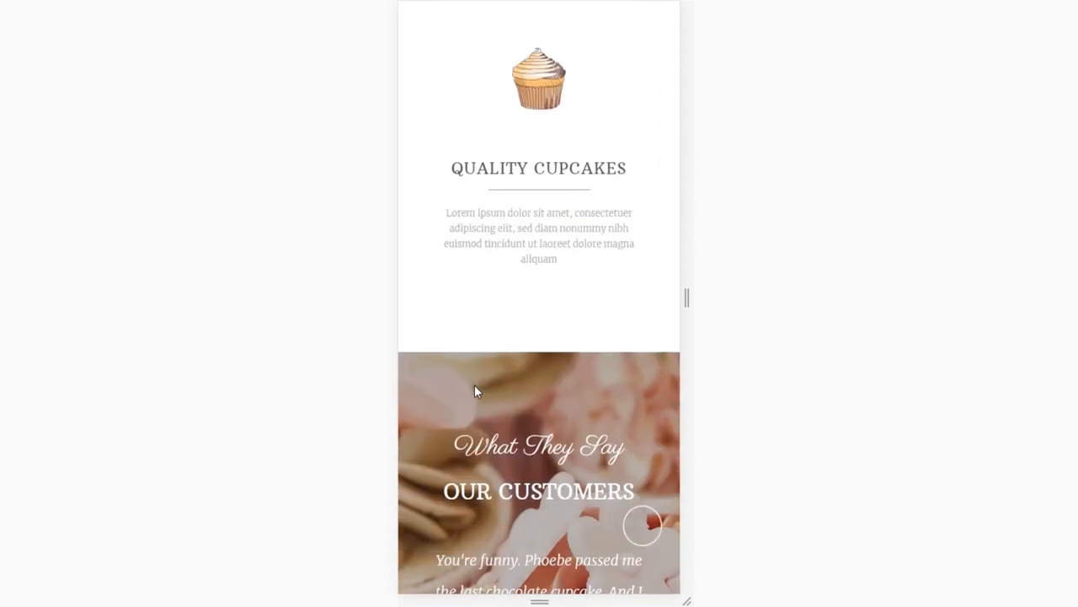
scroll(down, 3)
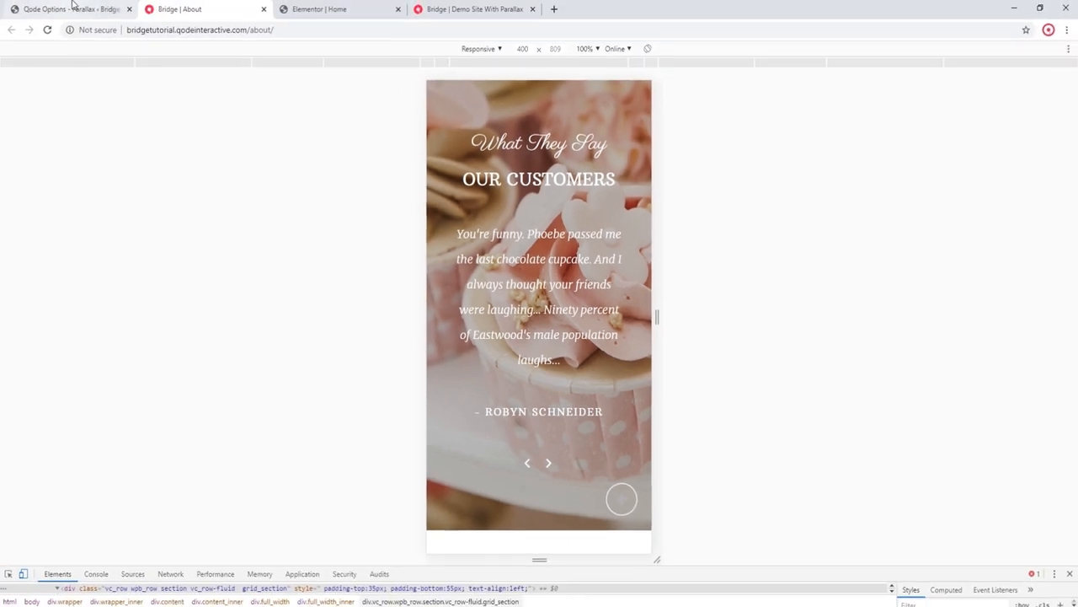
Step: Switch Parallax on touch devices back to Off, check the About page, and move to the Elementor Home editor
click(71, 10)
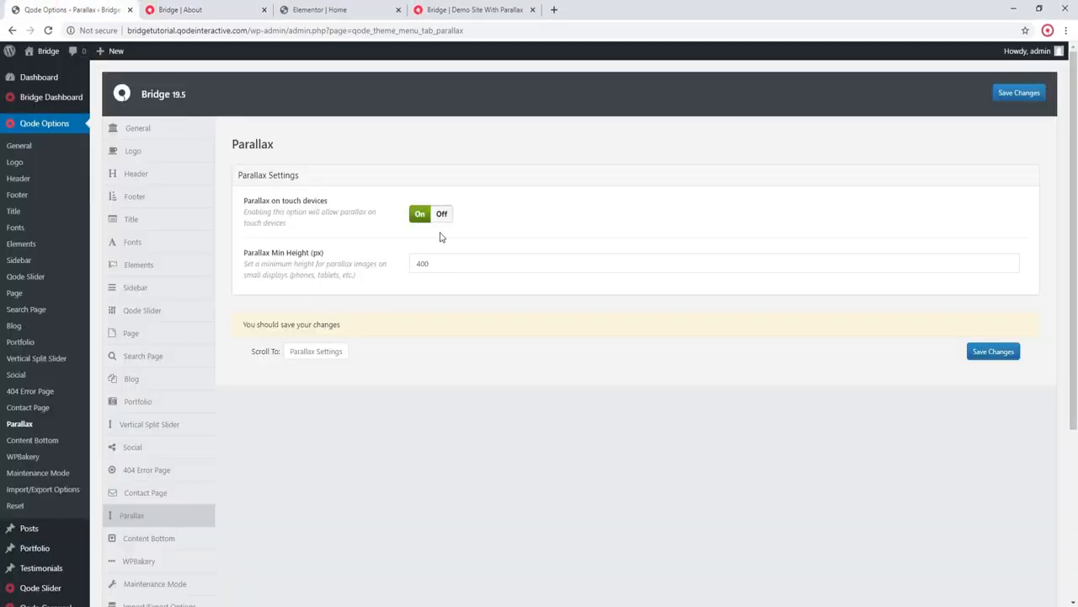
click(442, 212)
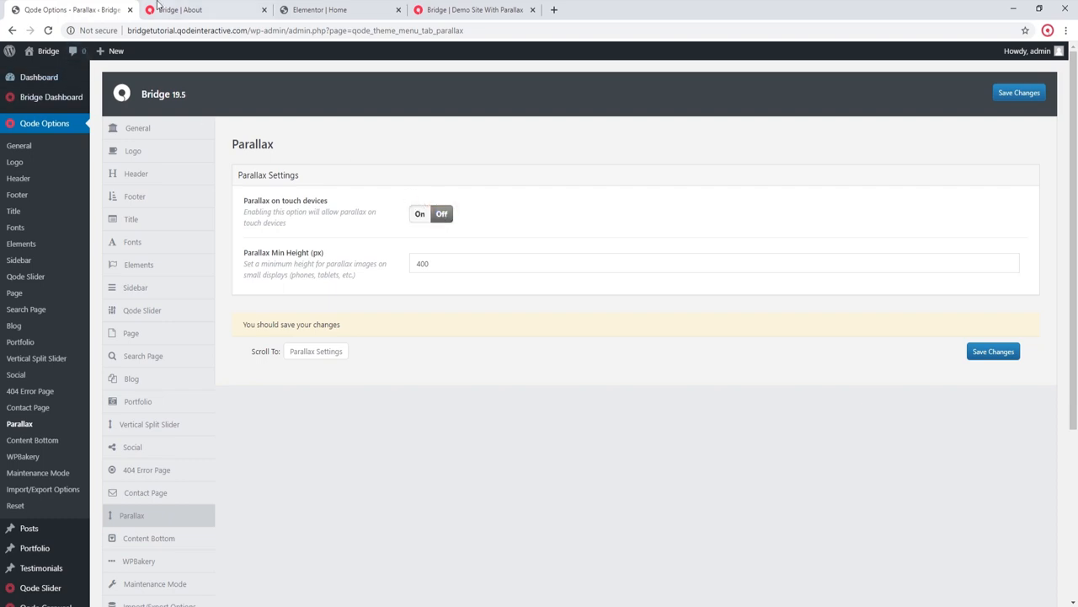
click(202, 11)
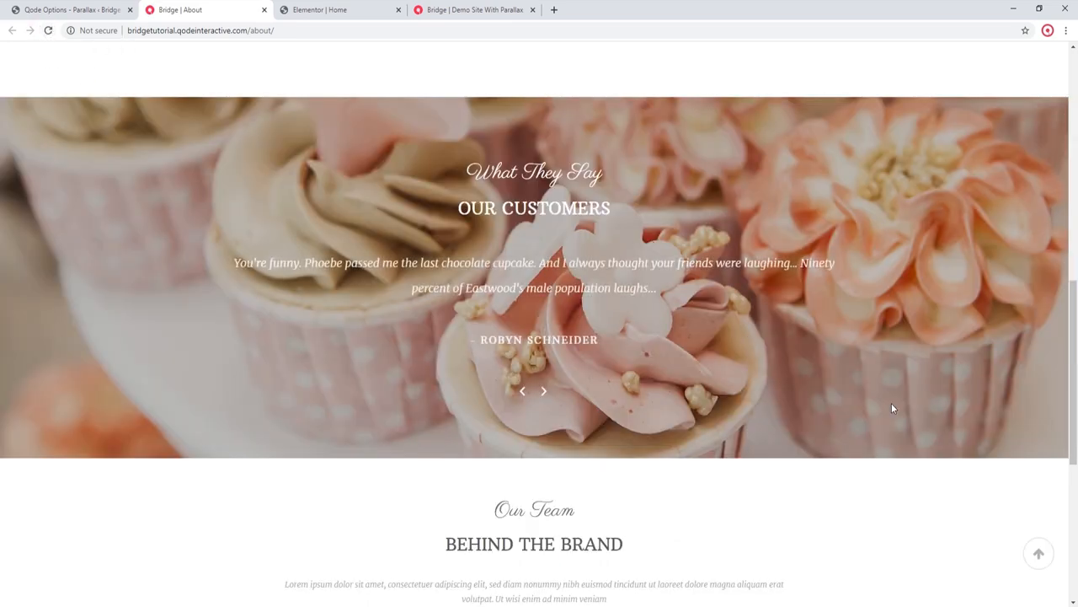
scroll(up, 3)
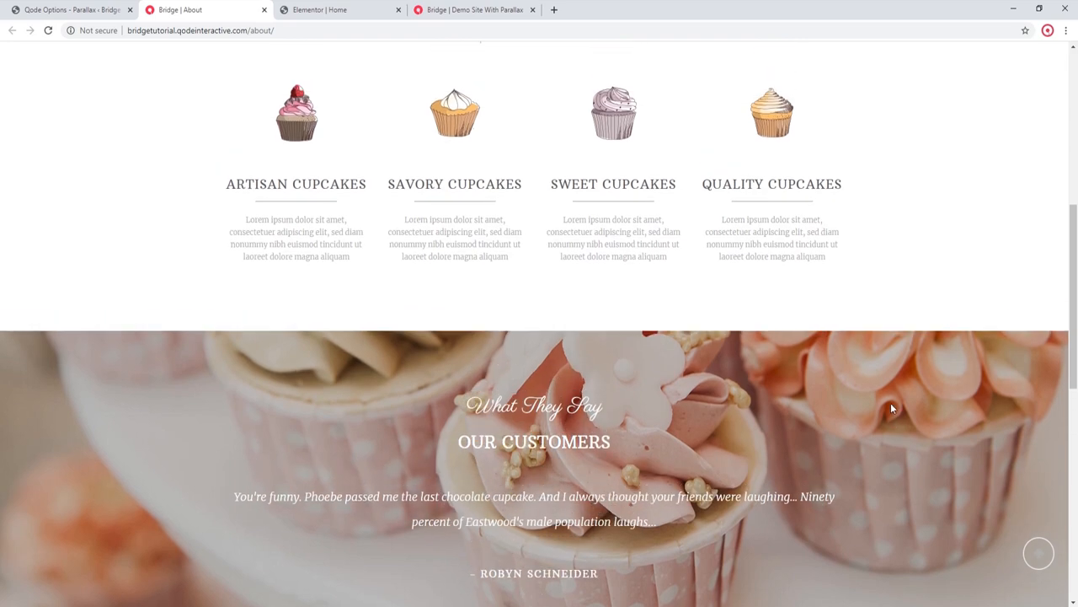
scroll(down, 3)
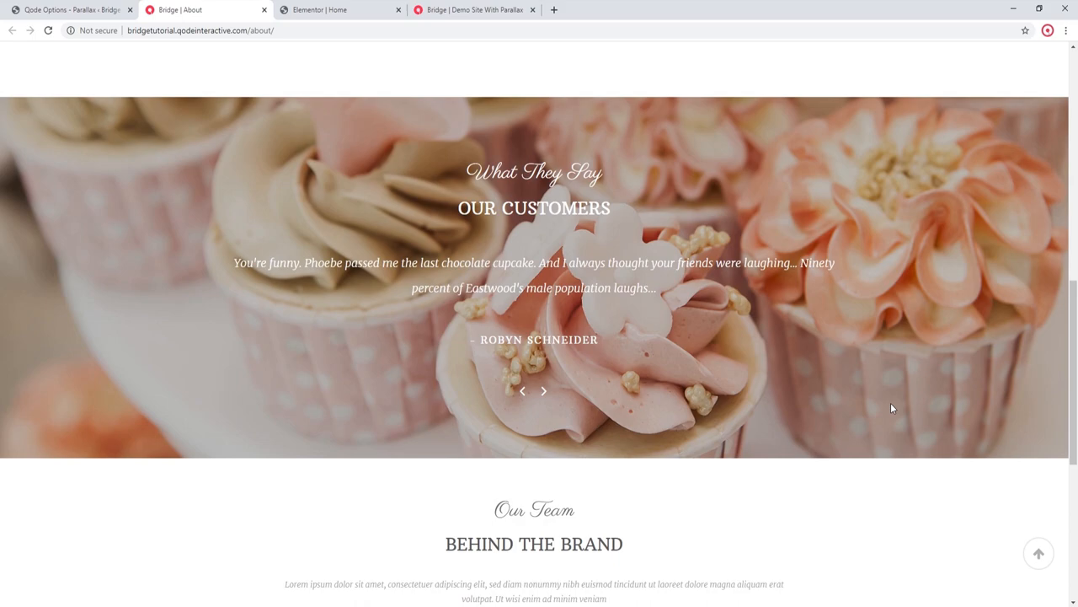
click(337, 10)
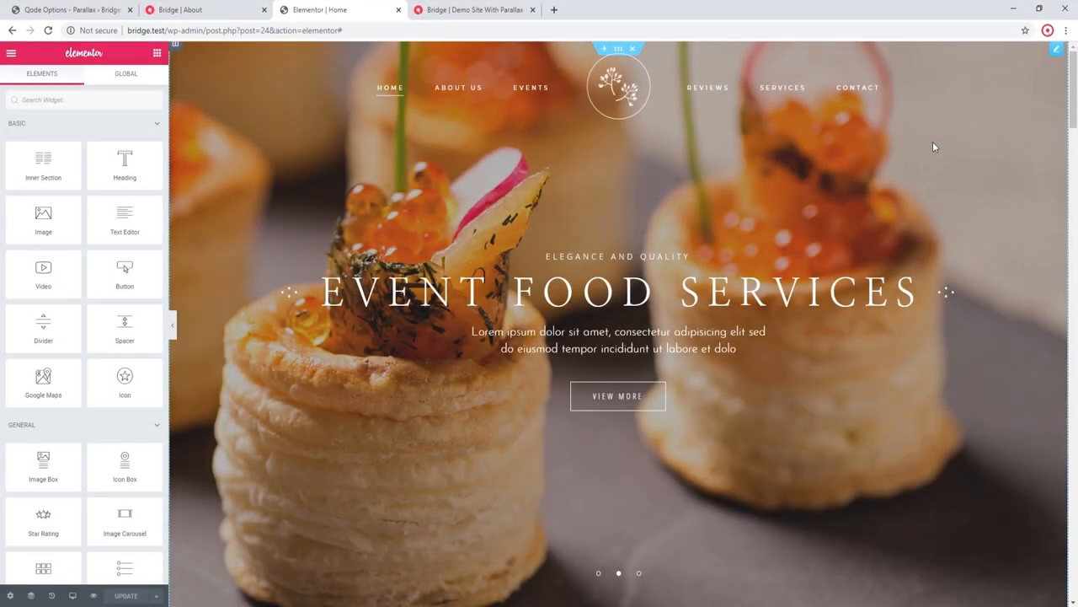
Step: Enable Bridge Parallax on the counters section under Advanced and start choosing its image
scroll(down, 3)
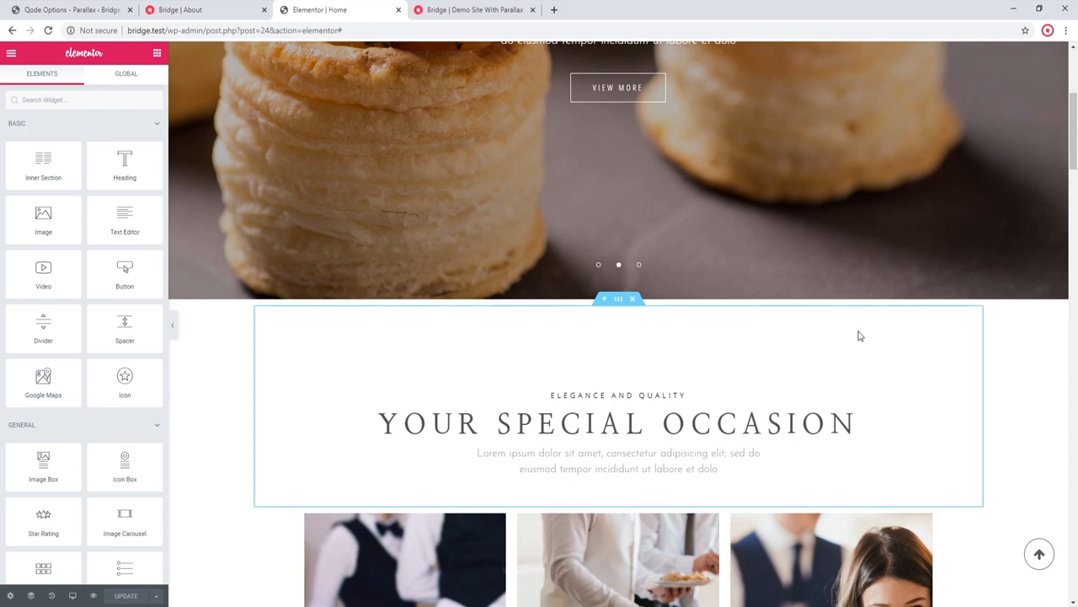
scroll(down, 3)
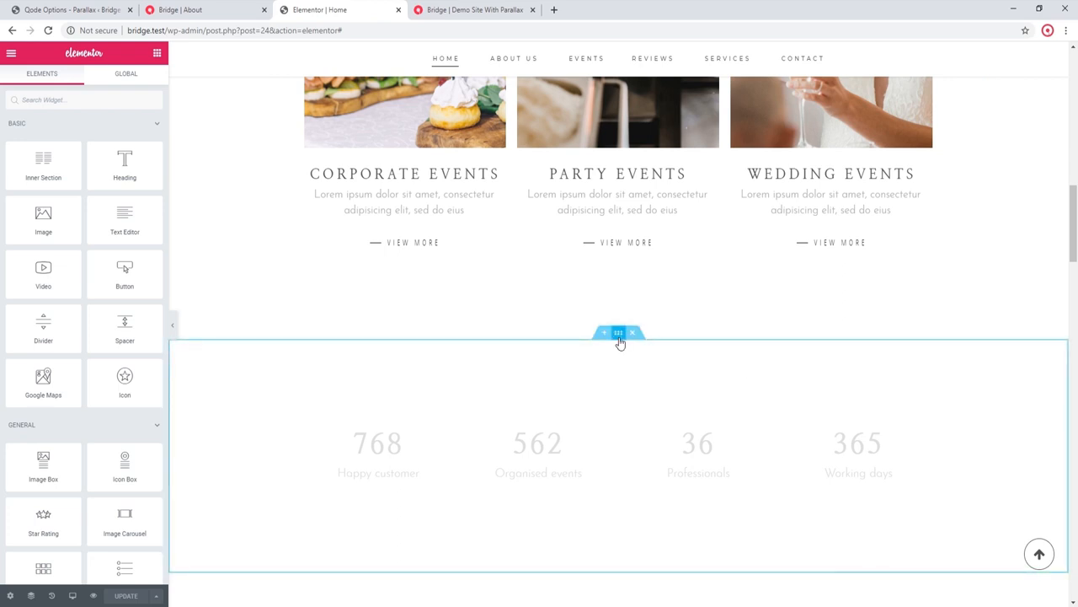
click(619, 332)
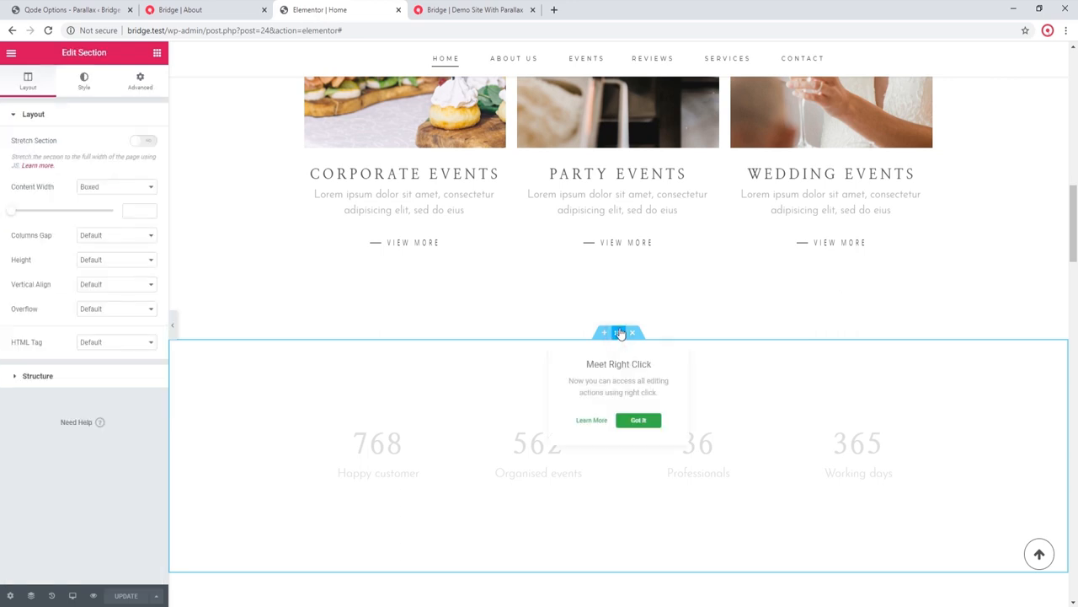
mouse_move(604, 334)
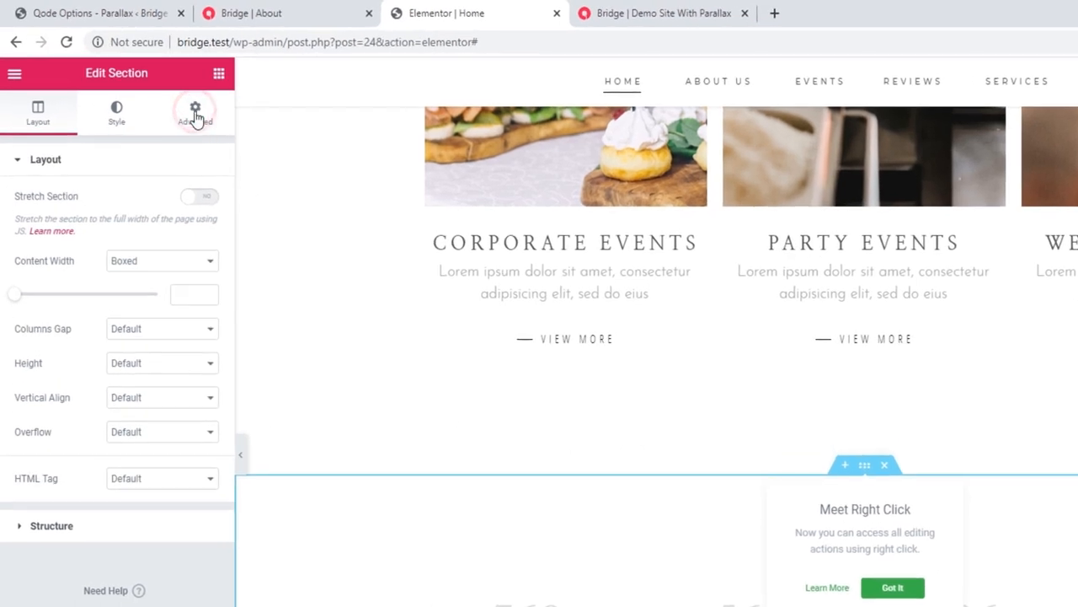
click(195, 110)
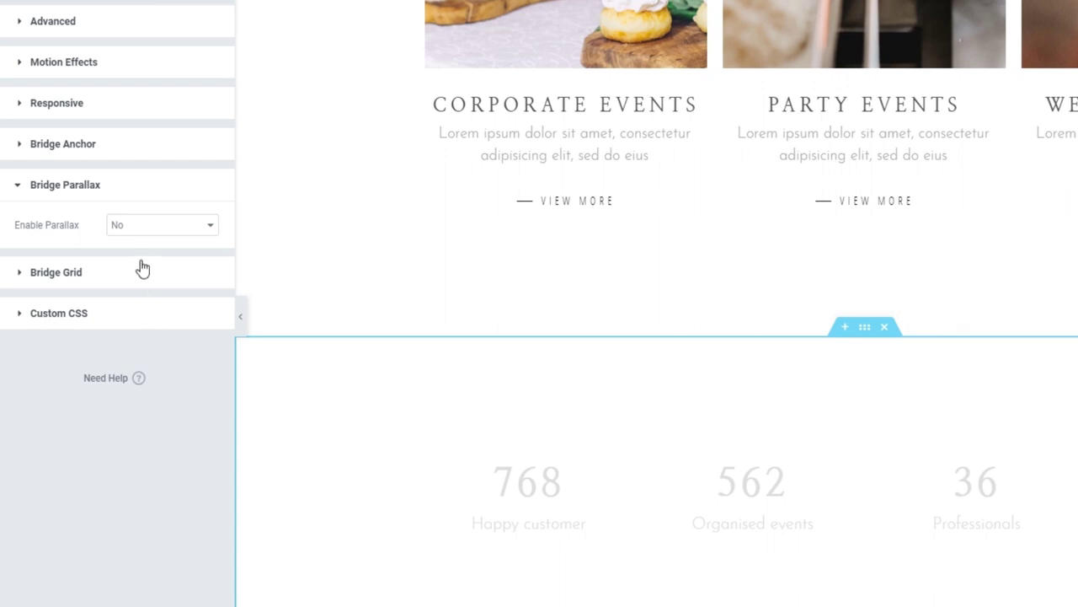
click(160, 224)
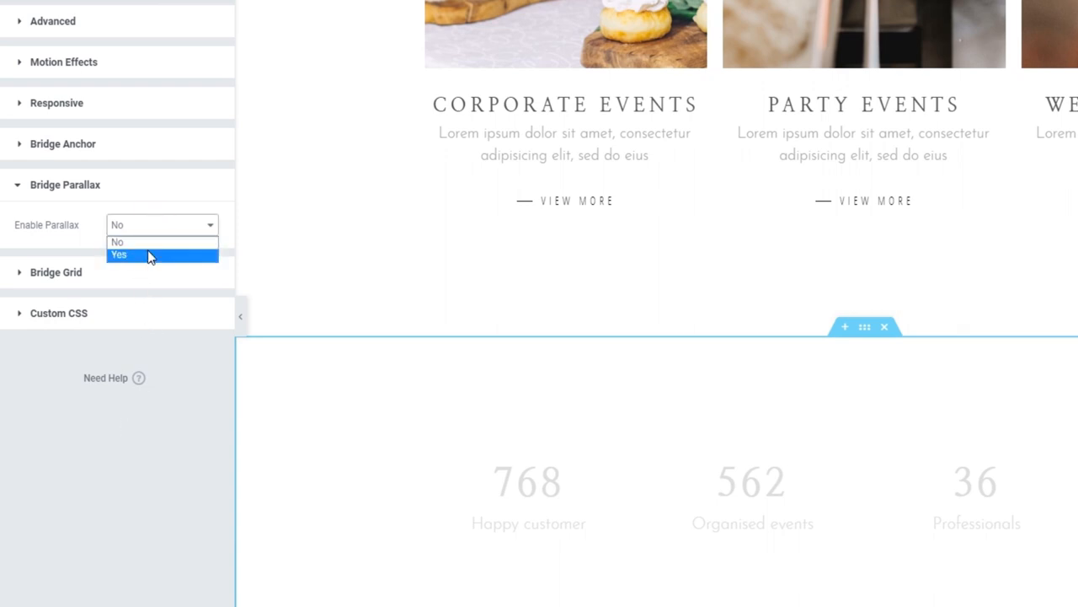
click(118, 255)
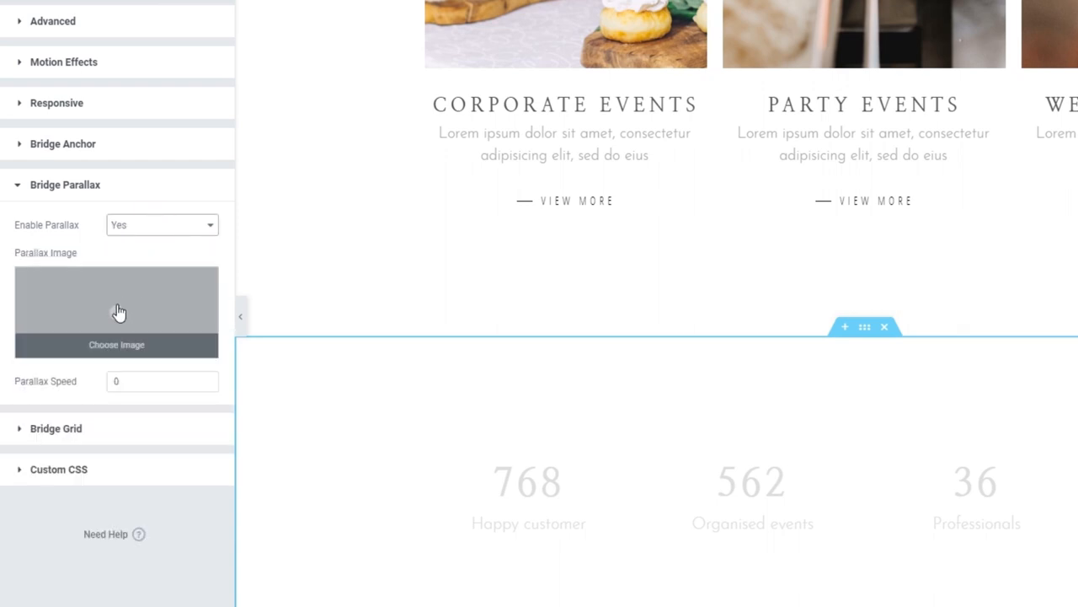
click(116, 344)
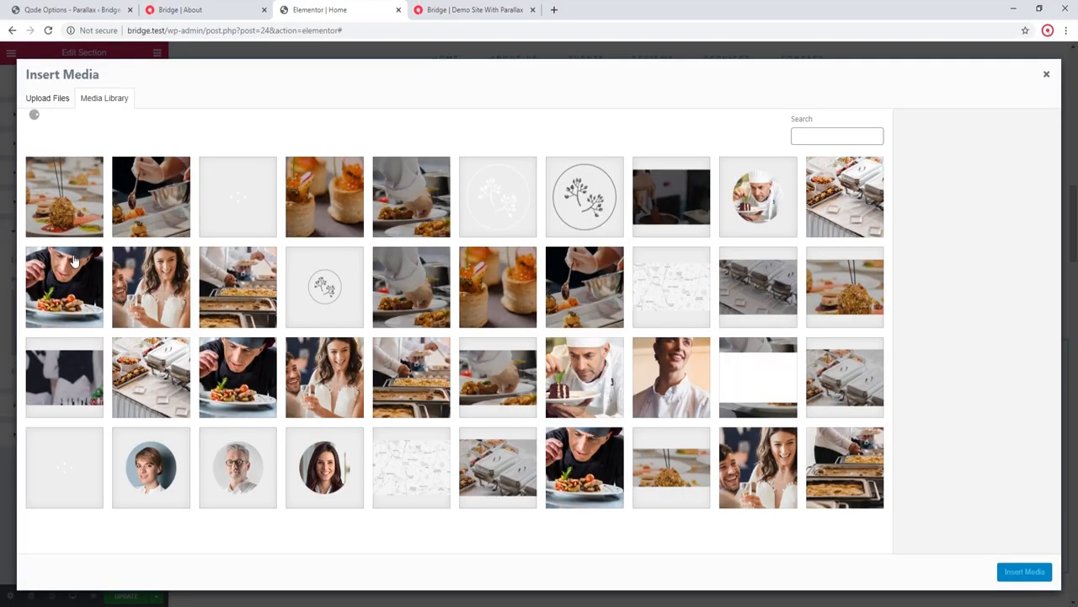
Step: Insert the plated-food photo as the counters section's parallax background and preview it scrolling
click(1025, 571)
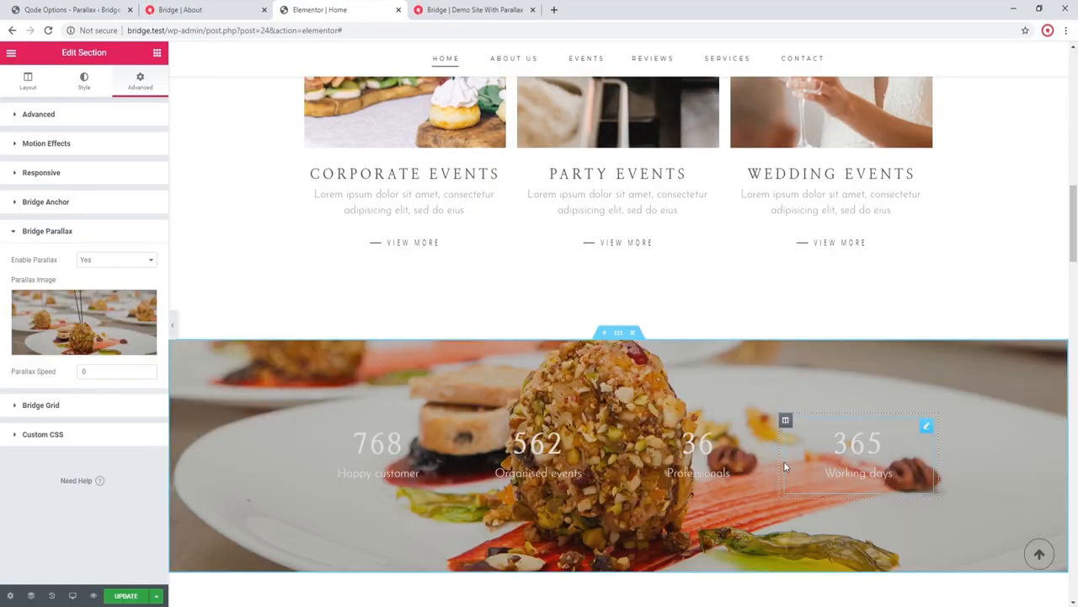
scroll(down, 3)
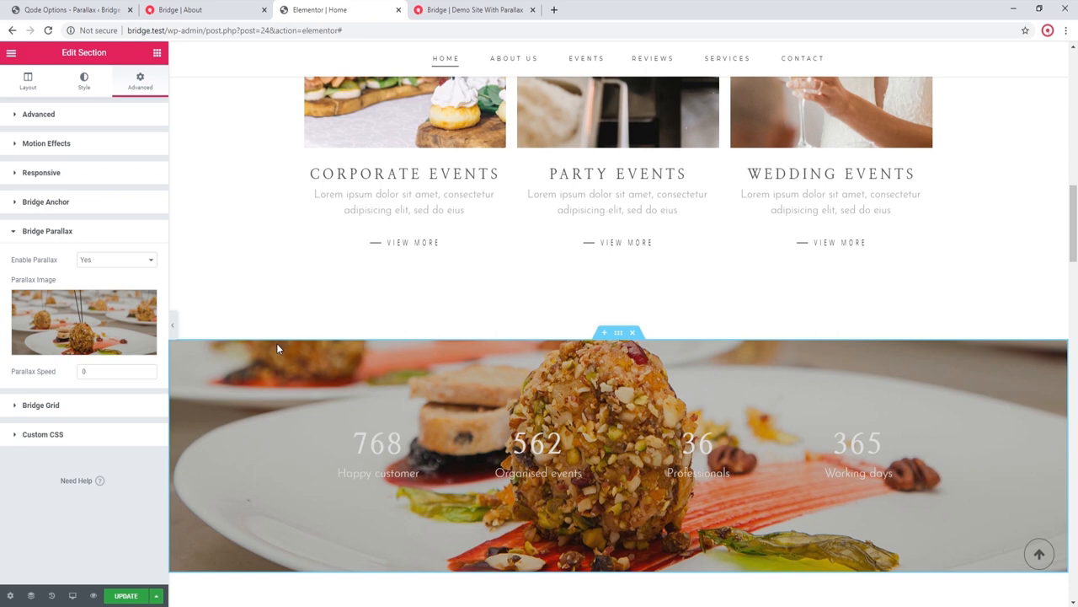
mouse_move(282, 401)
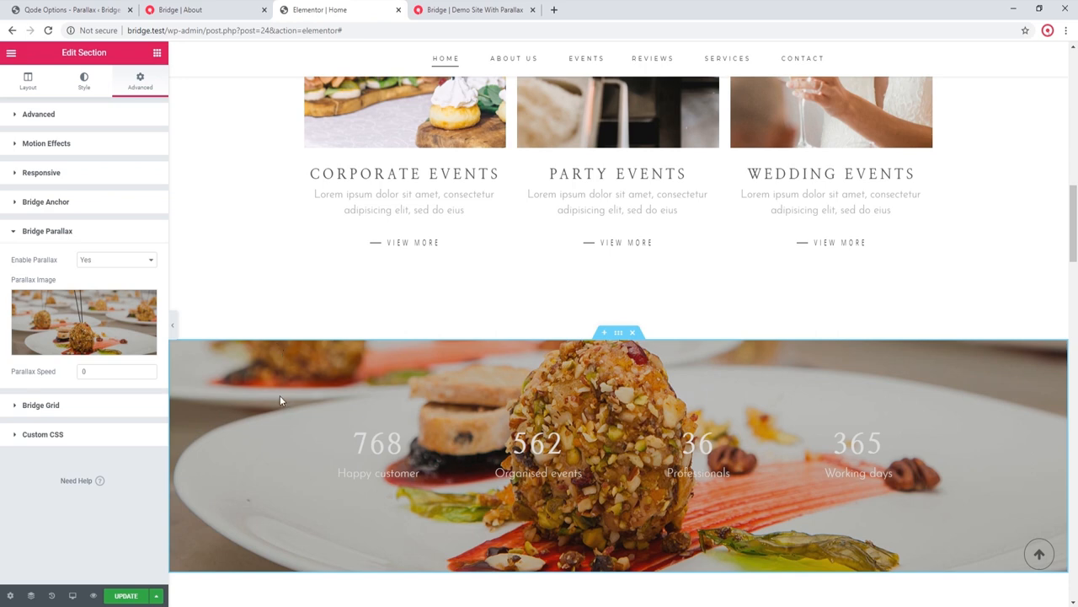
scroll(down, 3)
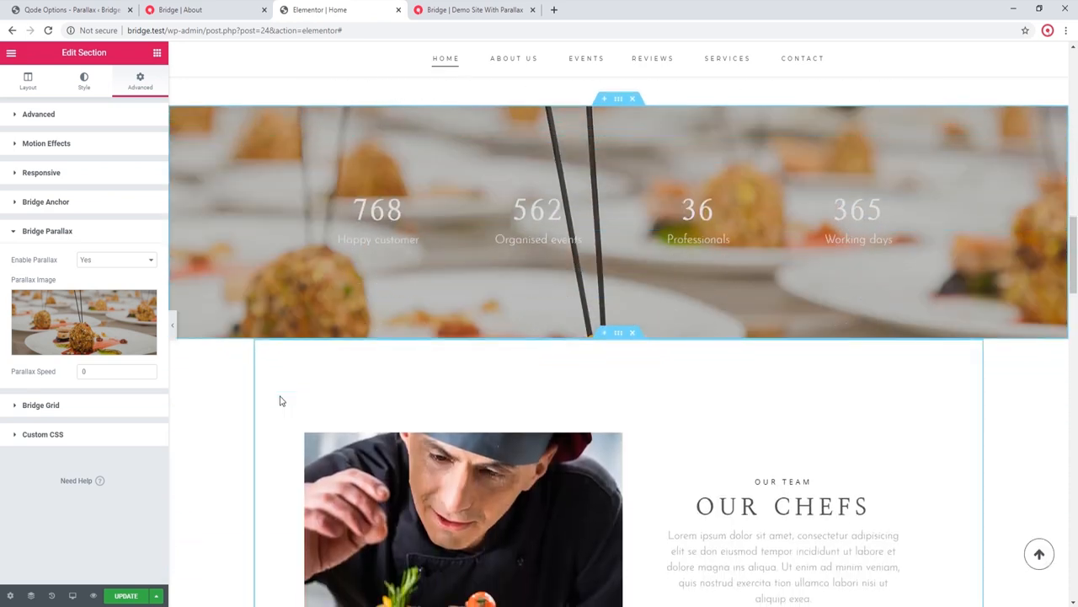
scroll(down, 3)
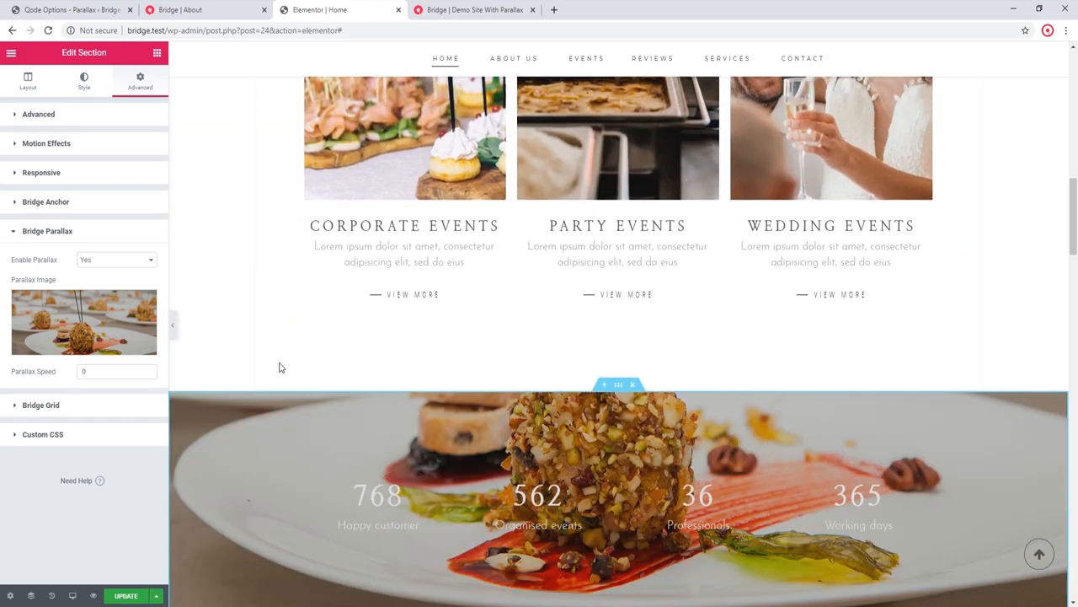
scroll(down, 3)
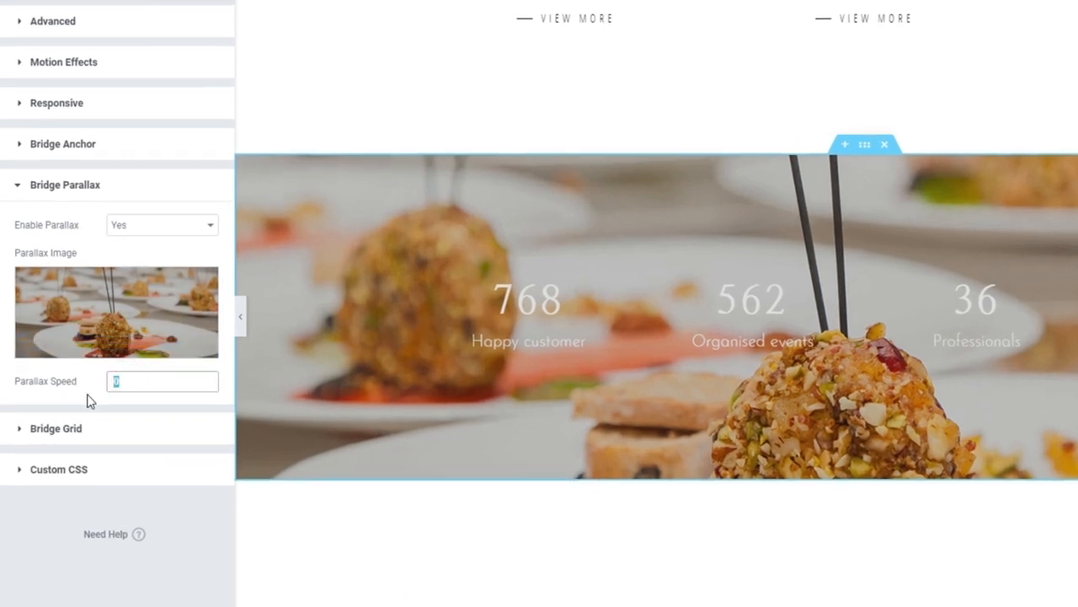
Step: Set the counters section's parallax speed to 0.5 and preview the slower effect
text(0.5)
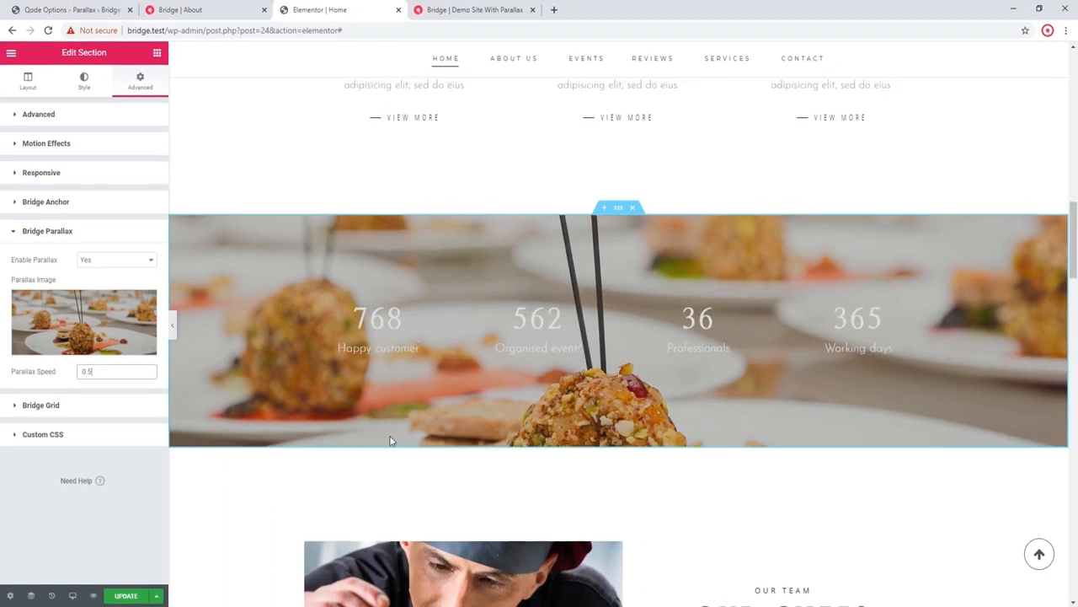
scroll(down, 3)
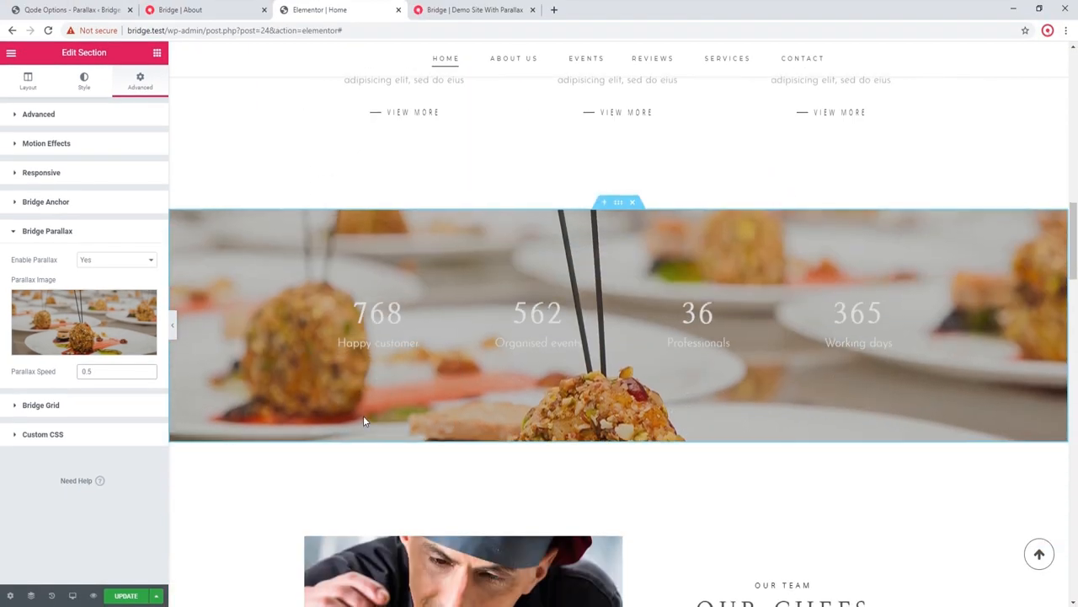
scroll(down, 3)
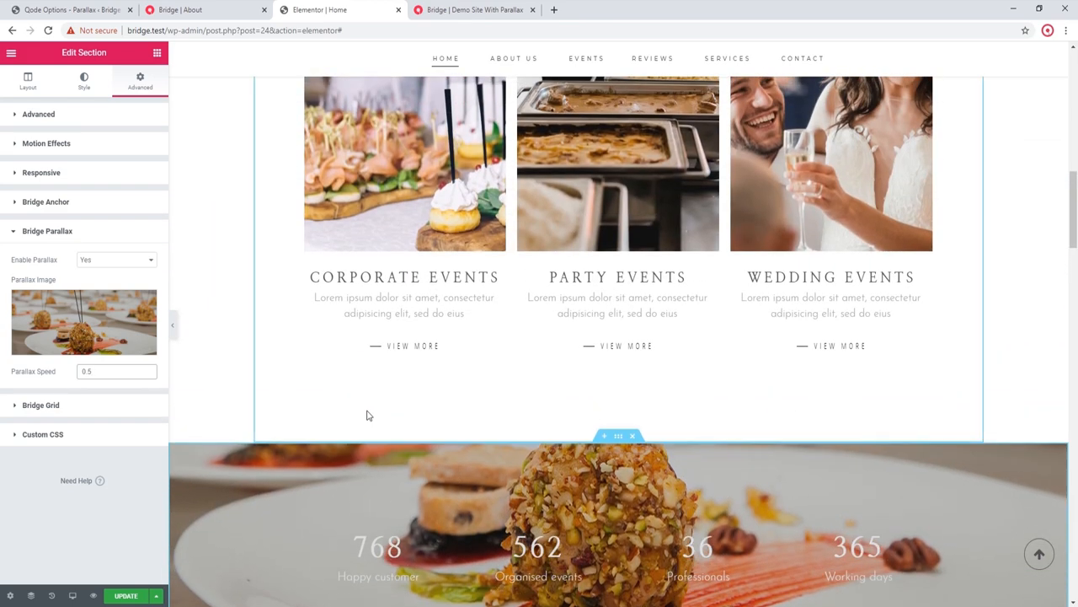
Step: Compare against the Bridge demo's sea turtle hero and ocean counter parallax sections
click(476, 10)
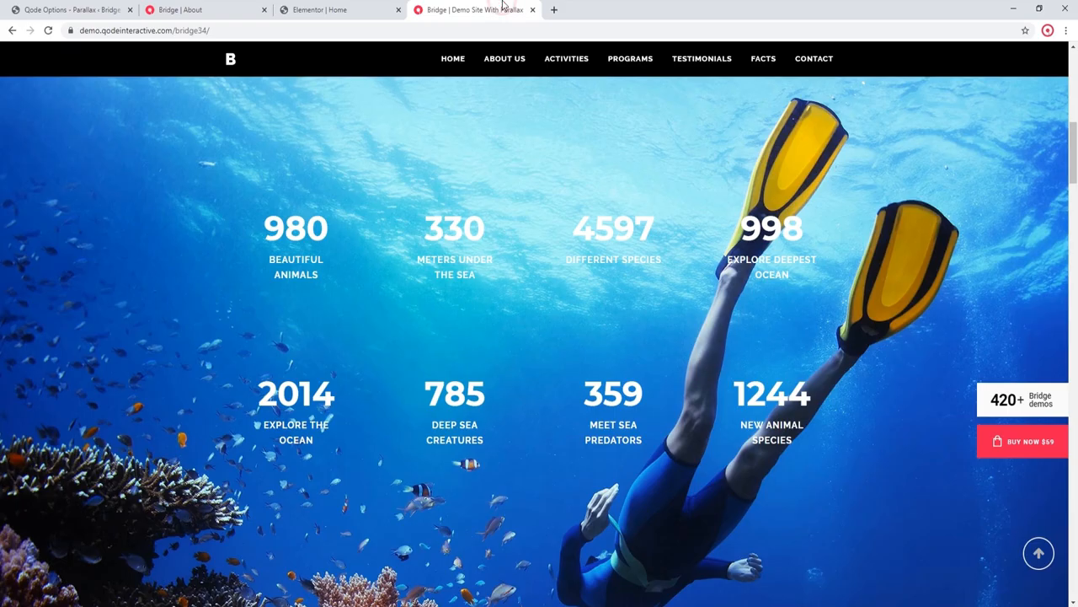
scroll(down, 3)
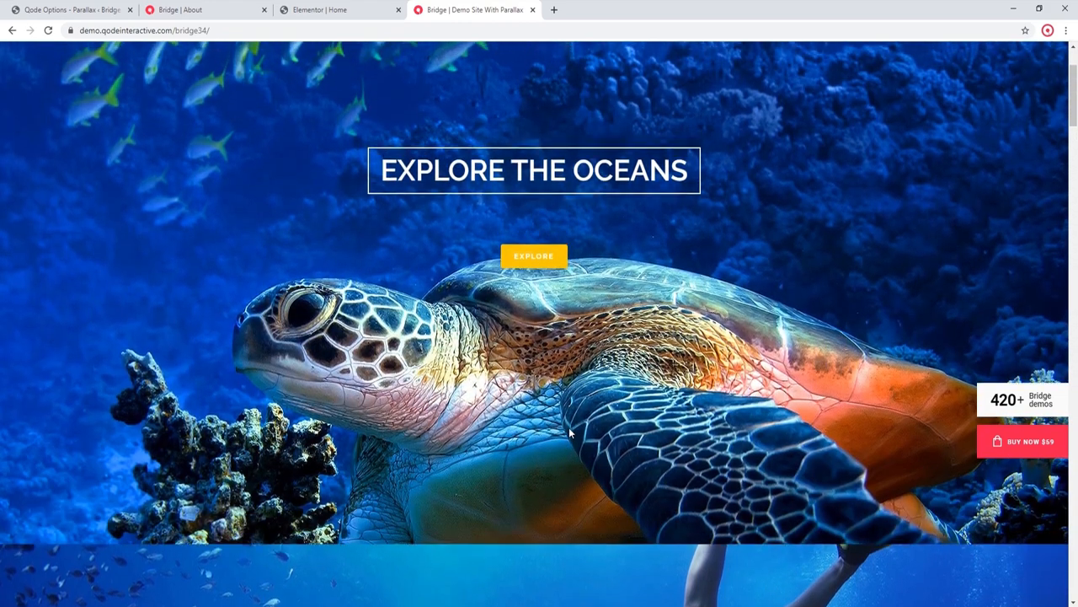
scroll(up, 3)
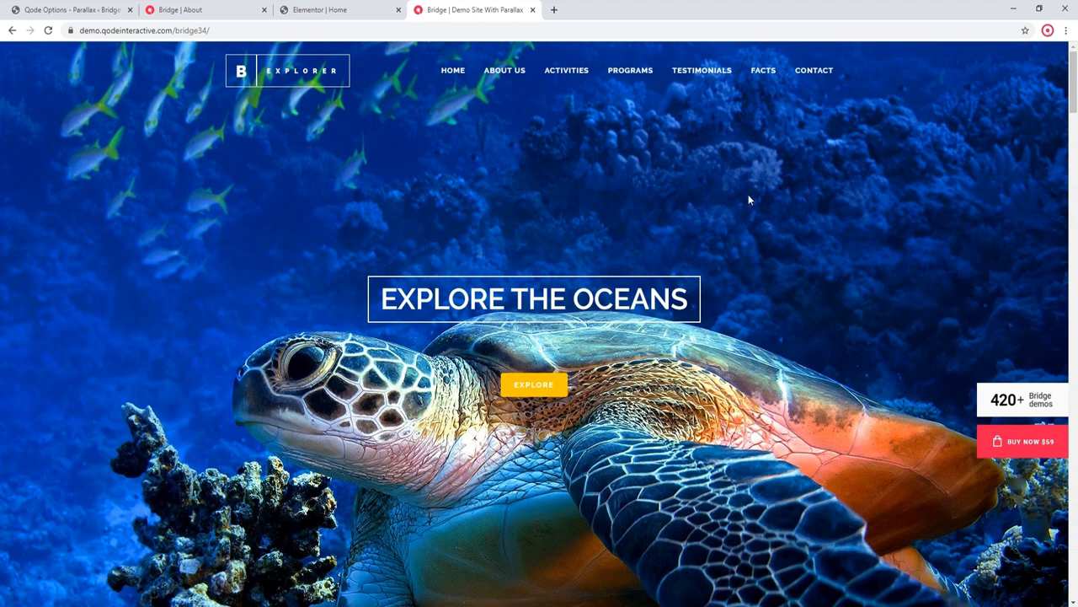